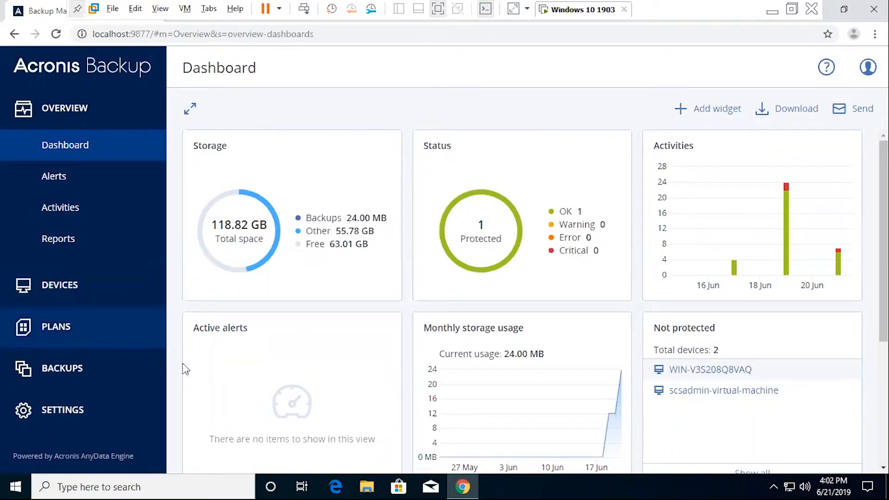
# - Show the Backup plans list from the PLANS section of the sidebar
pyautogui.click(55, 326)
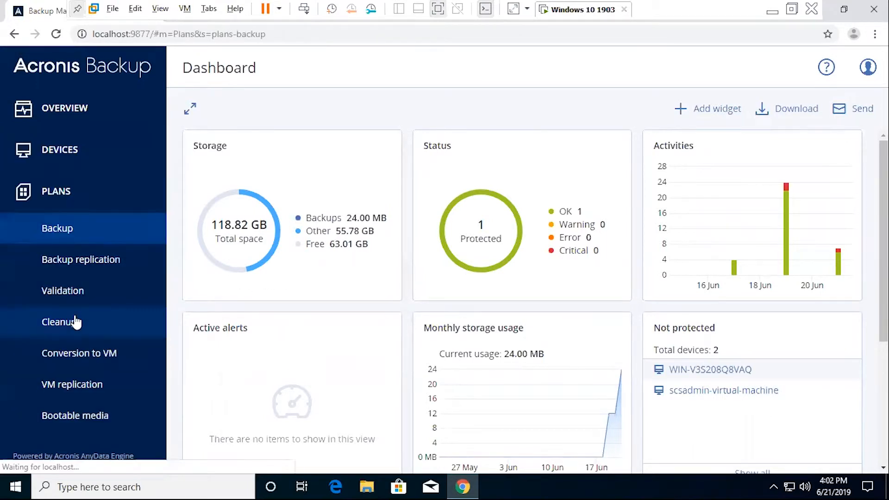
pyautogui.click(57, 228)
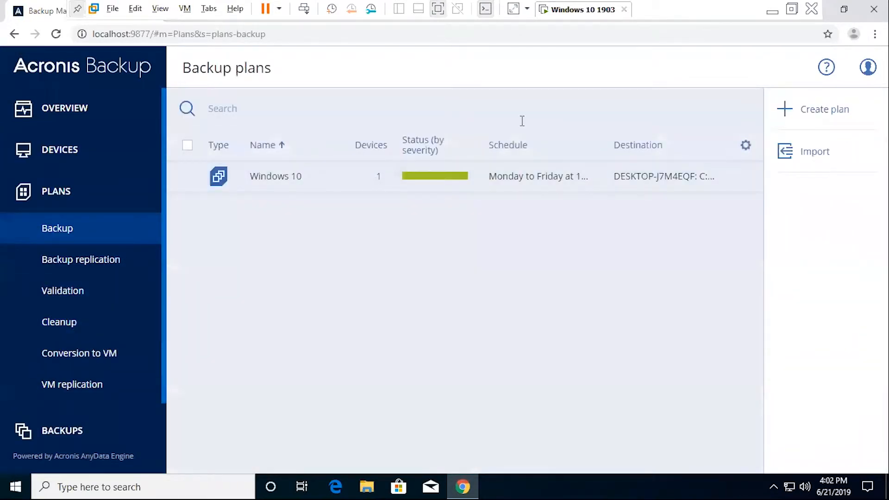
pyautogui.moveTo(174, 240)
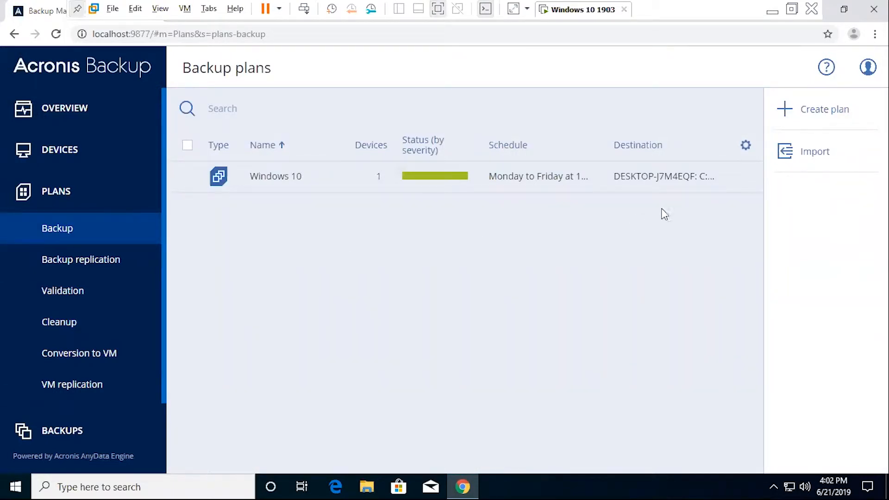
pyautogui.moveTo(657, 214)
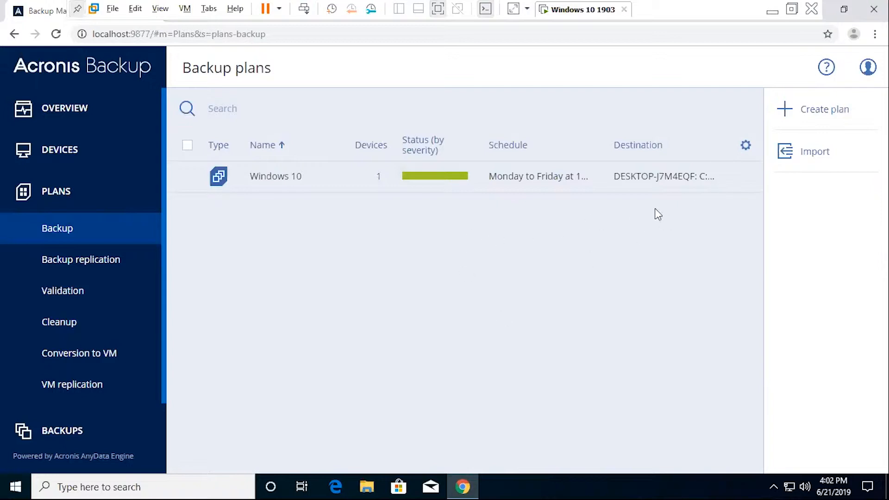
pyautogui.moveTo(825, 109)
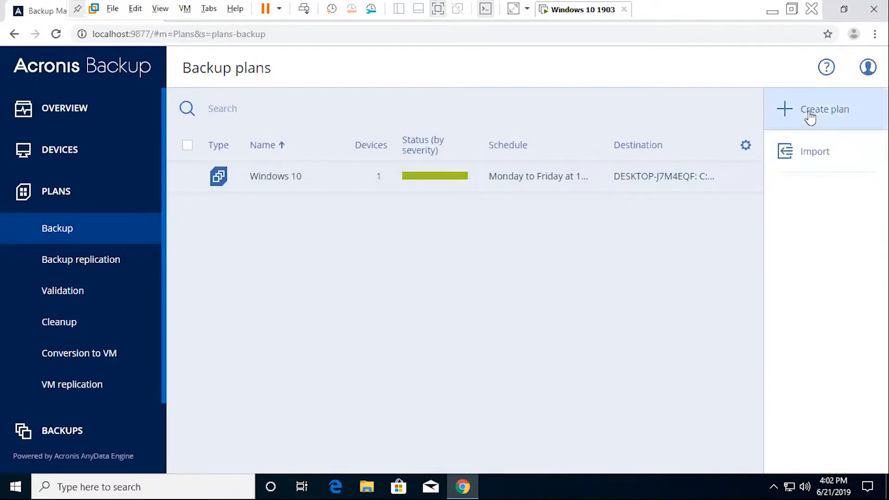
pyautogui.moveTo(818, 121)
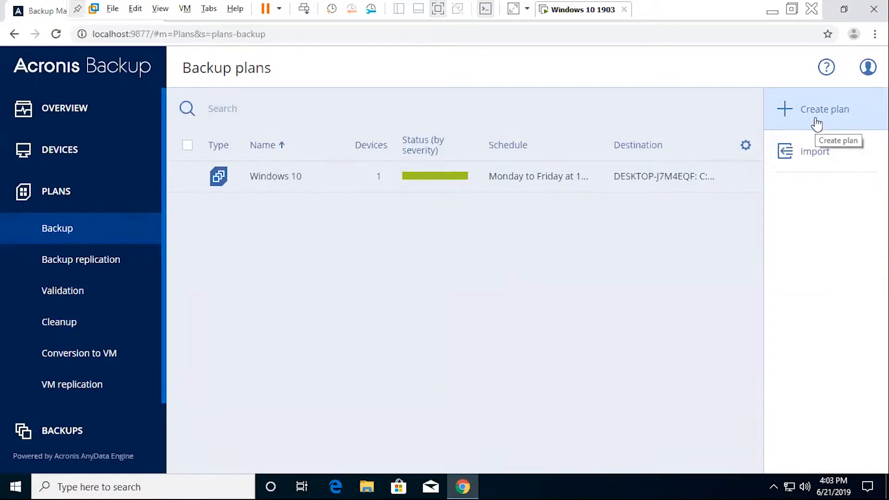
pyautogui.moveTo(833, 119)
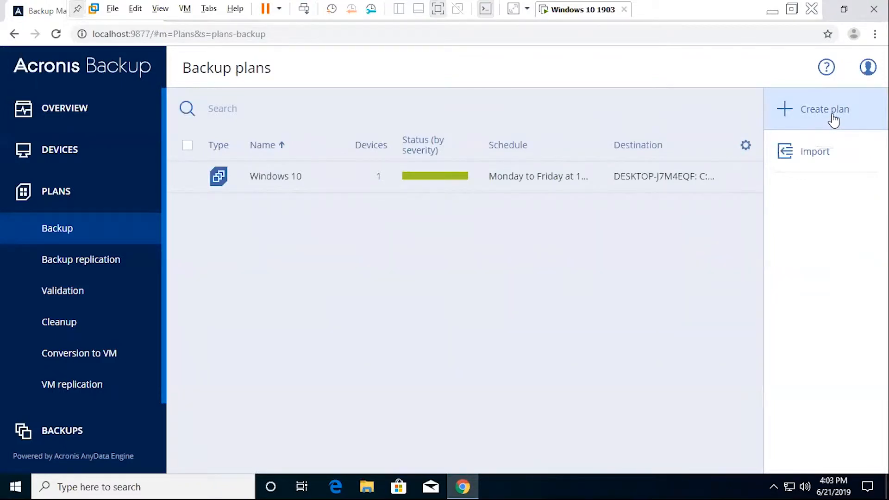
pyautogui.moveTo(831, 116)
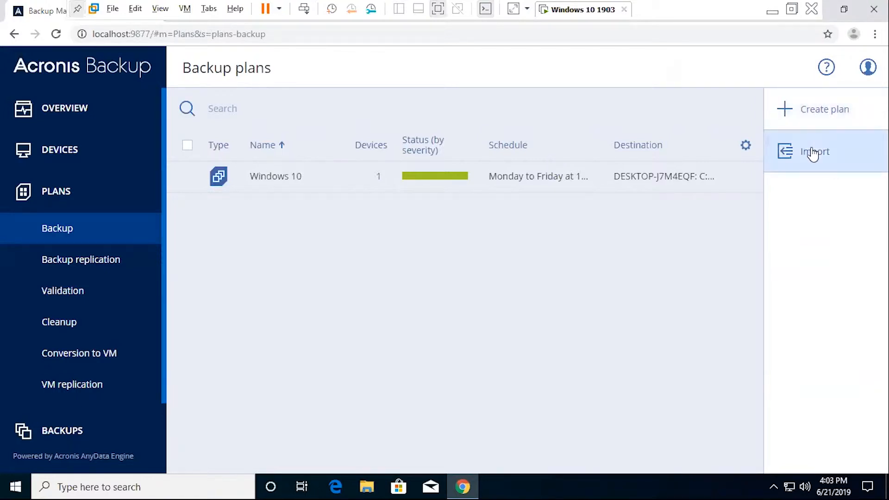
pyautogui.moveTo(813, 152)
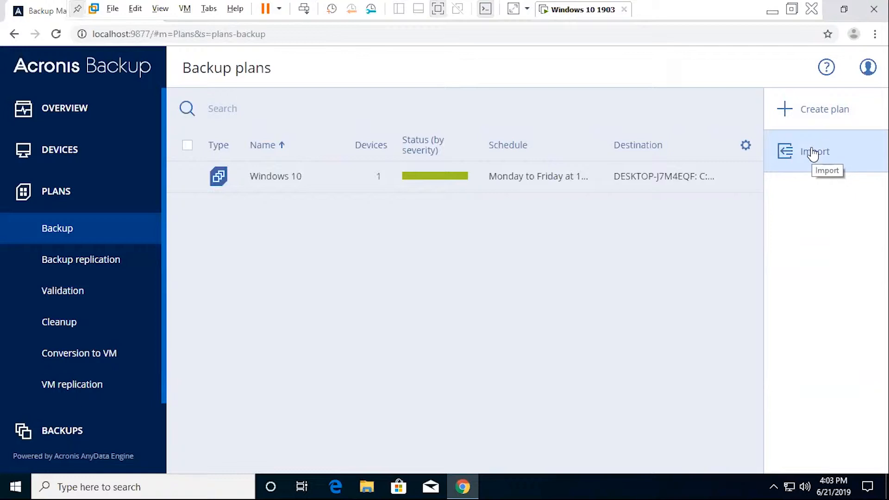
pyautogui.moveTo(329, 212)
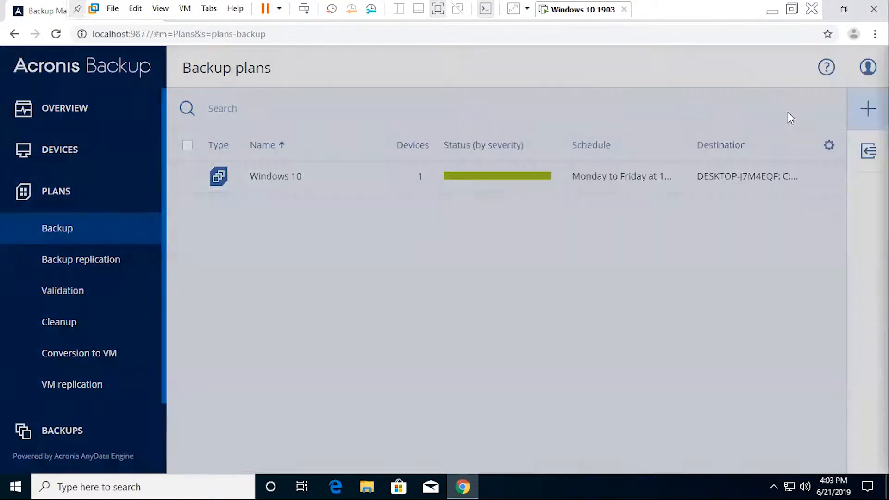
# - Start a new backup plan and begin entering 'Backup Test' as its name
pyautogui.click(867, 108)
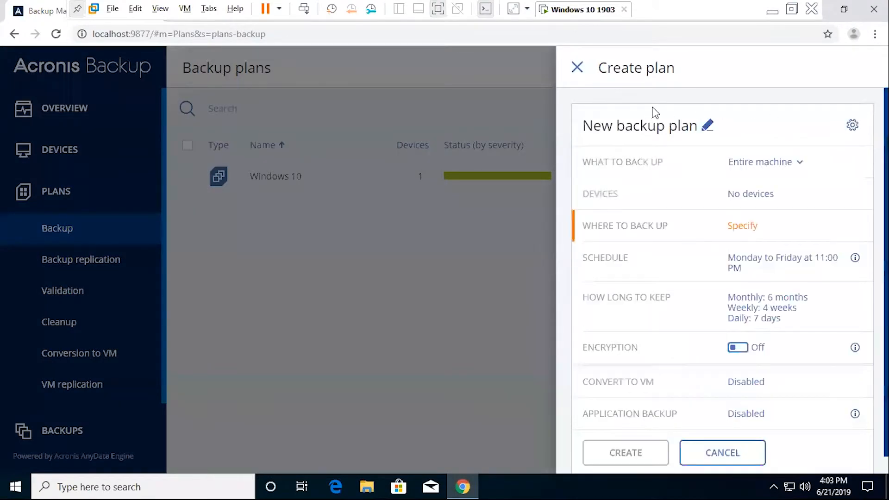
pyautogui.click(708, 126)
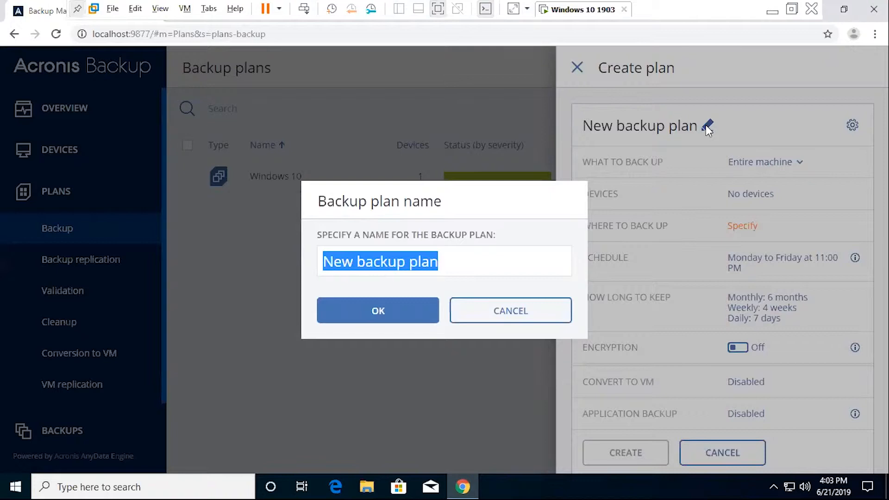
pyautogui.write('B')
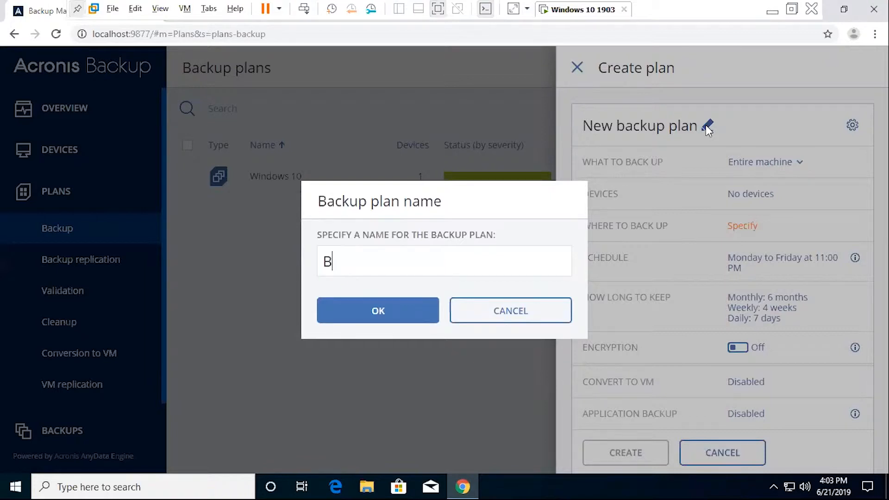
pyautogui.write('ackup Test')
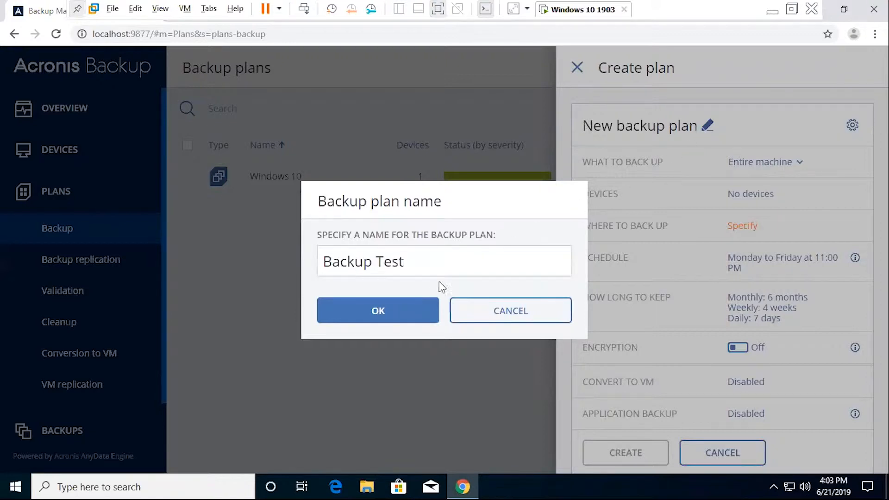
# - Confirm the name Backup Test and set What to back up to Disks/volumes
pyautogui.click(378, 310)
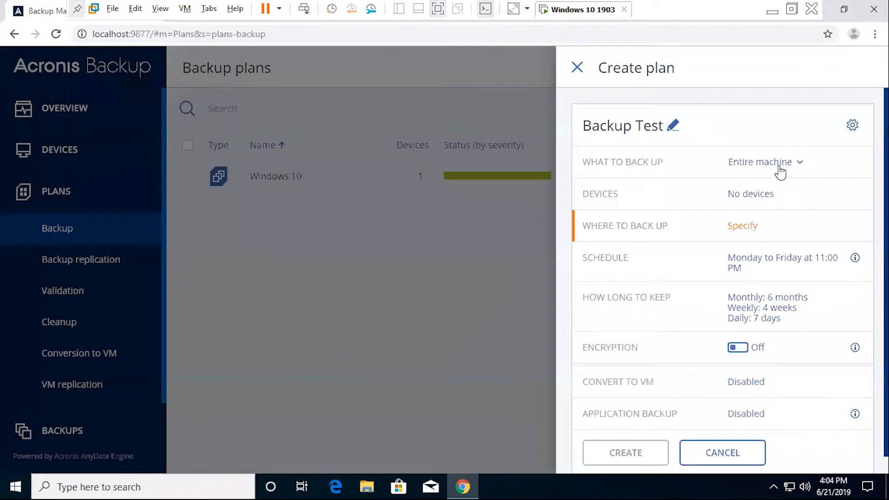
pyautogui.moveTo(805, 170)
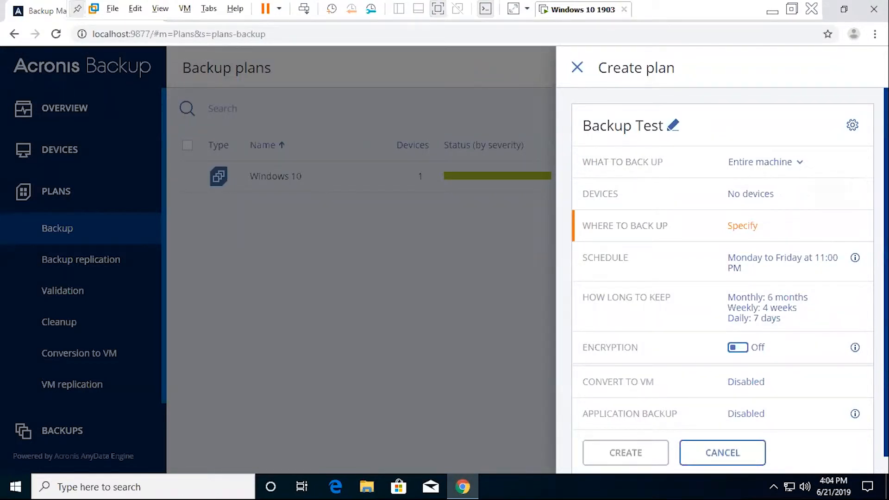
pyautogui.click(761, 162)
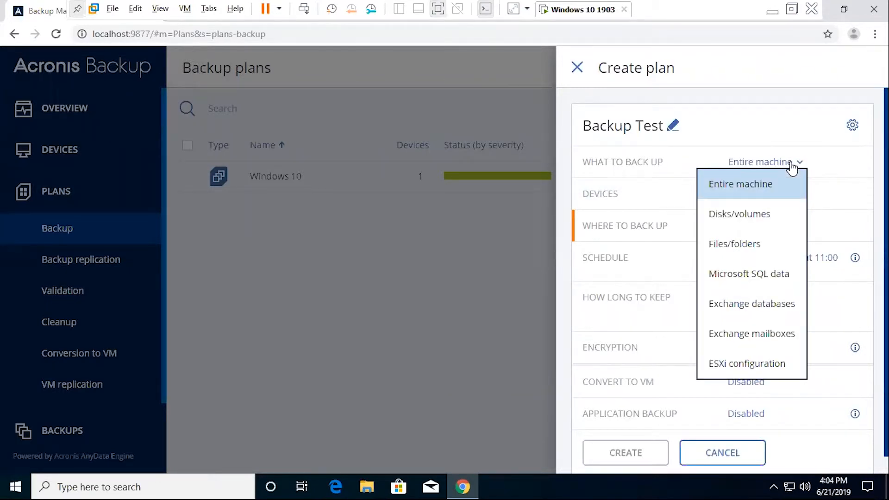
pyautogui.moveTo(778, 198)
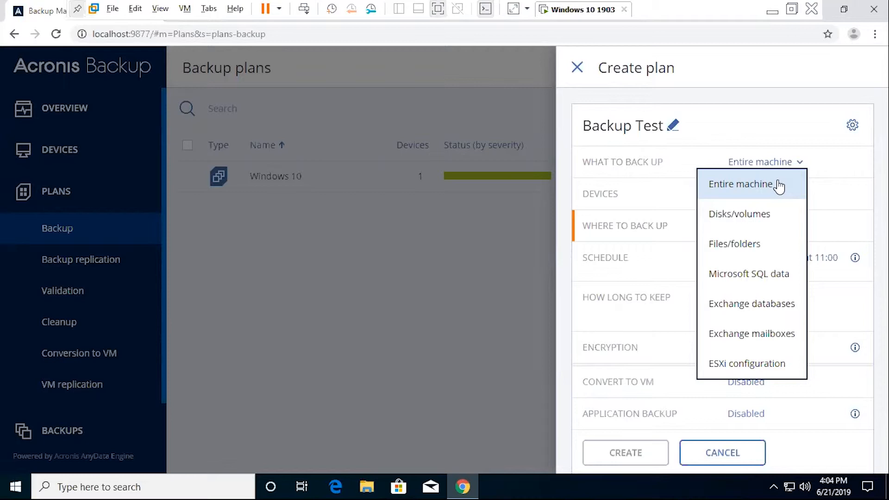
pyautogui.moveTo(779, 202)
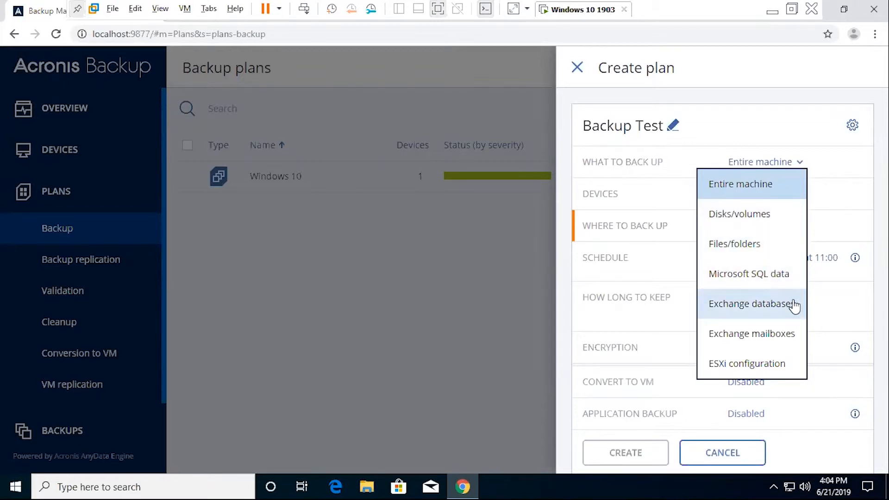
pyautogui.moveTo(751, 333)
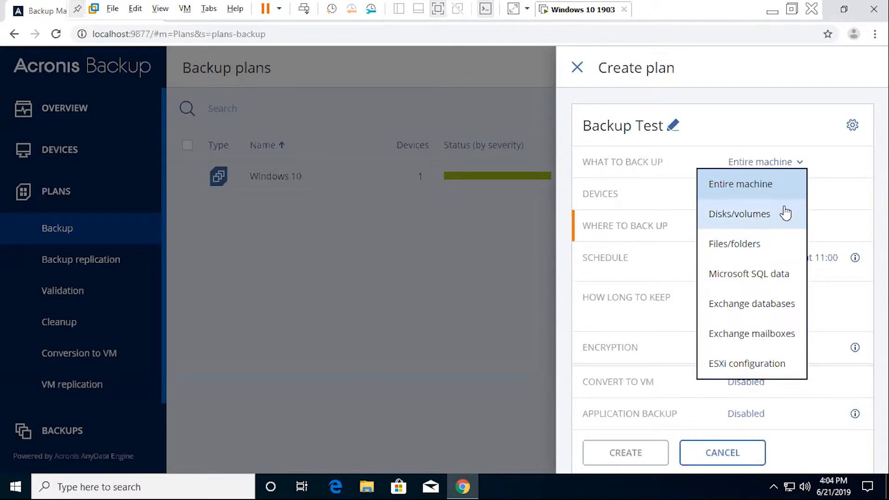
pyautogui.moveTo(778, 217)
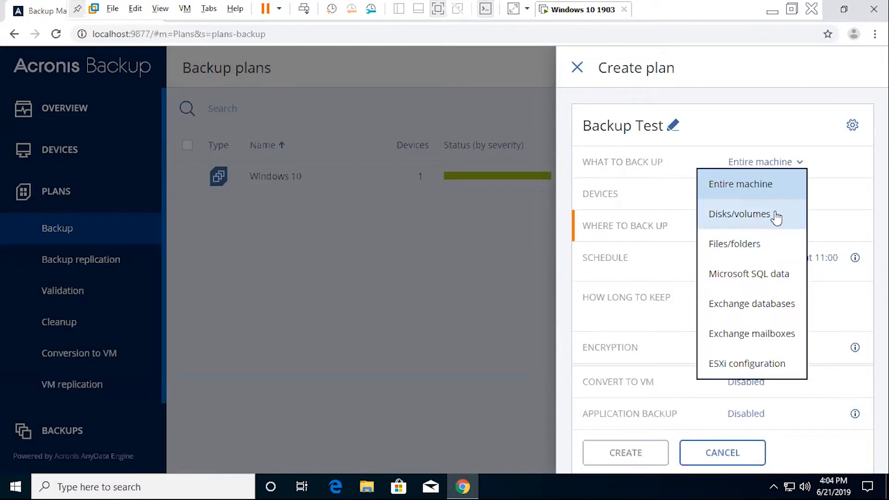
pyautogui.click(738, 214)
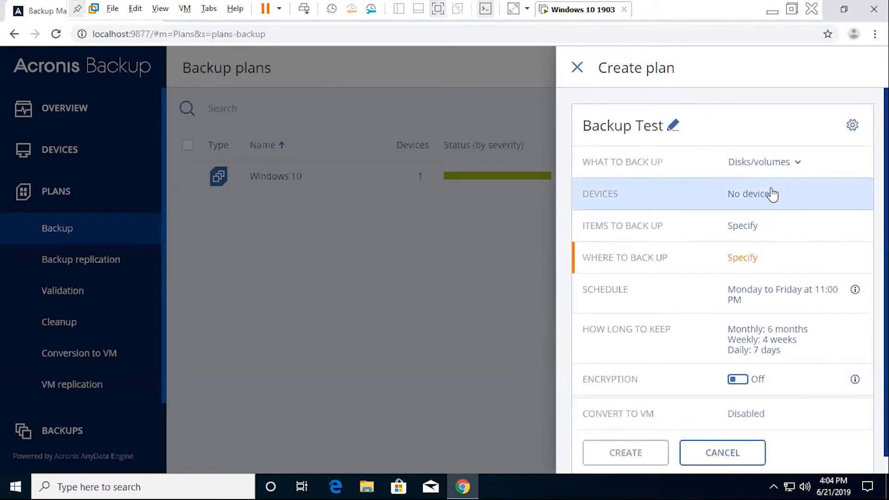
# - Add DESKTOP-J7M4EQF as the device covered by the Backup Test plan
pyautogui.click(753, 193)
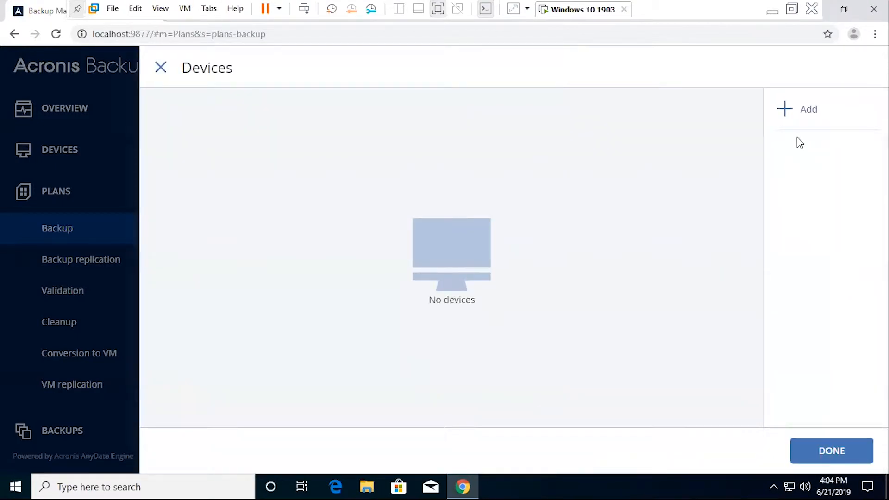
pyautogui.click(804, 109)
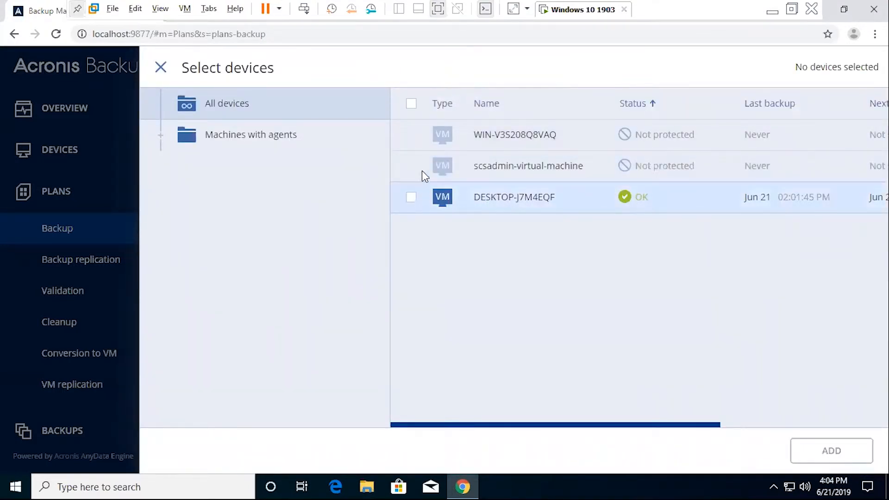
pyautogui.moveTo(555, 172)
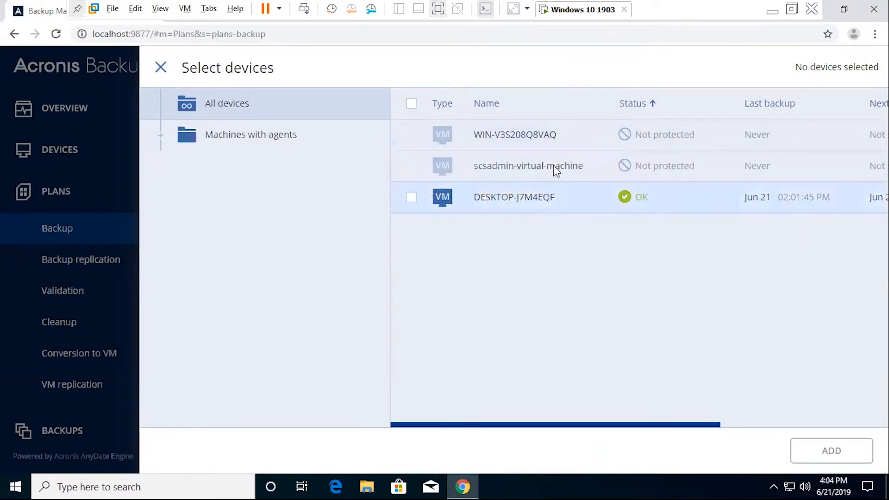
pyautogui.moveTo(487, 157)
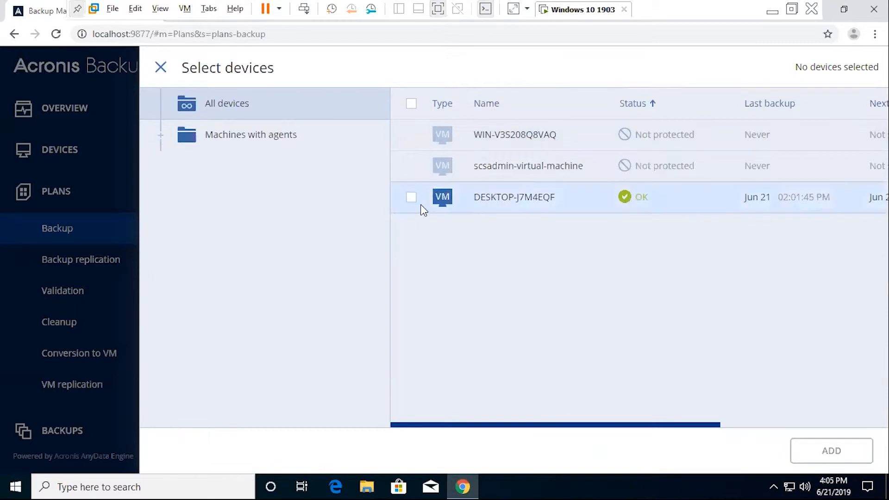
pyautogui.click(513, 196)
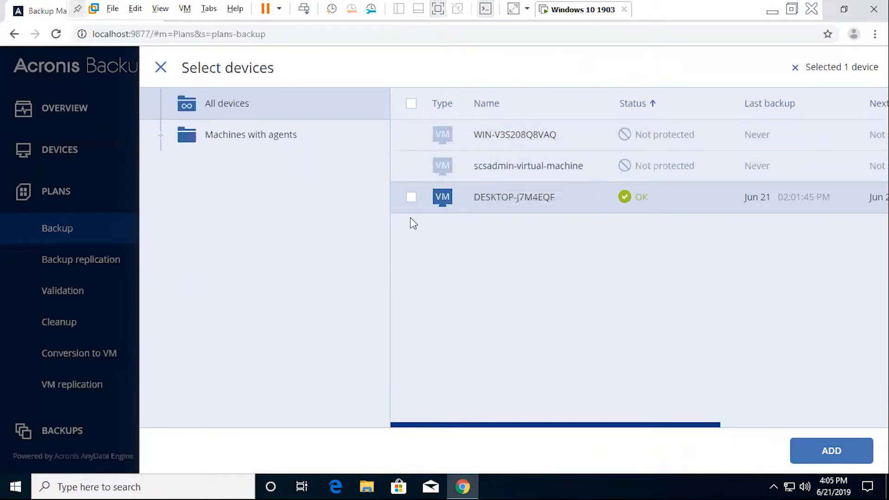
pyautogui.click(411, 196)
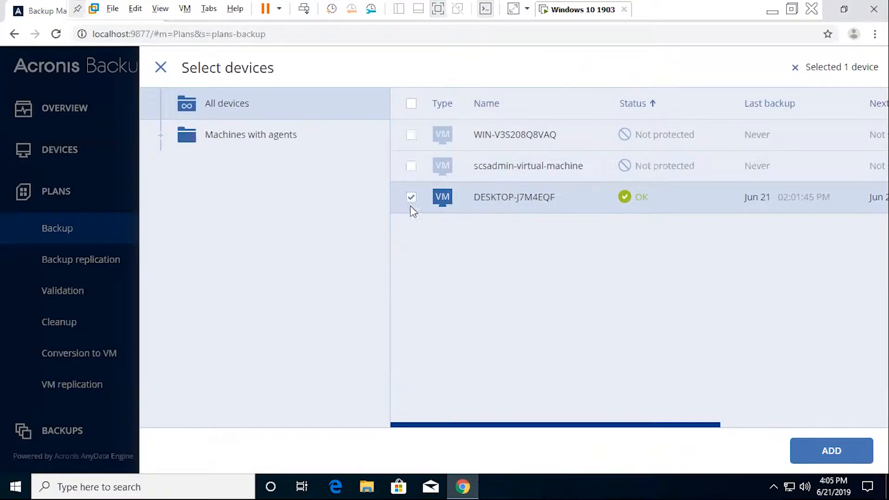
pyautogui.moveTo(832, 451)
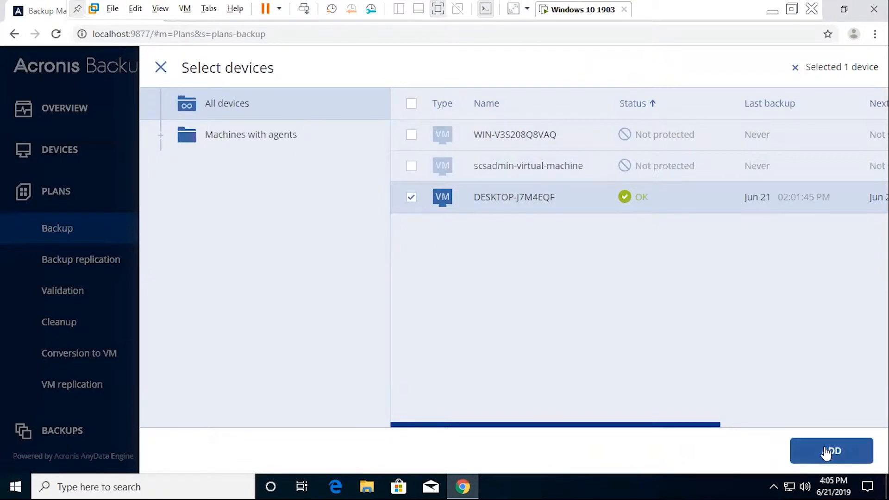
pyautogui.click(831, 450)
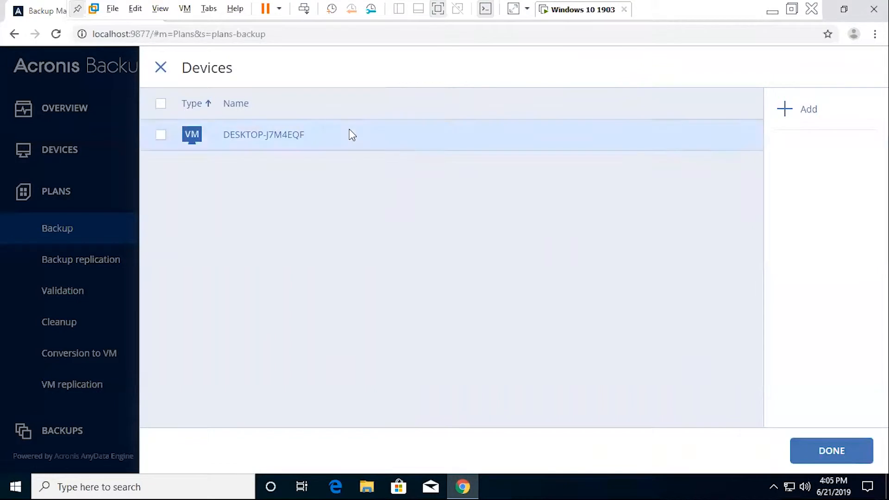
pyautogui.click(830, 450)
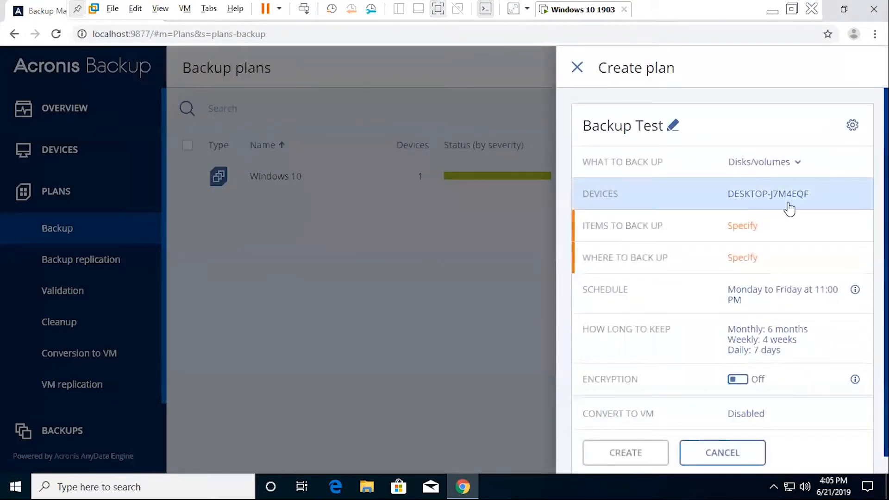
pyautogui.moveTo(783, 228)
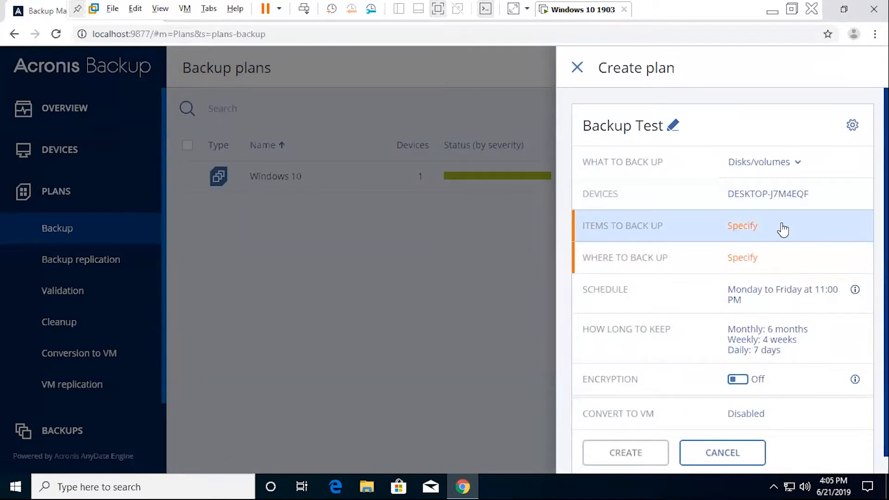
# - Set the items to back up to only the EFI system partition and show the destination choices
pyautogui.click(742, 225)
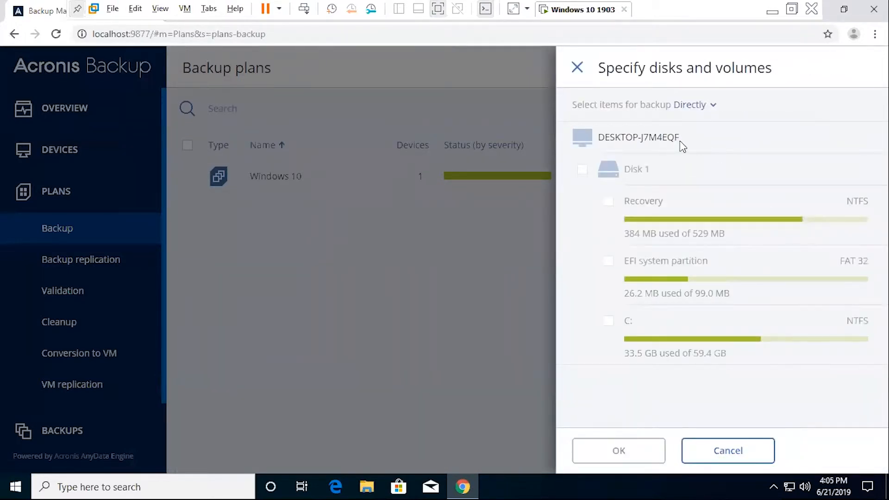
pyautogui.moveTo(626, 248)
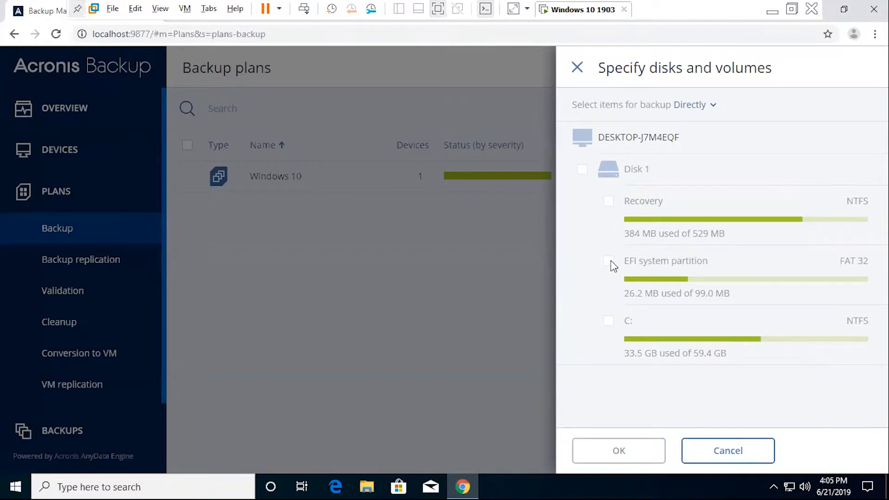
pyautogui.click(609, 261)
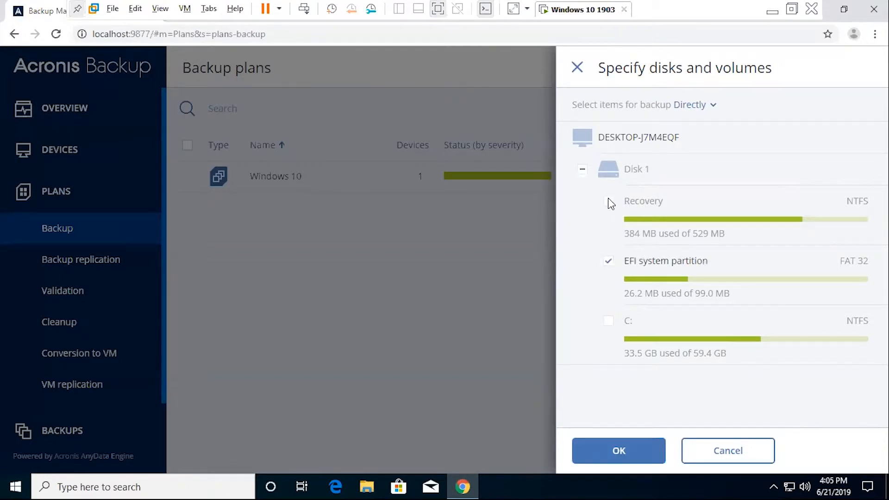
pyautogui.click(608, 201)
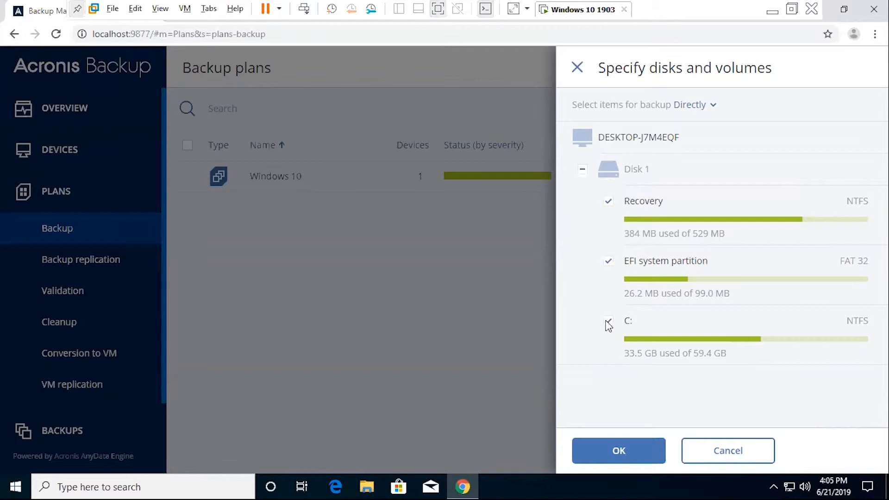
pyautogui.click(609, 320)
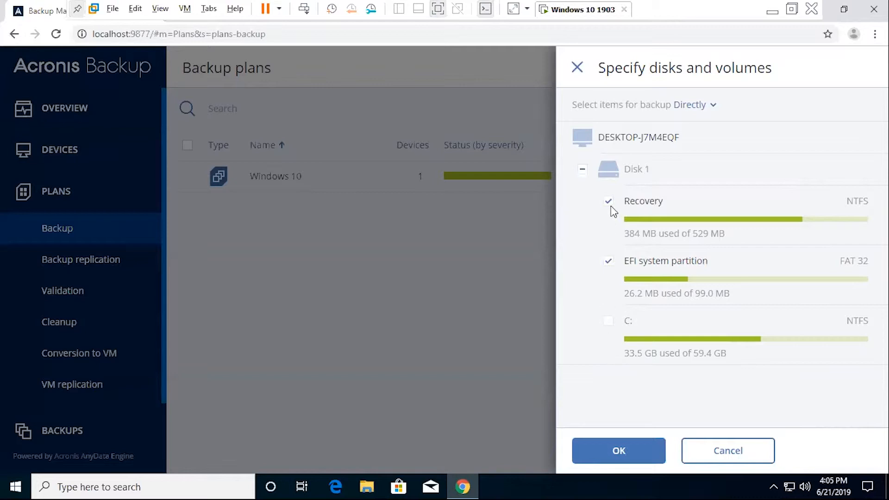
pyautogui.click(608, 201)
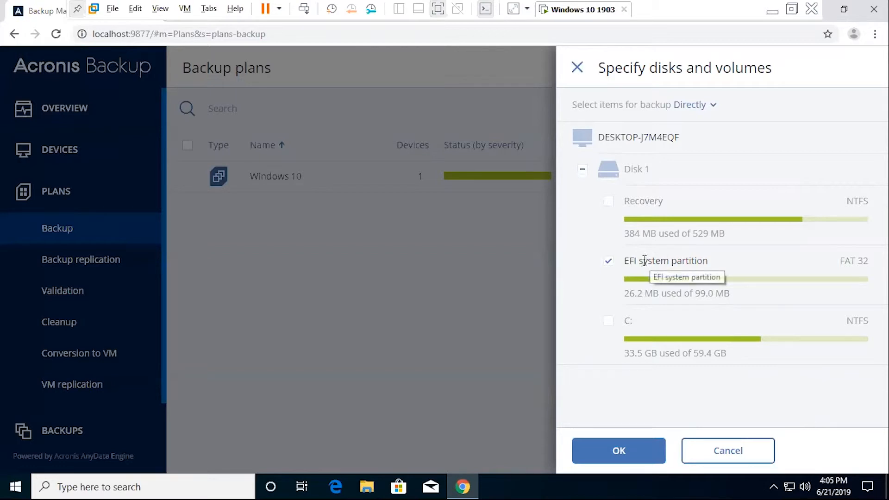
pyautogui.moveTo(657, 349)
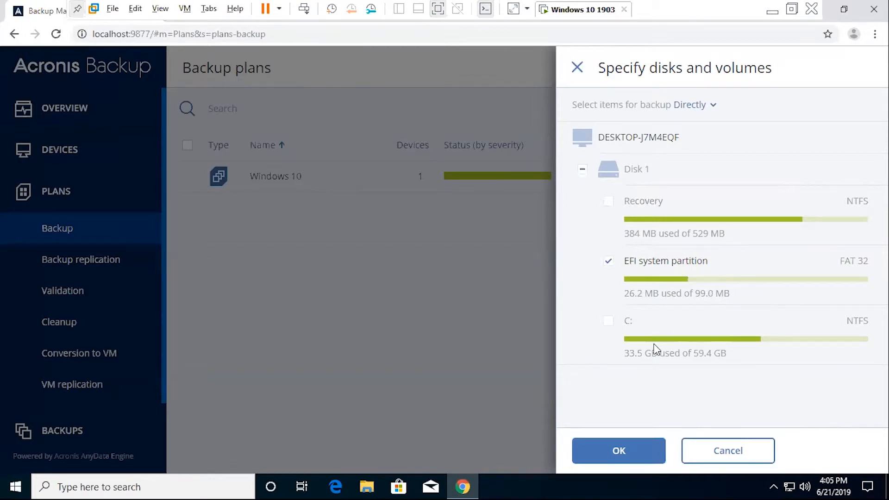
pyautogui.click(619, 450)
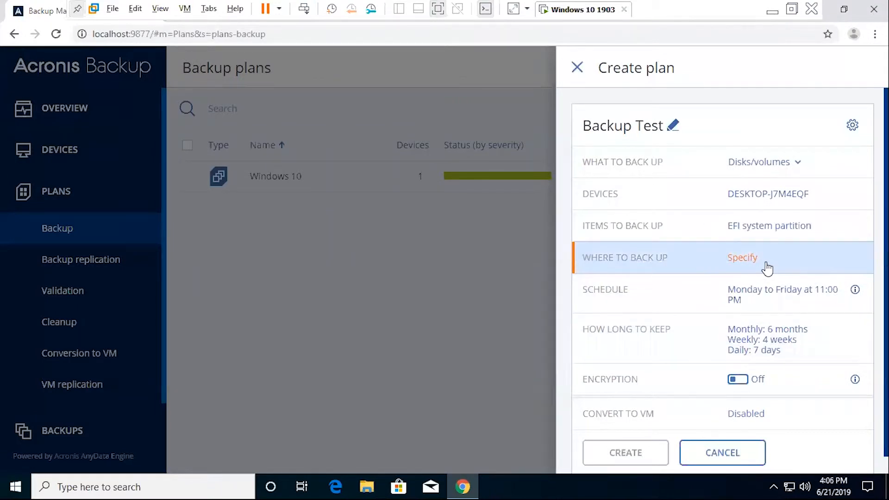
pyautogui.click(742, 257)
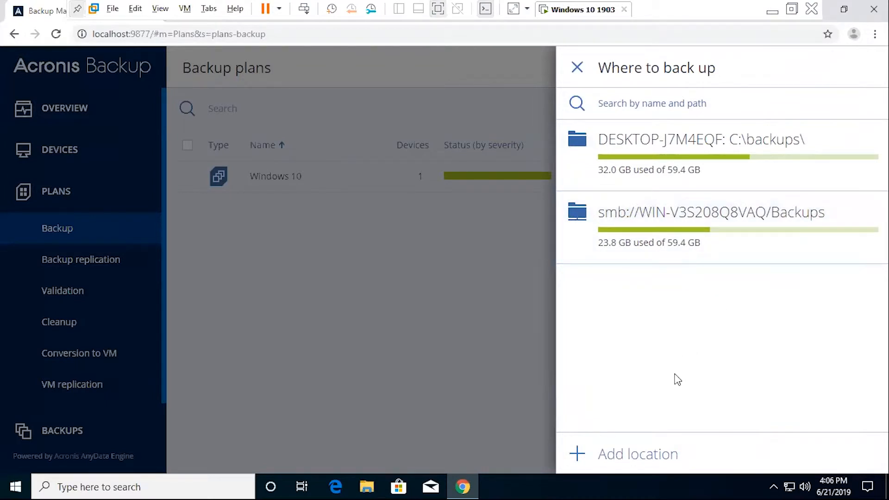
pyautogui.moveTo(651, 381)
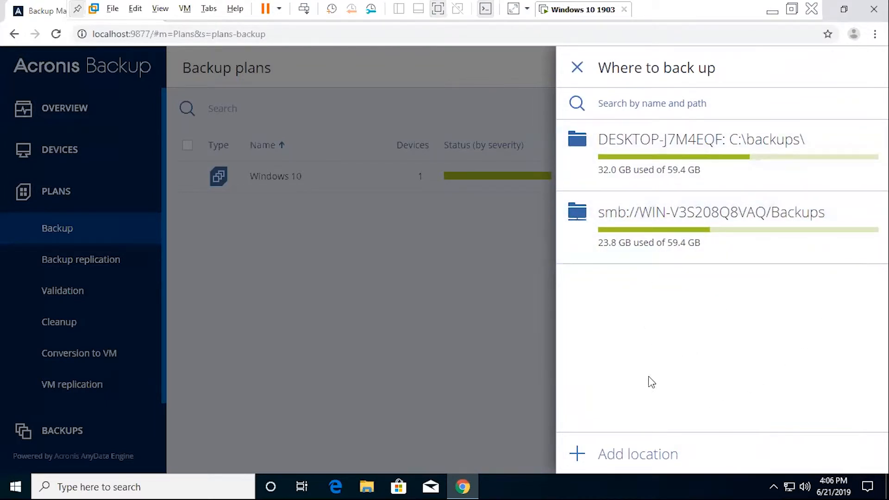
pyautogui.moveTo(615, 316)
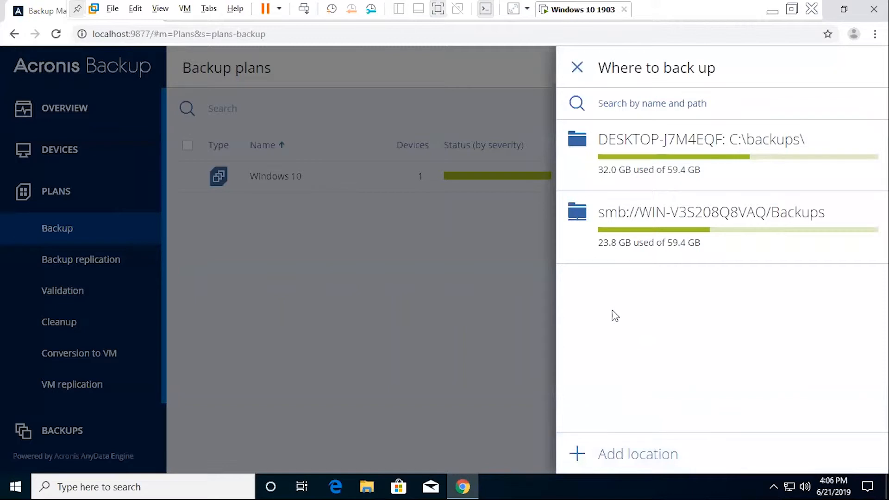
# - Begin adding a new backup location, with Local folder selected by default
pyautogui.click(638, 454)
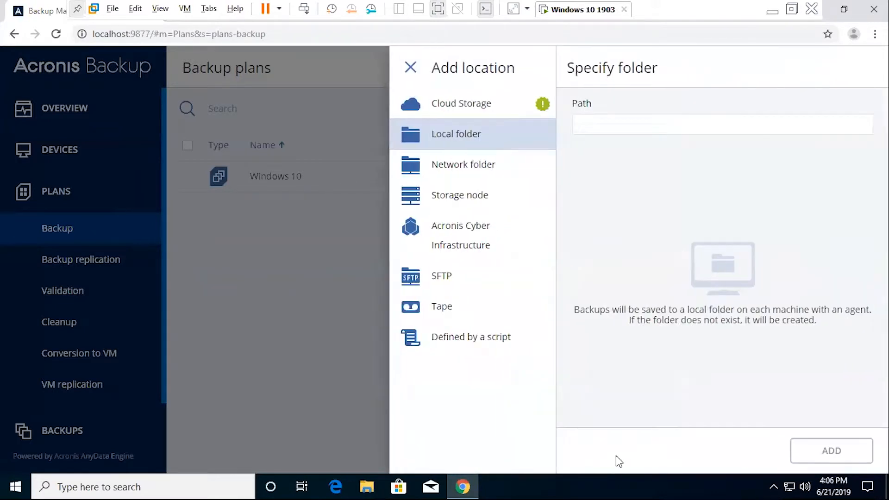
pyautogui.moveTo(521, 146)
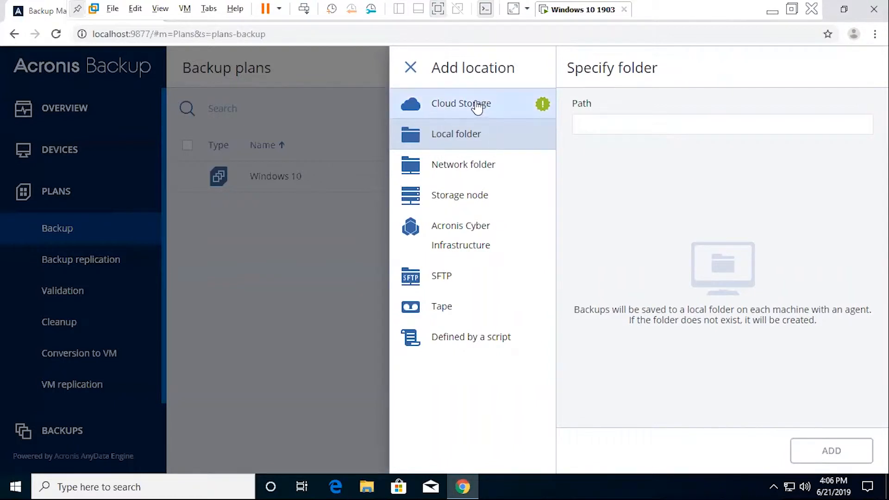
pyautogui.moveTo(456, 139)
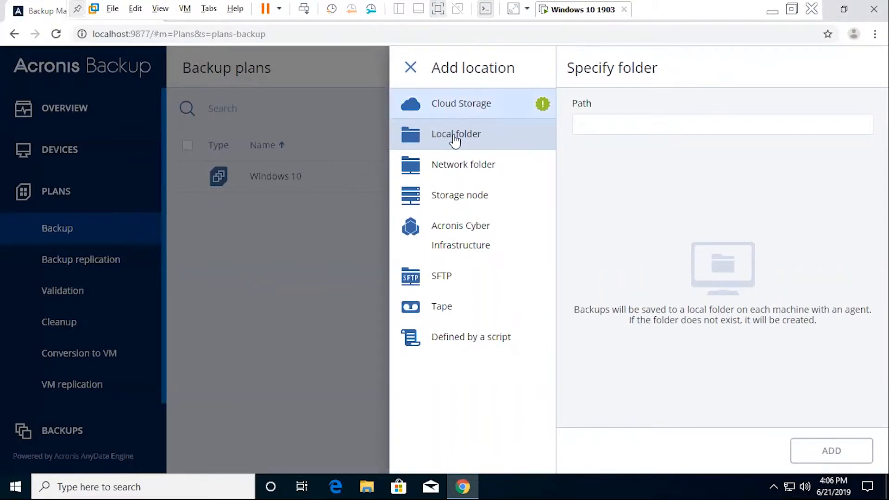
pyautogui.moveTo(470, 150)
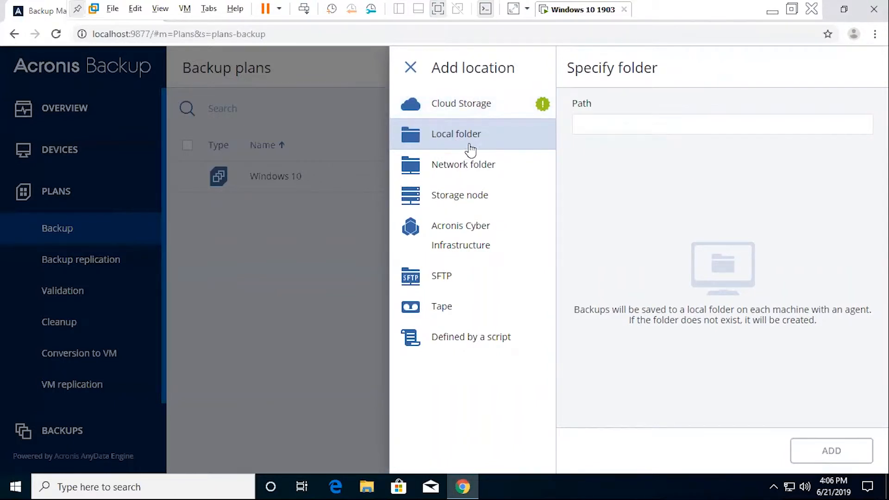
pyautogui.moveTo(481, 144)
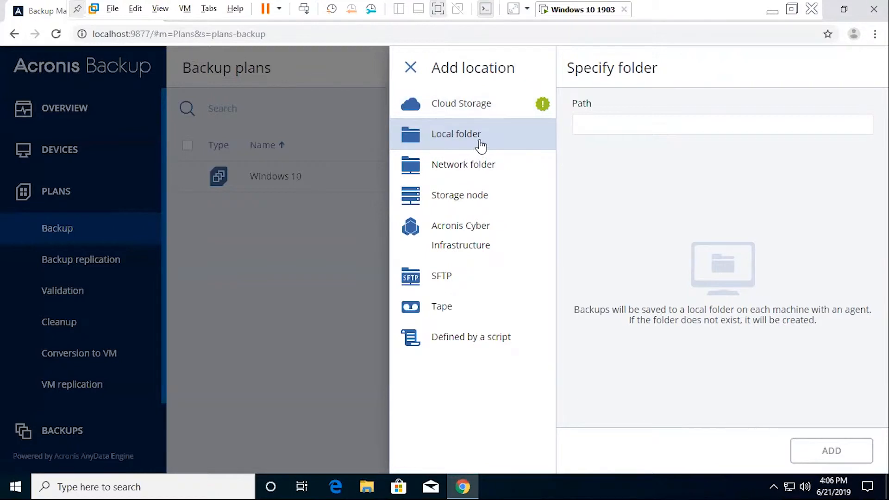
pyautogui.moveTo(482, 141)
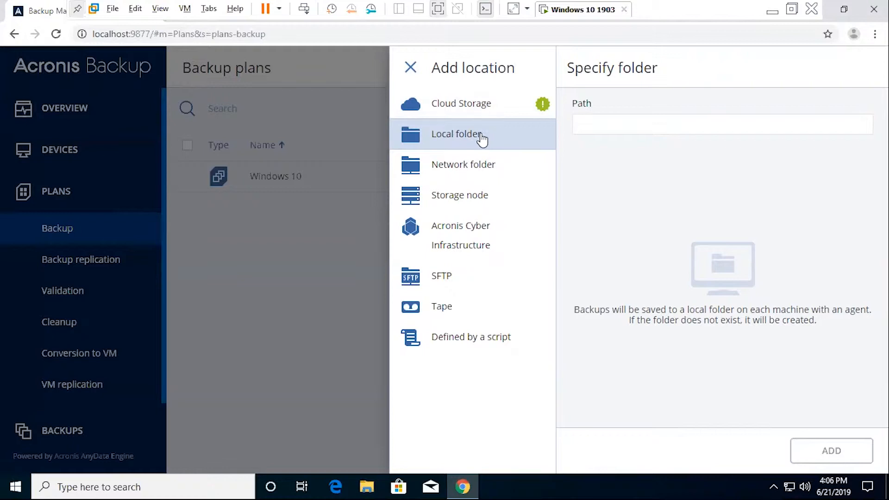
pyautogui.moveTo(465, 103)
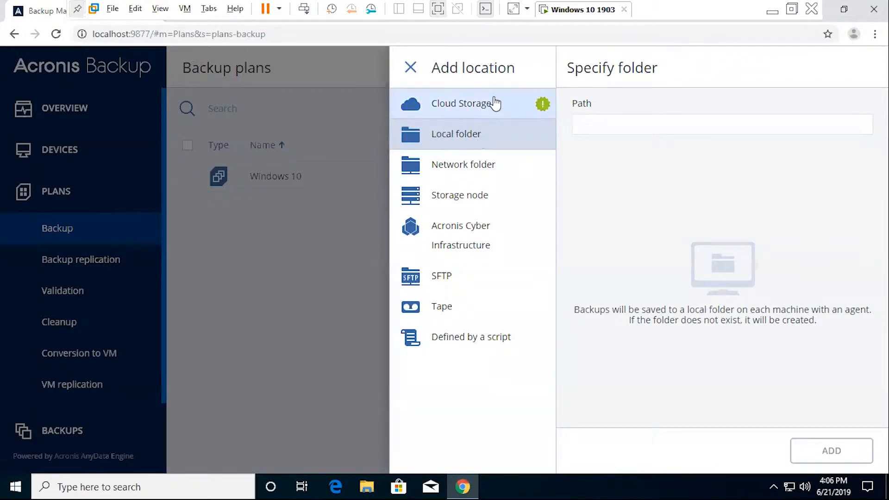
# - Browse the location types from cloud storage through SFTP to Tape, which reports no tape device found
pyautogui.click(461, 103)
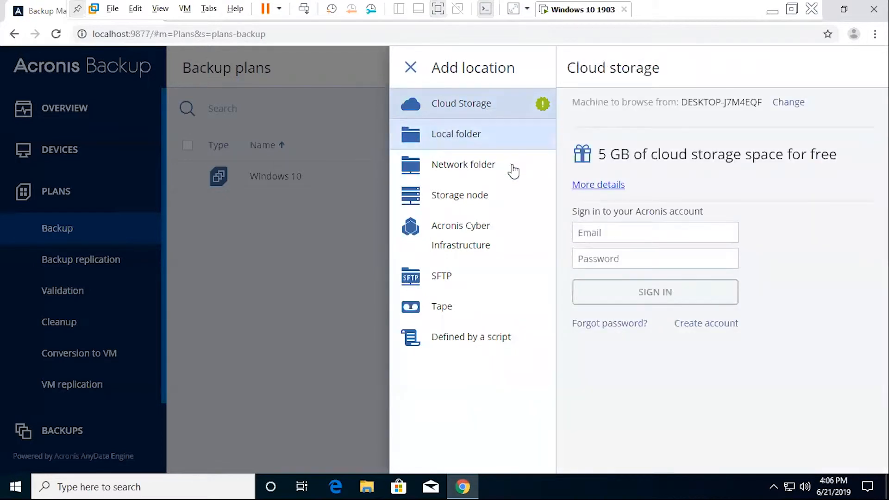
pyautogui.click(655, 233)
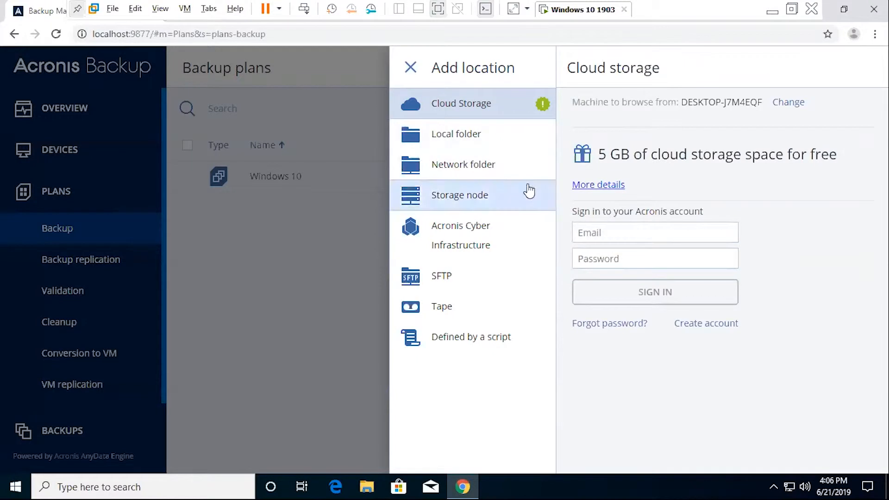
pyautogui.click(463, 164)
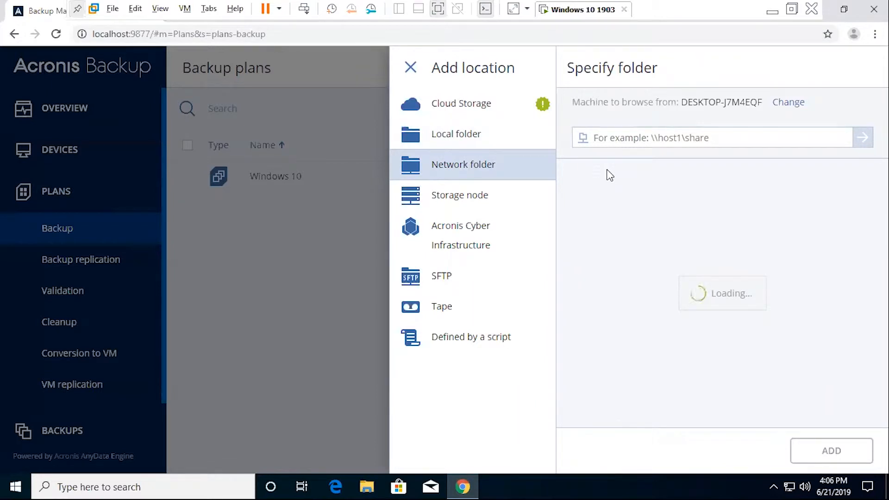
pyautogui.click(460, 195)
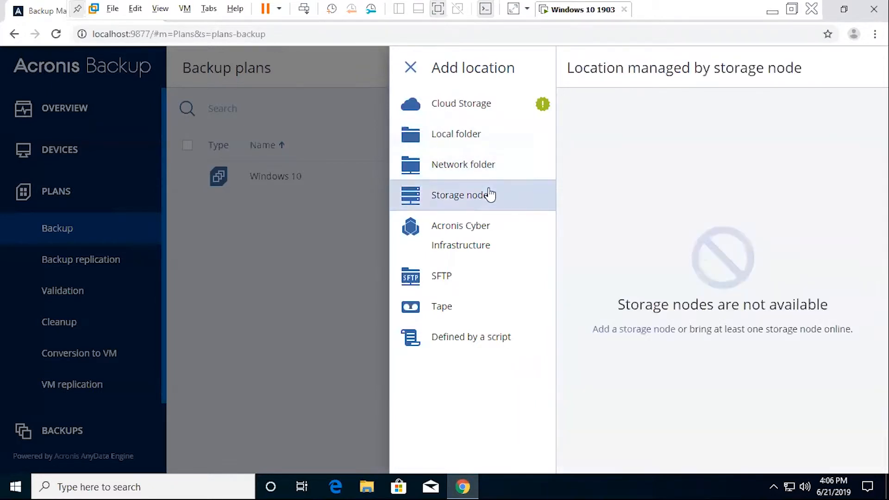
pyautogui.moveTo(532, 250)
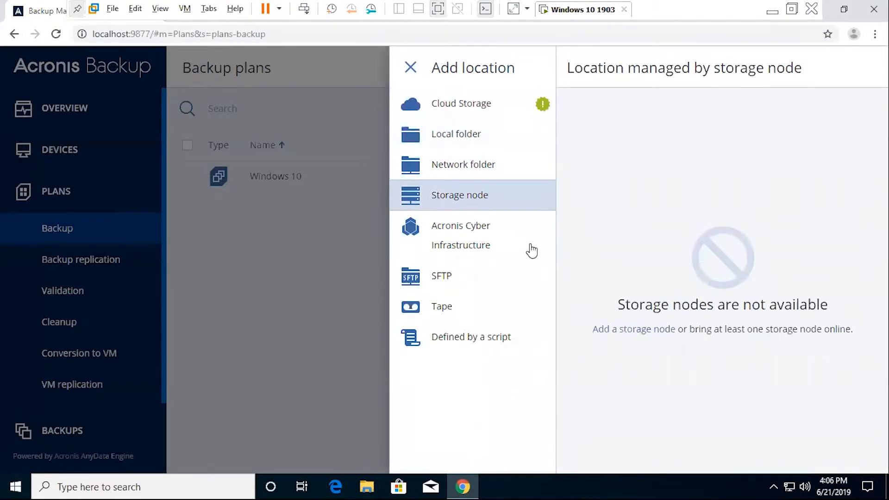
pyautogui.moveTo(519, 235)
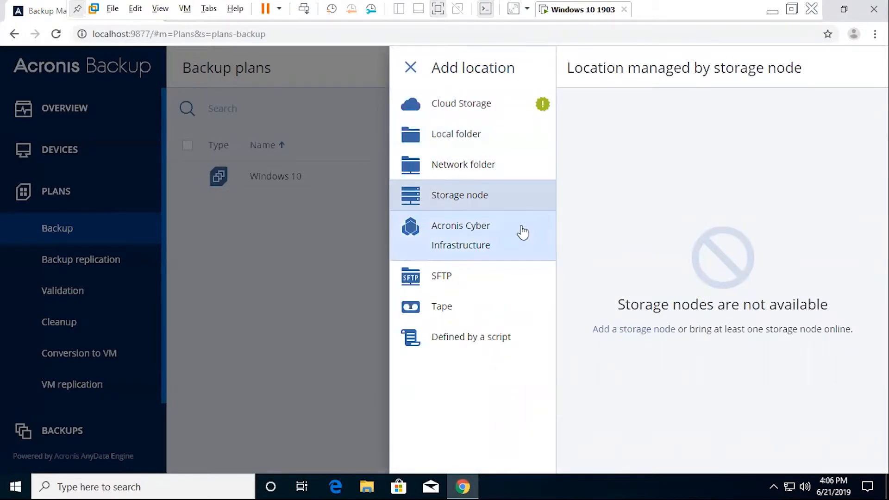
pyautogui.click(461, 235)
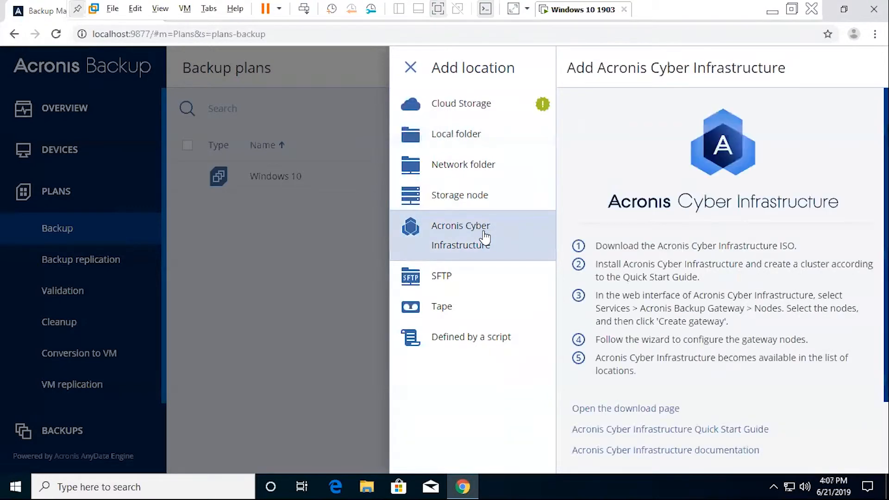
pyautogui.moveTo(862, 282)
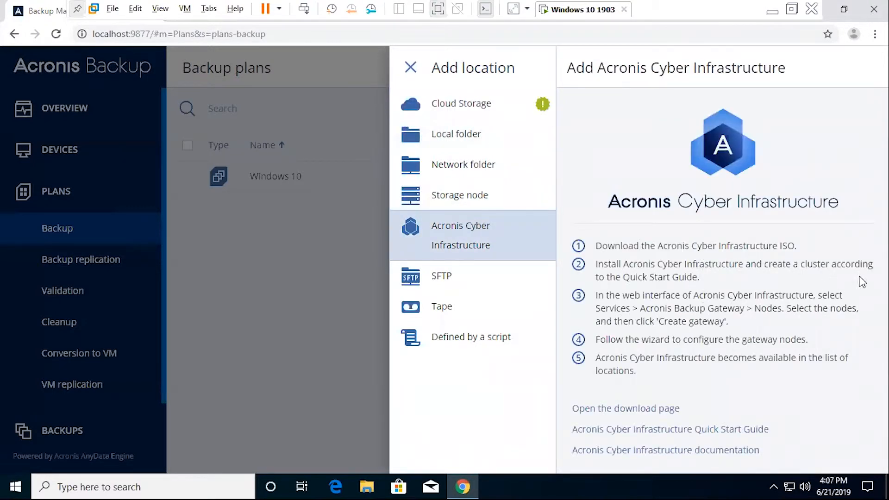
pyautogui.moveTo(783, 239)
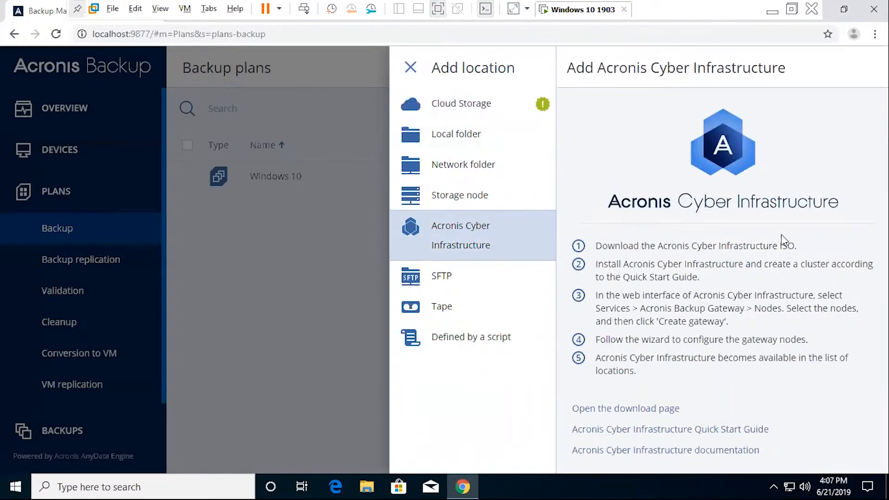
pyautogui.moveTo(447, 288)
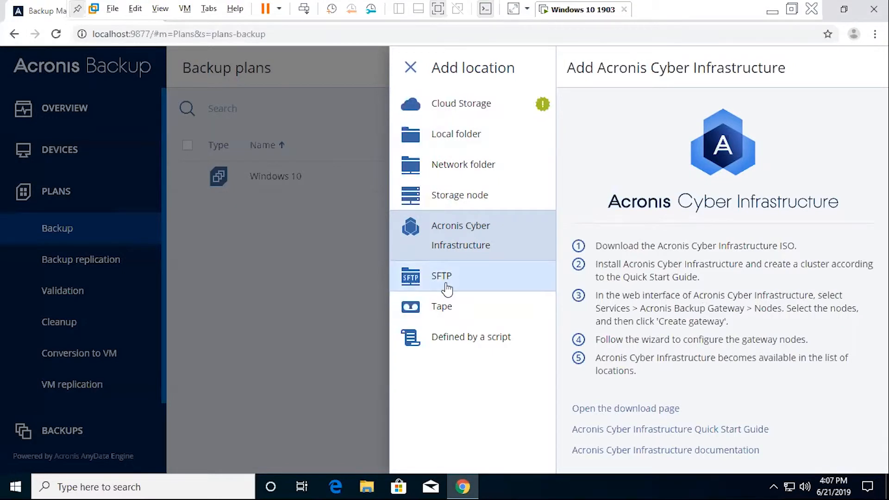
pyautogui.click(442, 276)
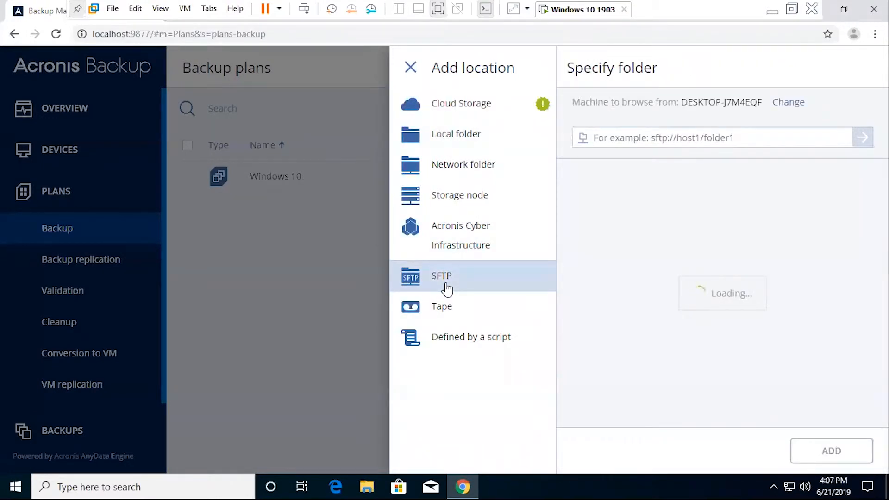
pyautogui.click(442, 306)
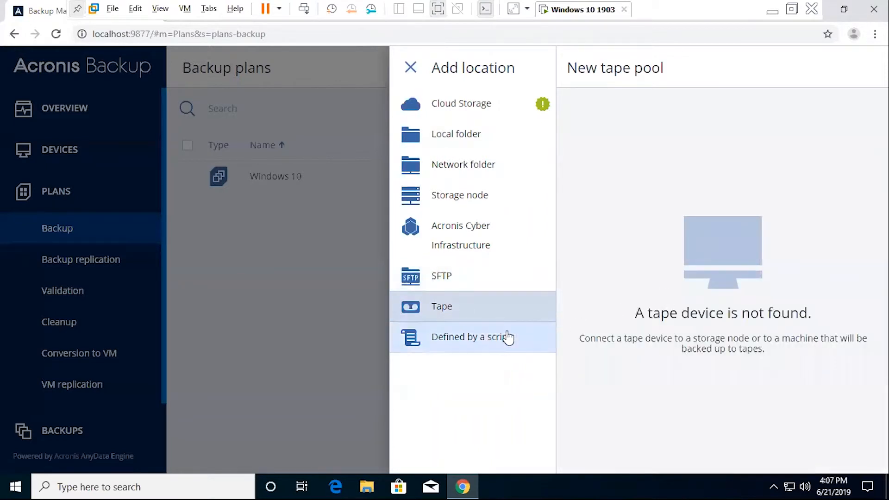
# - Leave Add location and choose C:\backups\ on DESKTOP-J7M4EQF as the backup destination
pyautogui.click(471, 336)
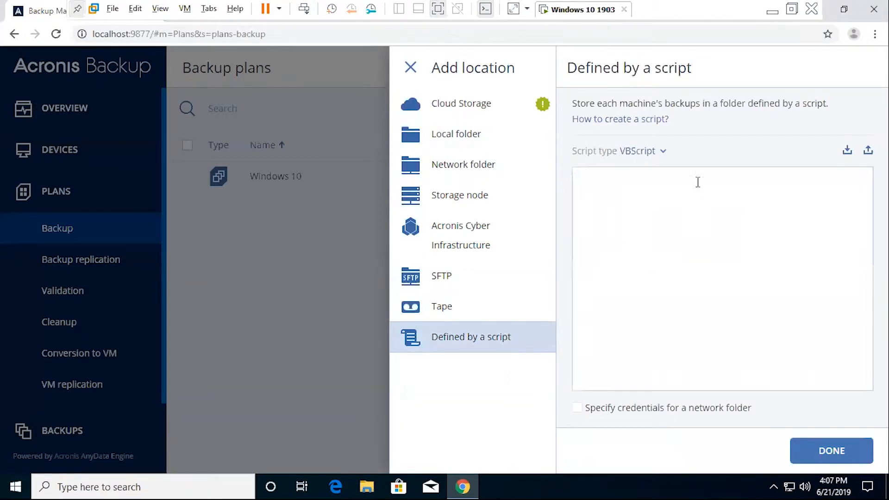
pyautogui.moveTo(564, 173)
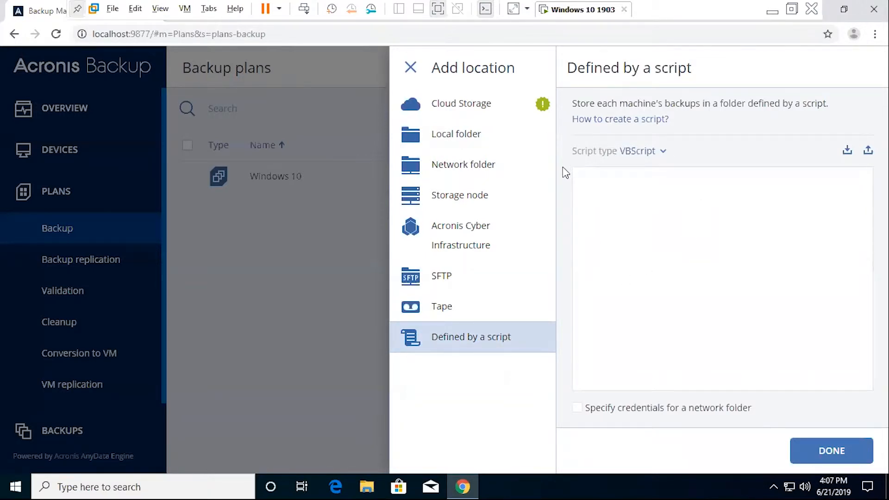
pyautogui.moveTo(454, 276)
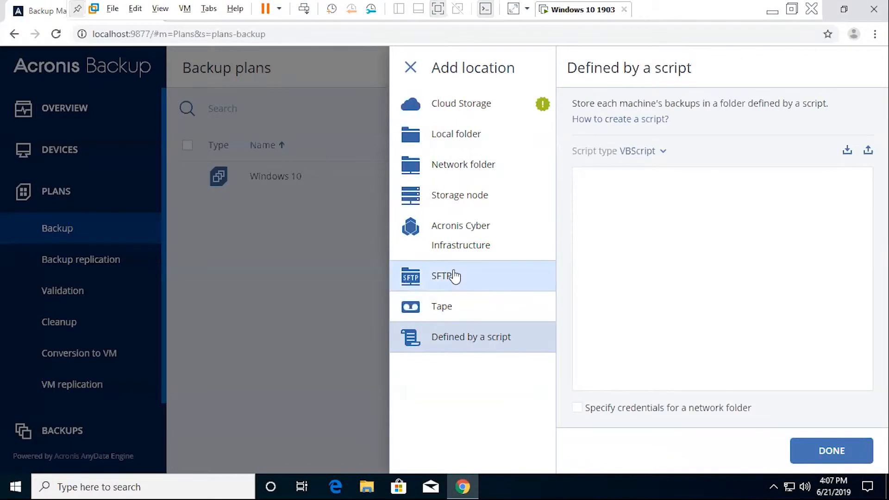
pyautogui.moveTo(561, 132)
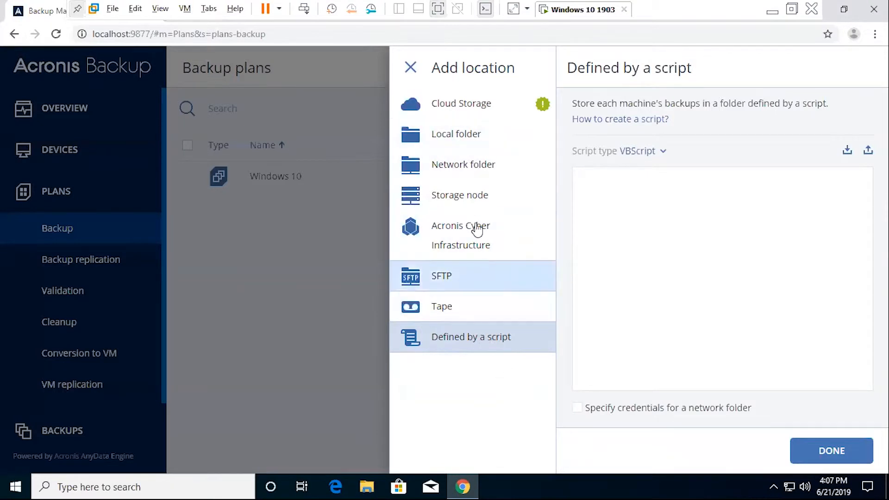
pyautogui.click(455, 133)
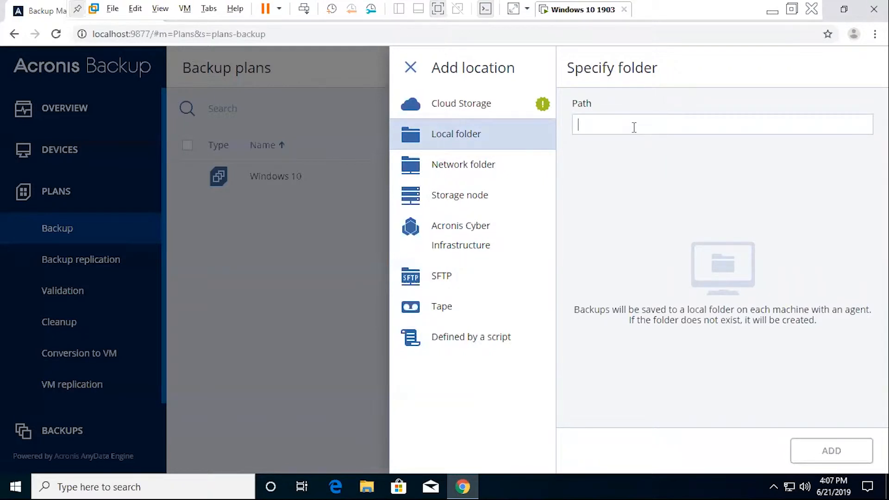
pyautogui.click(411, 68)
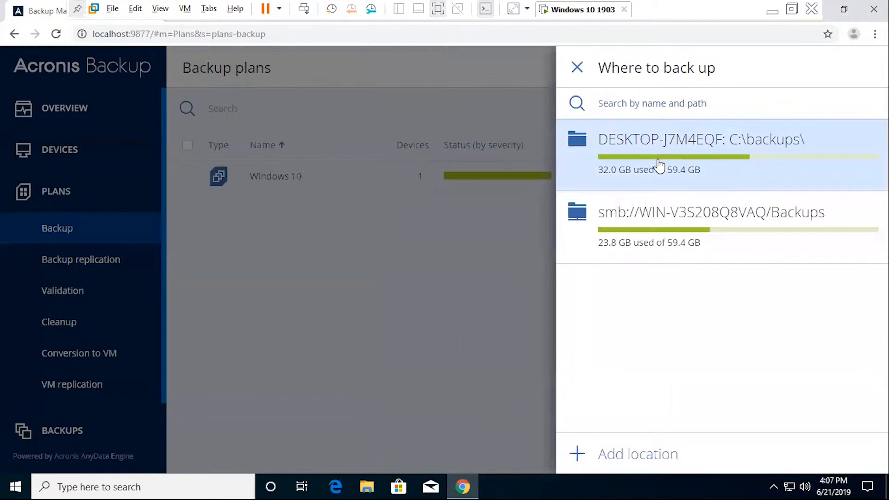
pyautogui.click(700, 139)
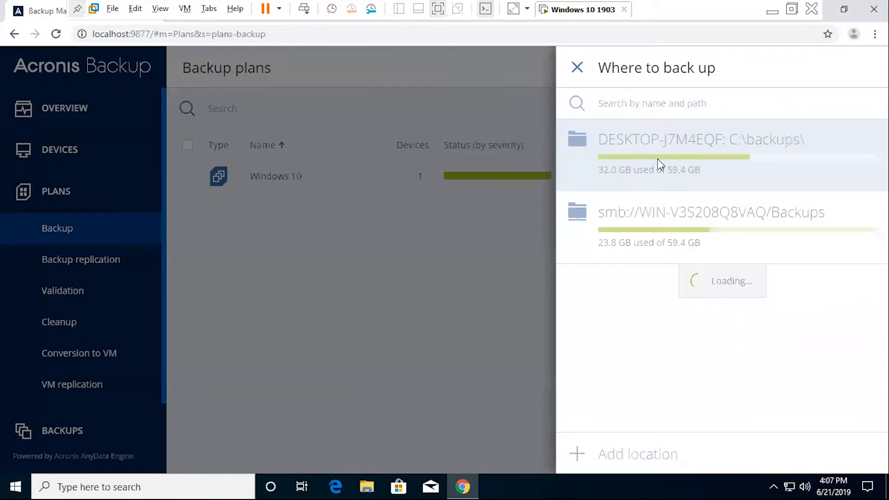
# - Review the plan summary and show its weekly Monday–Friday 11:00 PM schedule settings
pyautogui.click(701, 138)
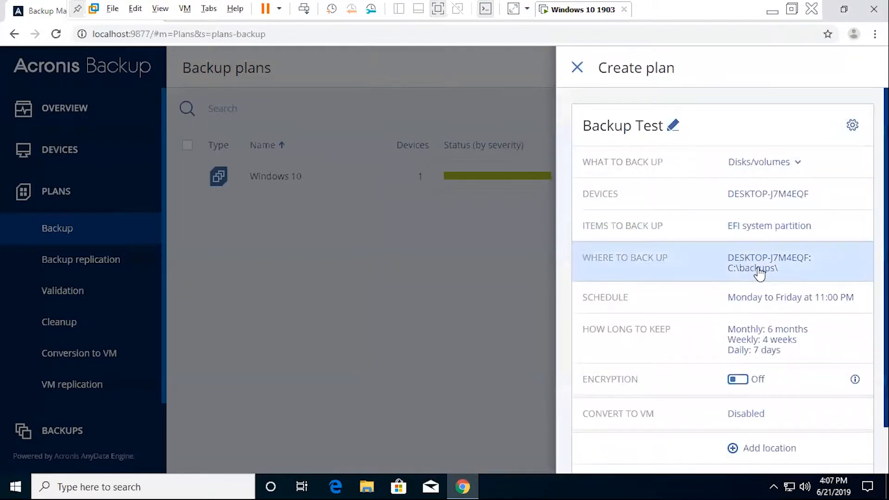
pyautogui.moveTo(776, 278)
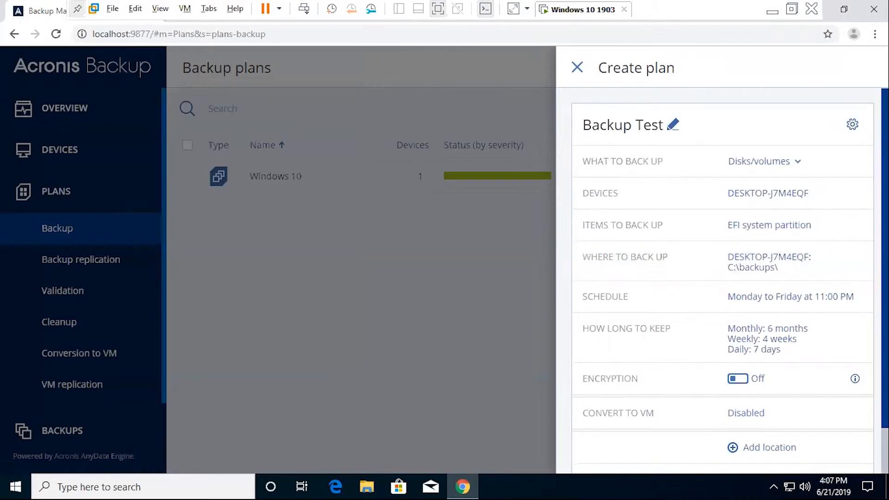
pyautogui.scroll(-3)
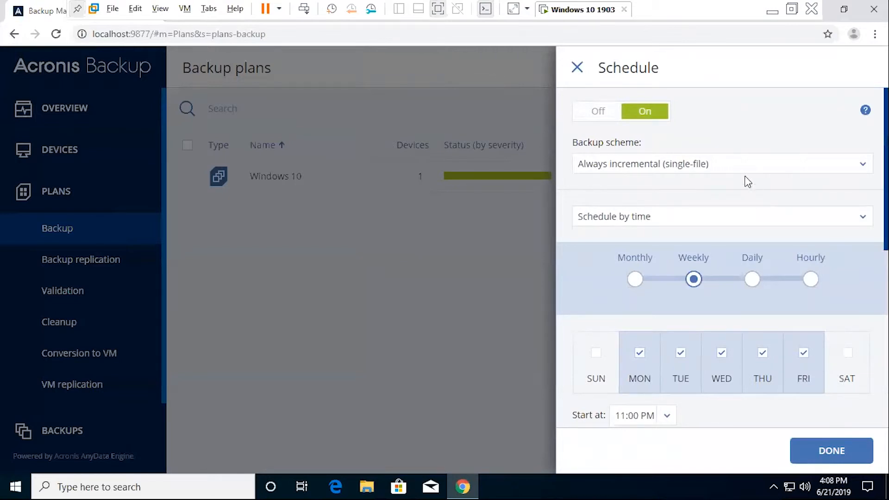
# - Switch the schedule off and back on, then list the schedule trigger types
pyautogui.click(598, 111)
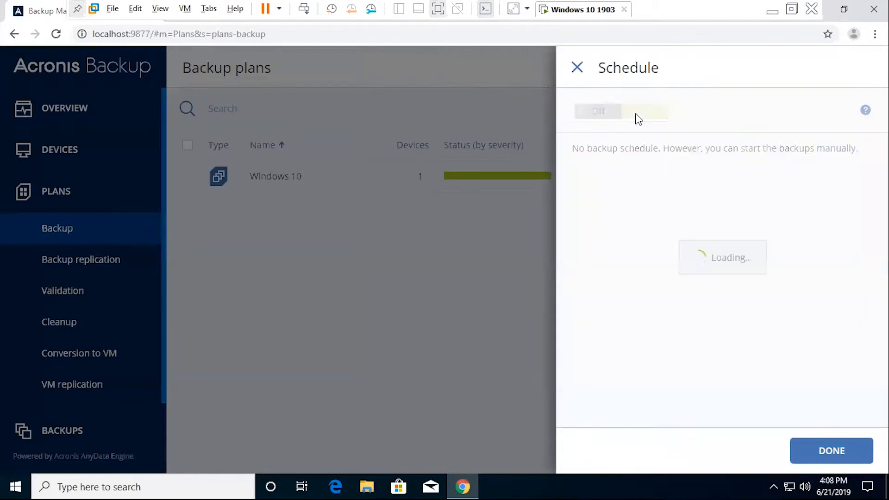
pyautogui.click(645, 111)
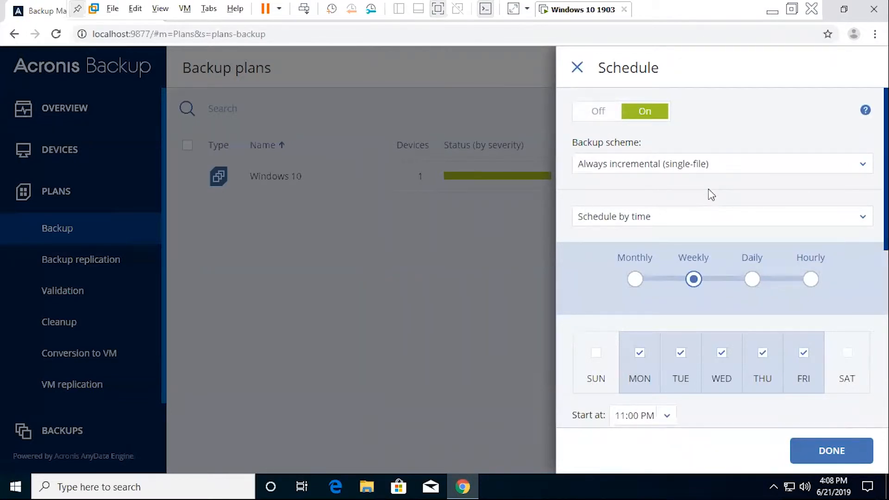
pyautogui.click(720, 217)
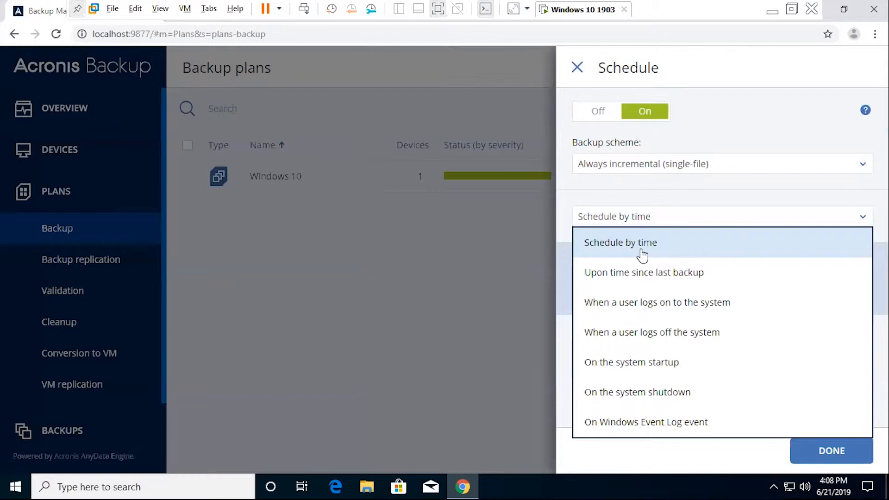
pyautogui.moveTo(619, 249)
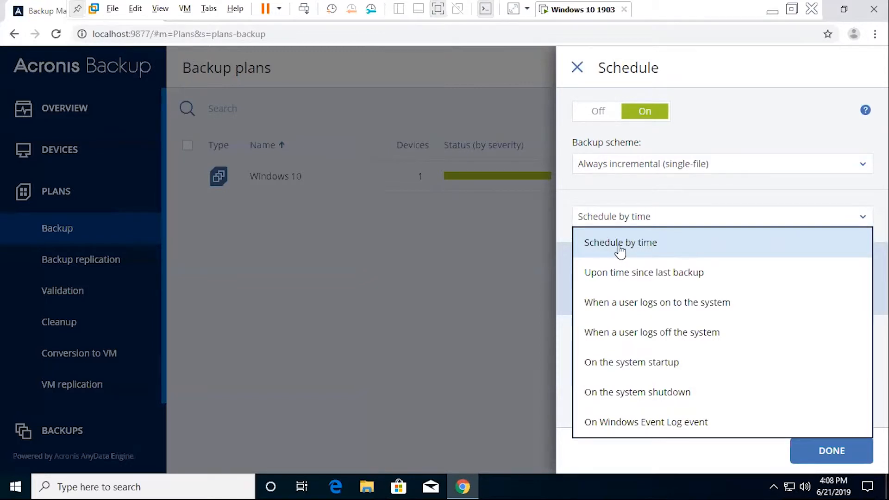
pyautogui.moveTo(639, 278)
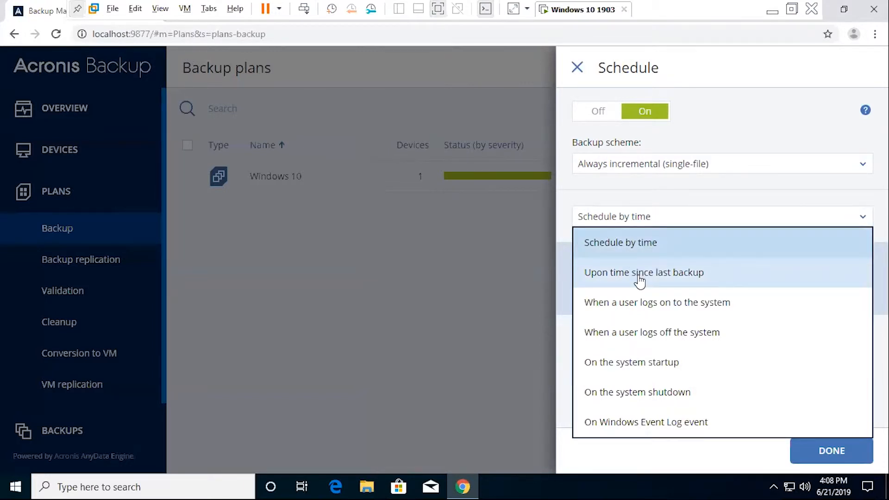
pyautogui.click(644, 272)
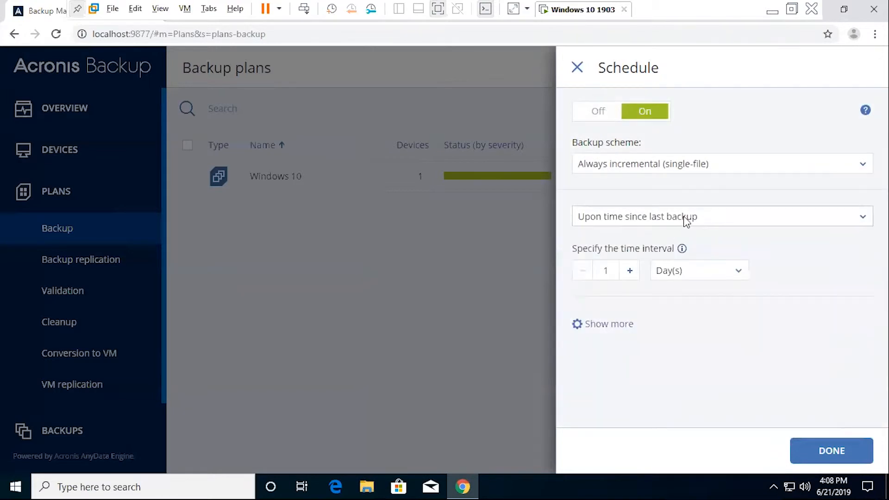
pyautogui.click(699, 271)
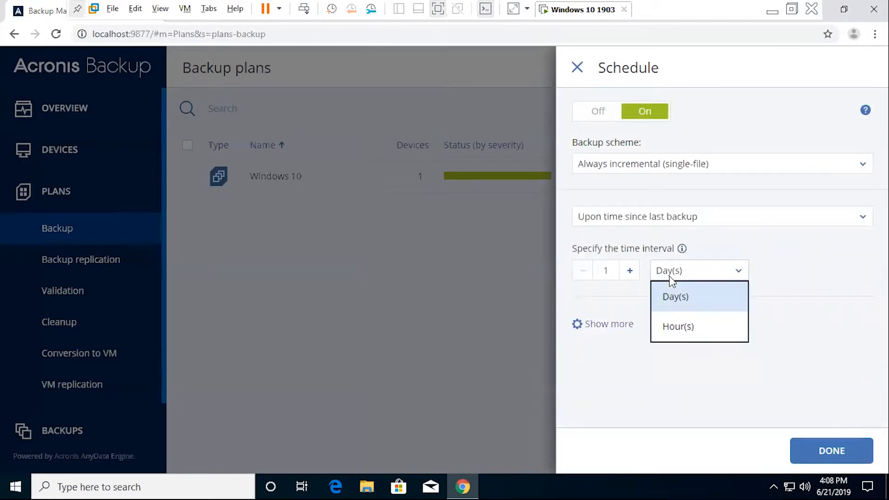
pyautogui.click(675, 296)
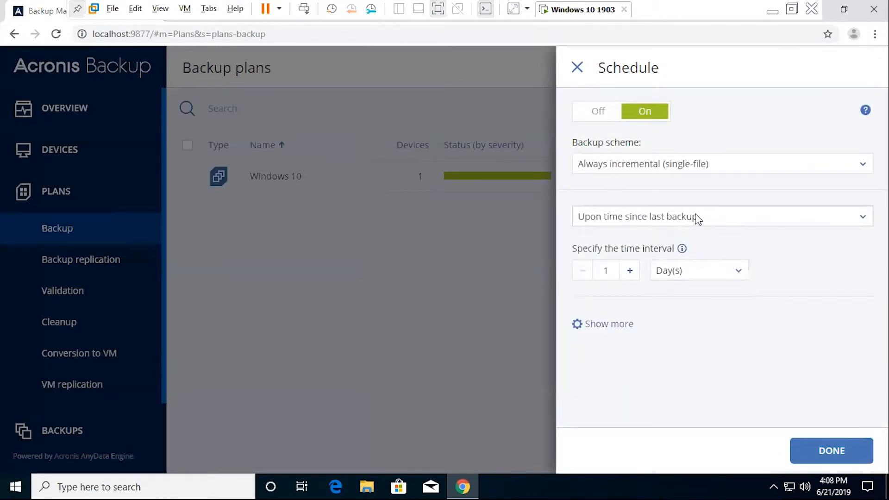
pyautogui.click(720, 216)
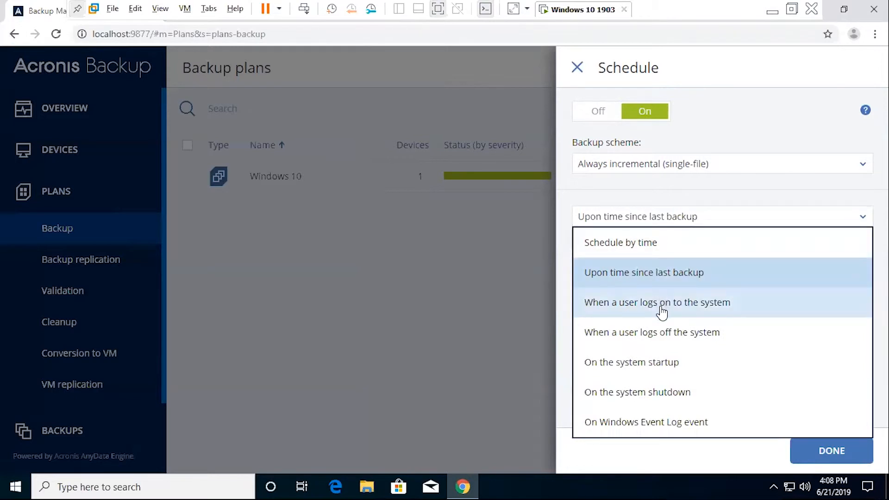
pyautogui.moveTo(648, 361)
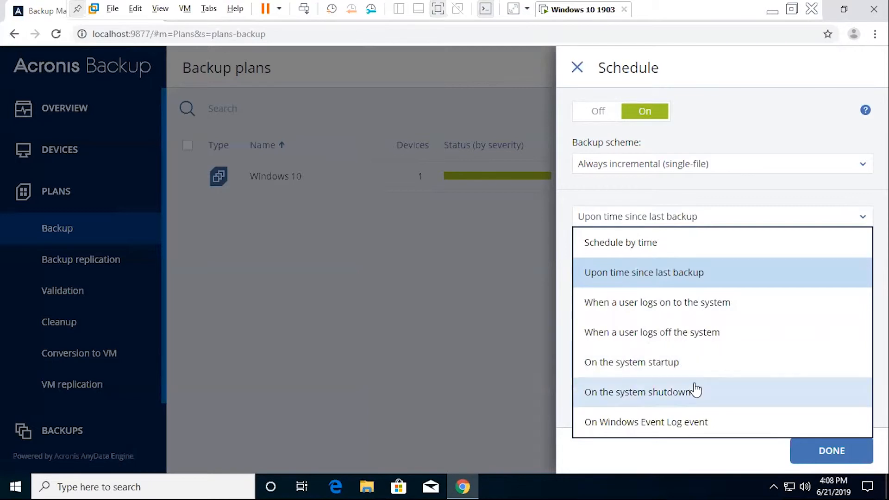
pyautogui.moveTo(713, 419)
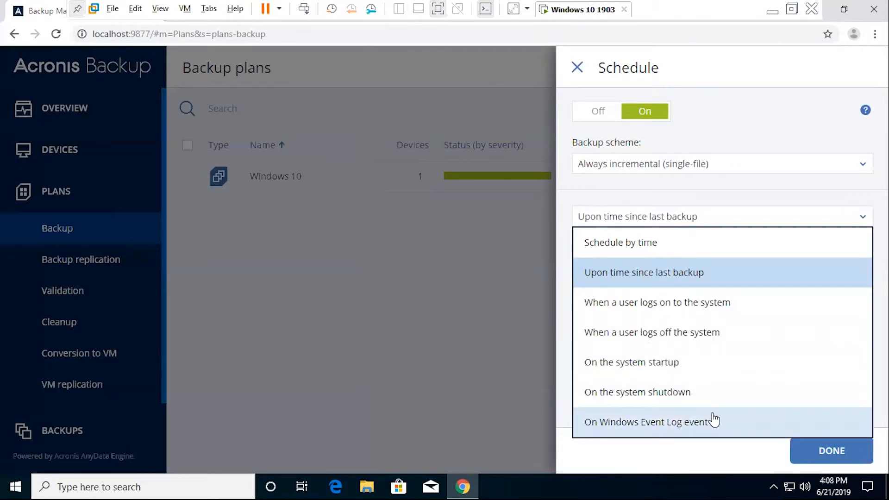
pyautogui.click(620, 242)
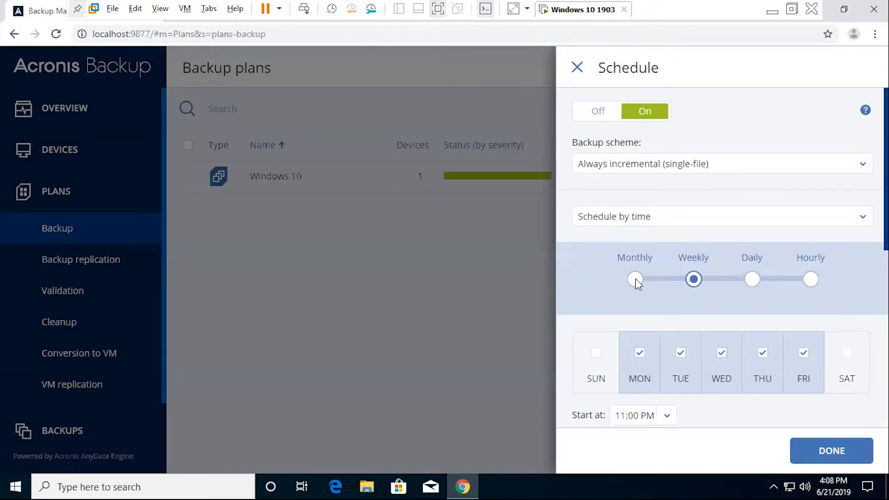
# - Toggle the schedule between monthly and weekly while exploring the schedule options
pyautogui.click(634, 278)
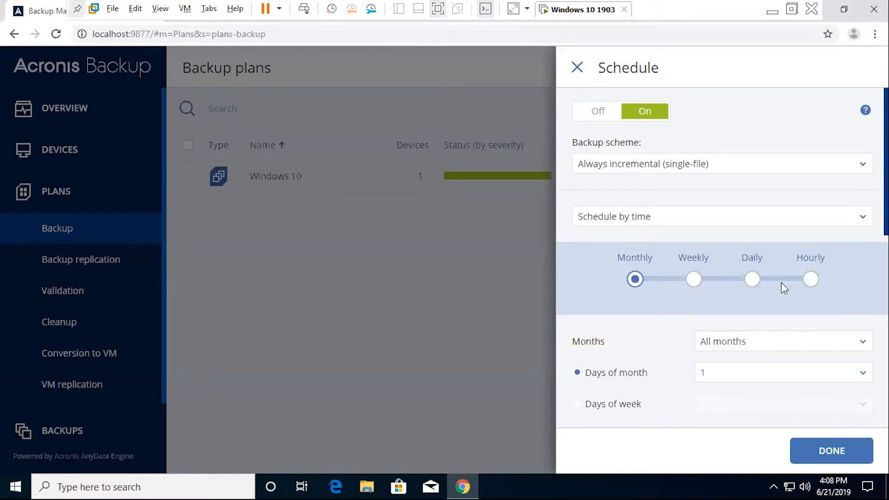
pyautogui.click(693, 278)
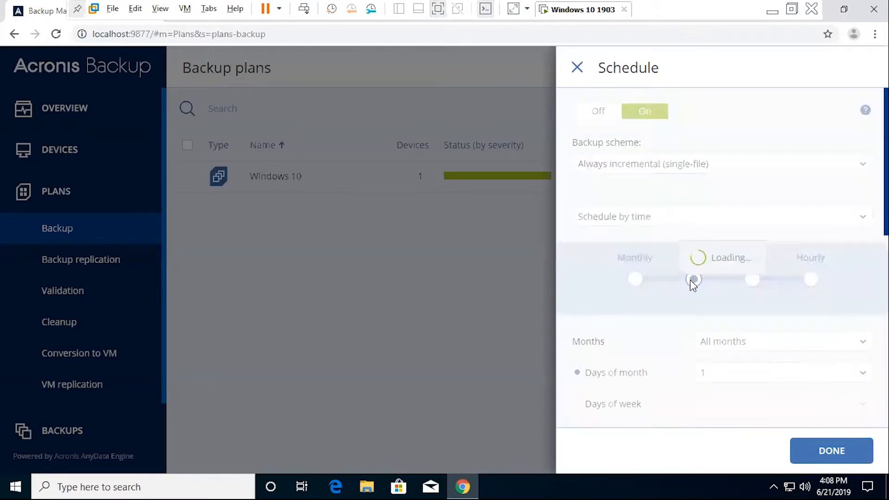
pyautogui.click(692, 279)
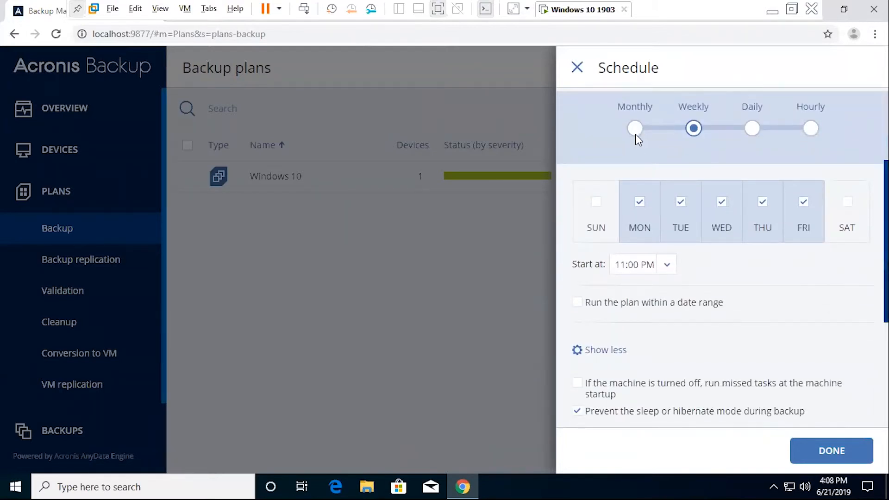
pyautogui.click(635, 129)
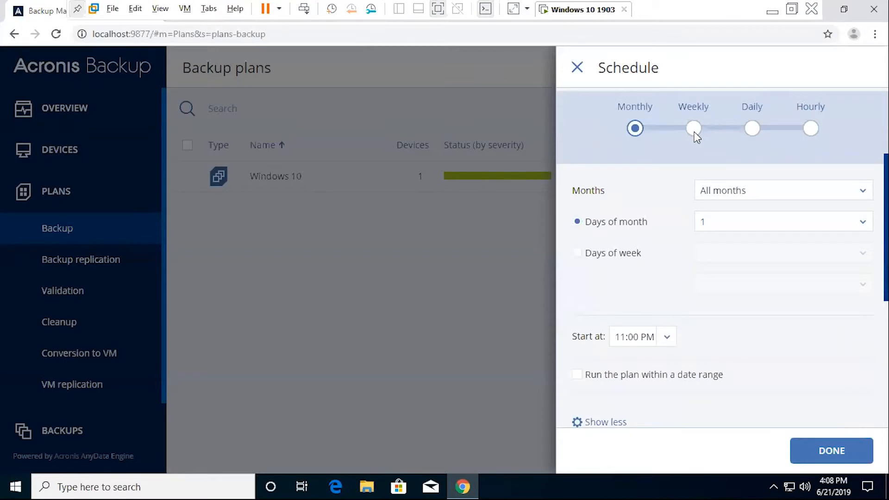
pyautogui.click(692, 128)
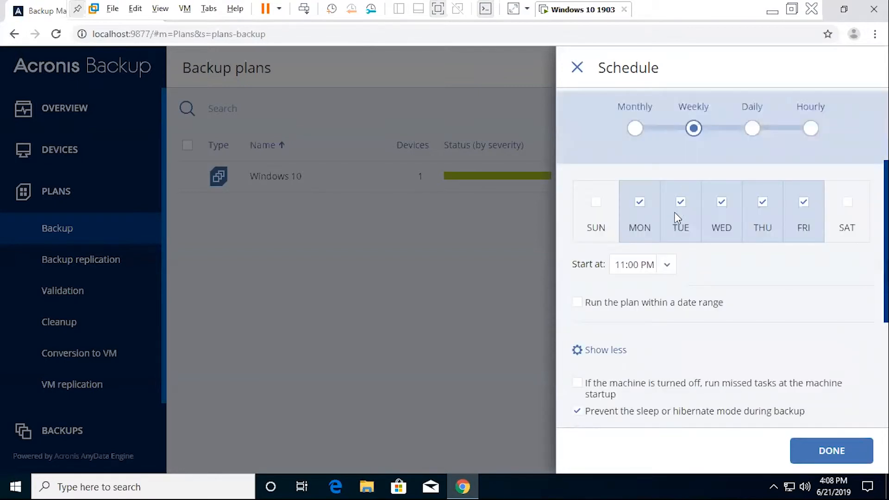
pyautogui.moveTo(651, 216)
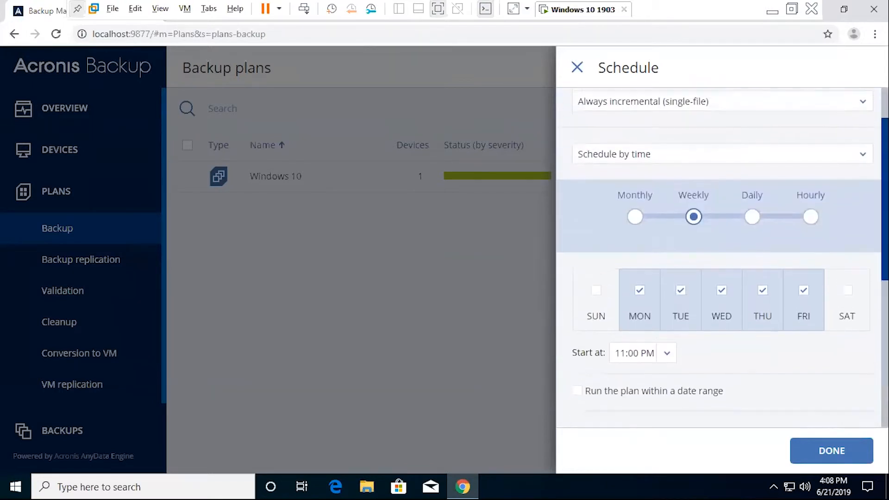
# - Set the monthly schedule to the last Friday of all months using Days of week
pyautogui.click(635, 217)
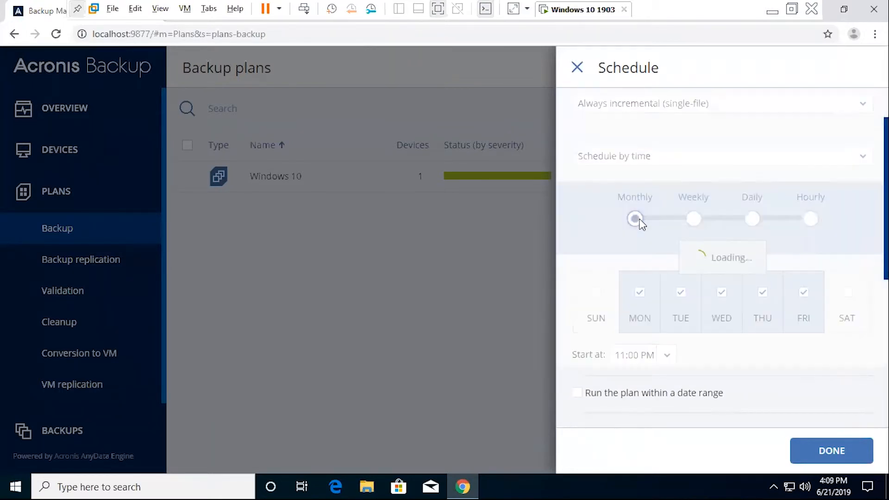
pyautogui.click(635, 219)
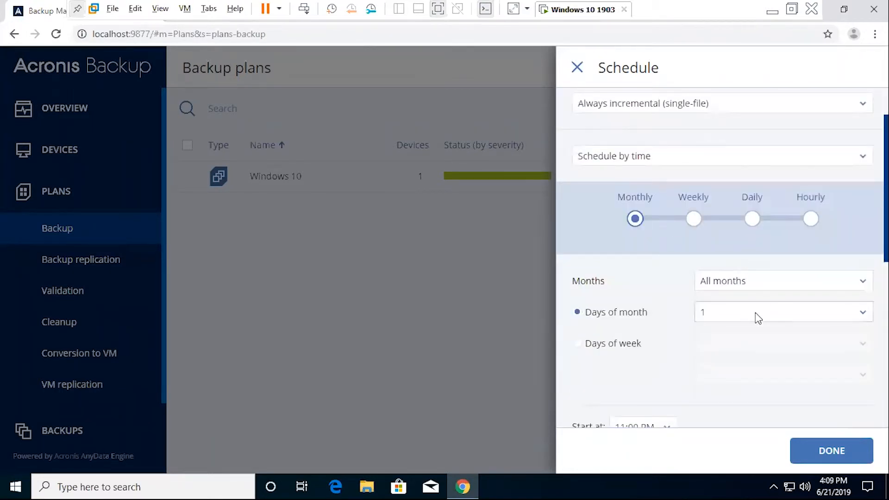
pyautogui.click(782, 311)
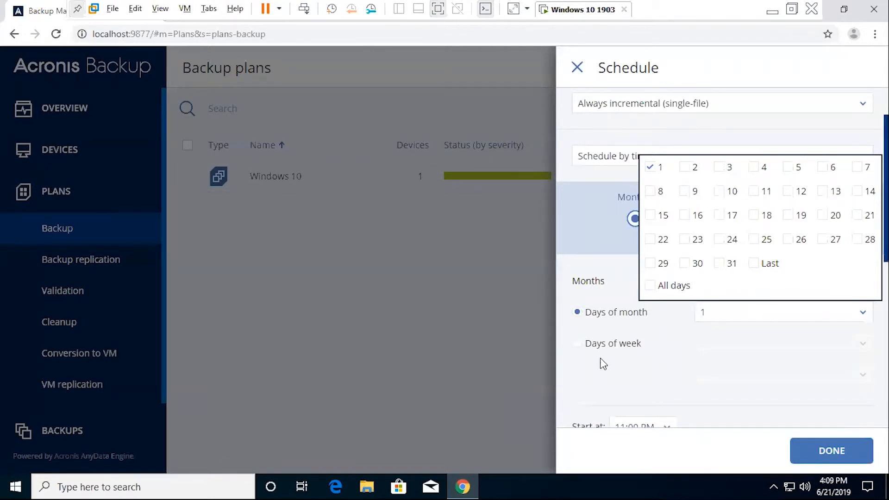
pyautogui.click(577, 344)
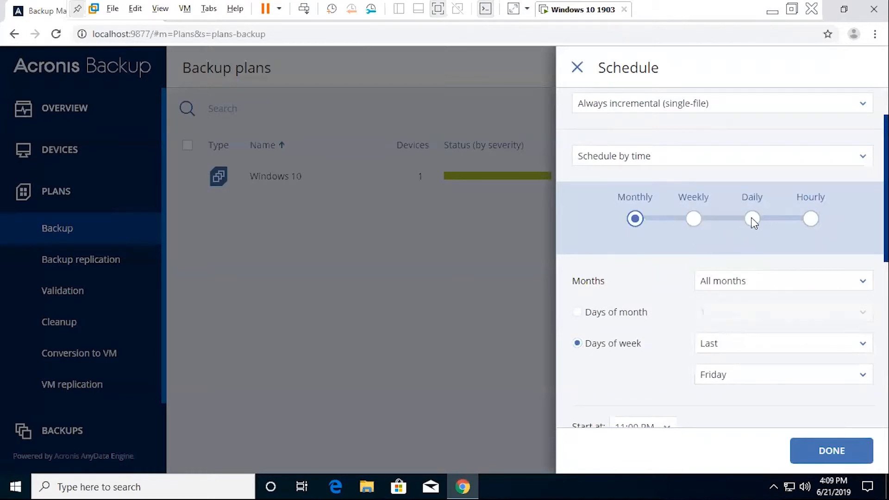
# - Set a daily schedule, try Run every day, then keep Run Monday to Friday at 11:00 PM
pyautogui.click(753, 220)
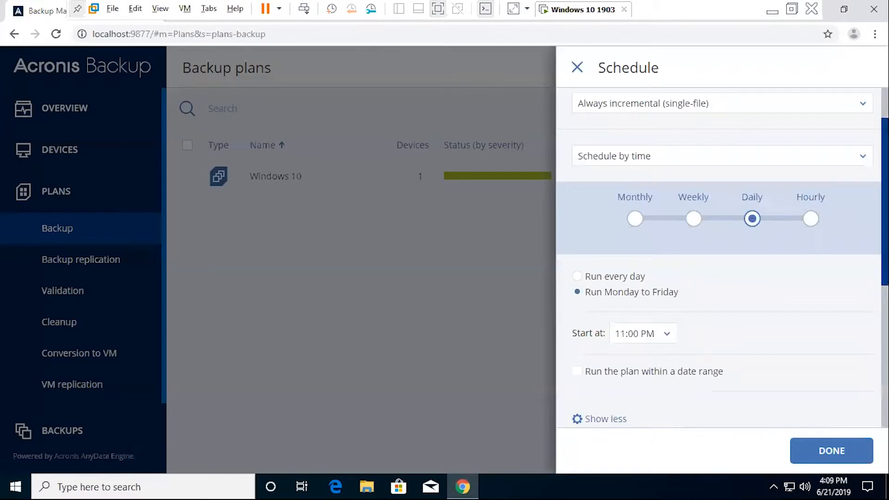
pyautogui.scroll(-3)
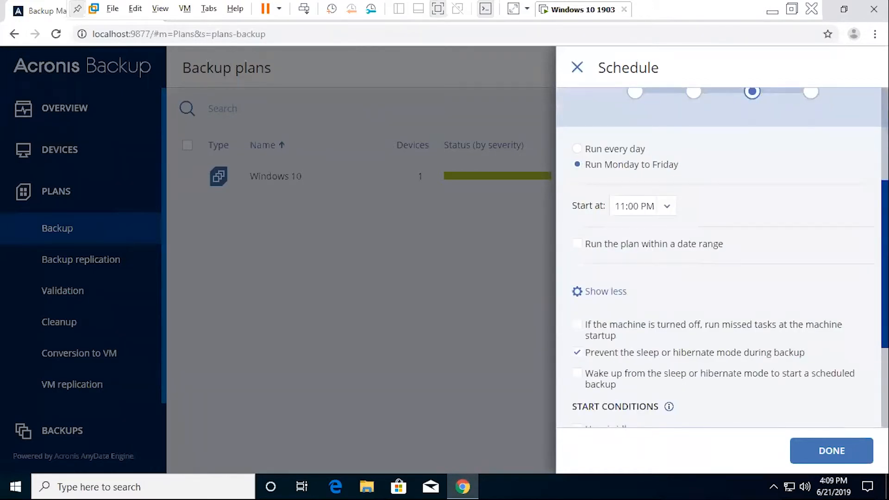
pyautogui.moveTo(793, 192)
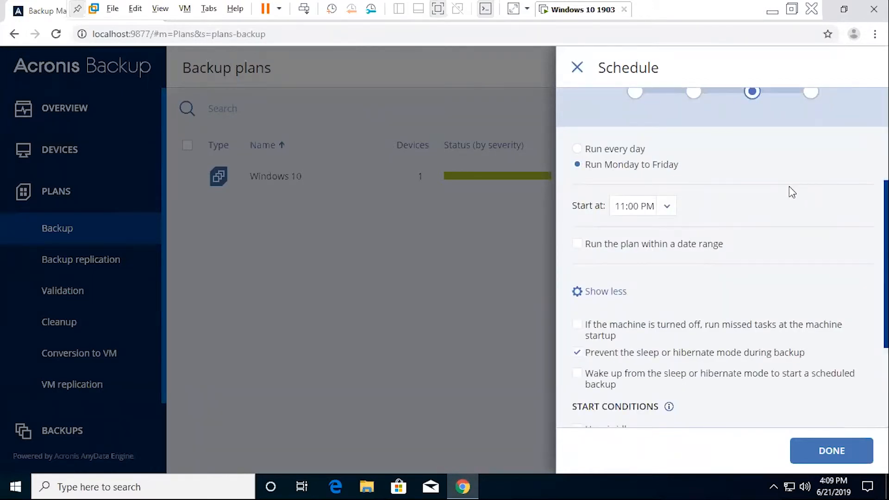
pyautogui.click(577, 149)
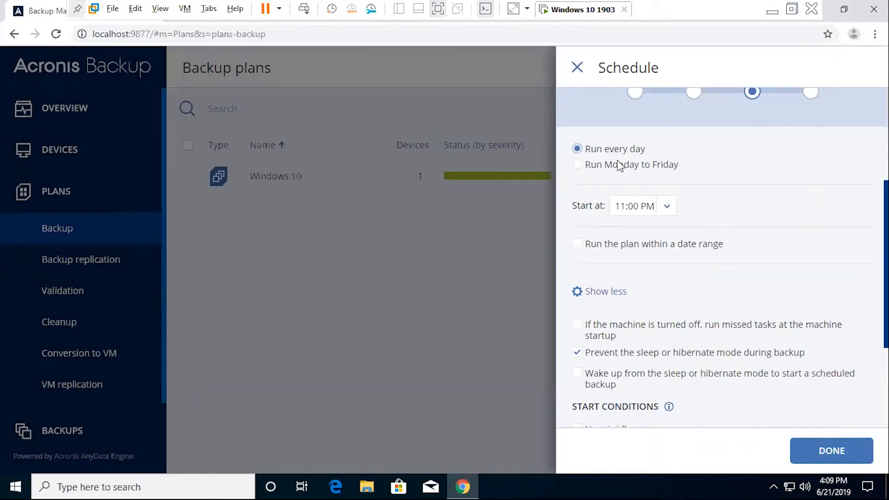
pyautogui.click(577, 164)
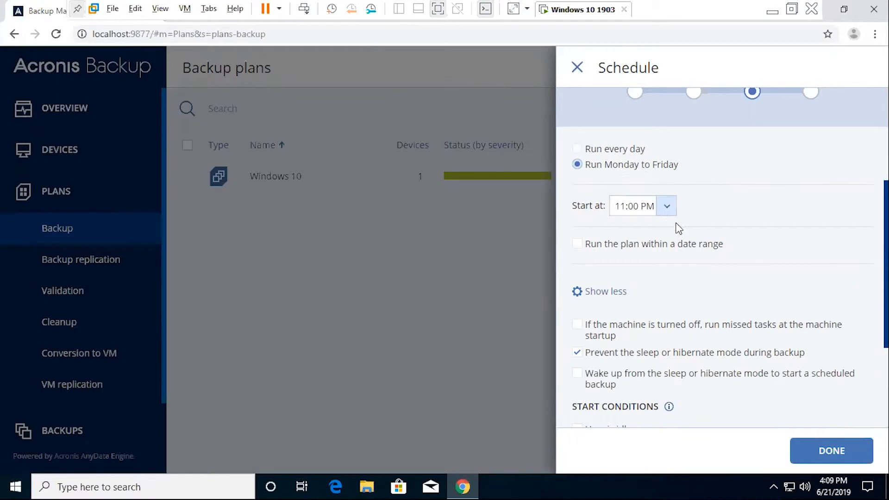
pyautogui.scroll(-3)
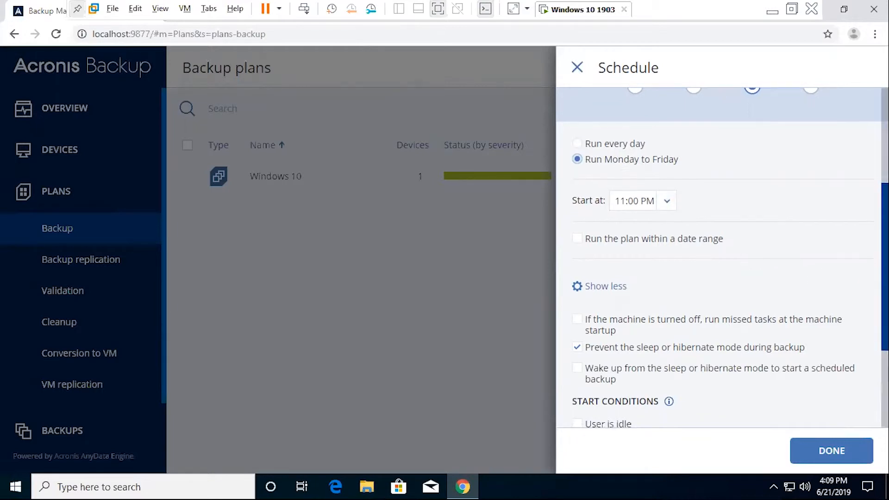
pyautogui.scroll(-3)
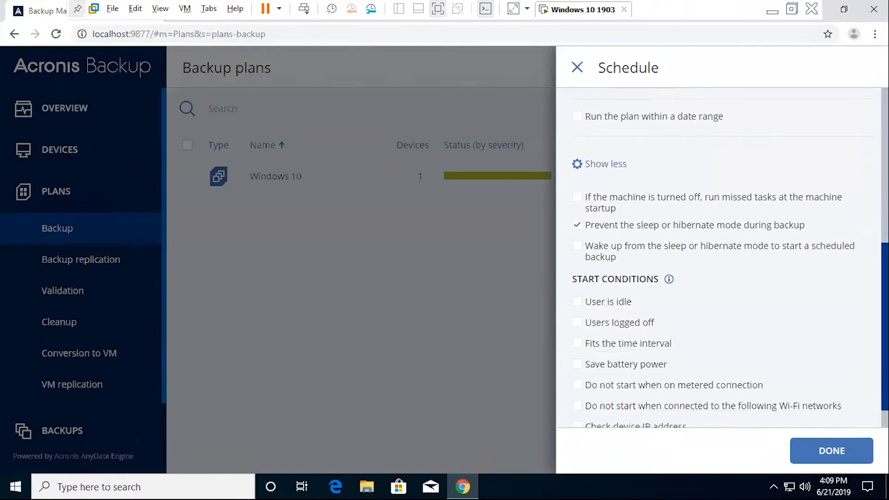
pyautogui.scroll(-3)
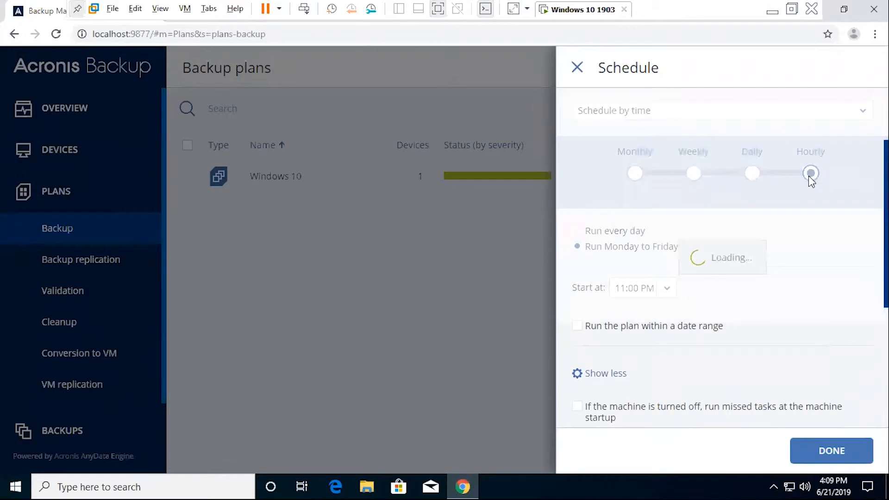
# - Try the hourly schedule, then settle on weekly runs
pyautogui.click(810, 174)
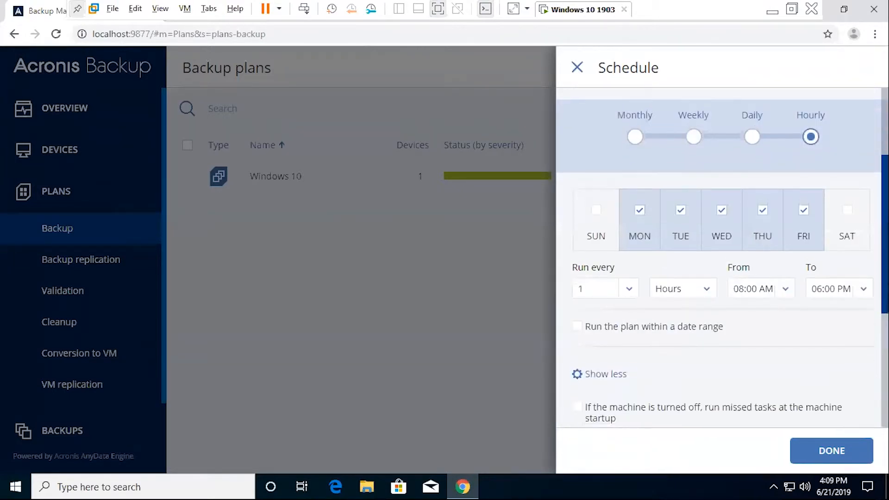
pyautogui.scroll(-3)
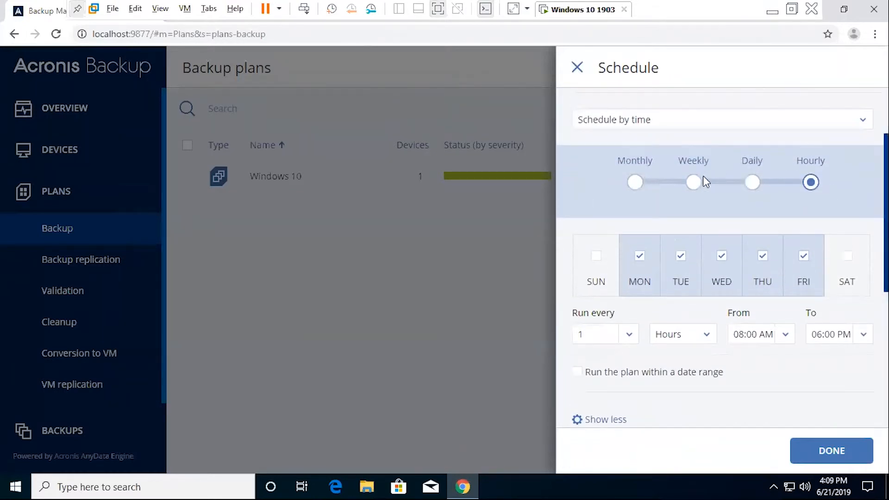
pyautogui.click(693, 181)
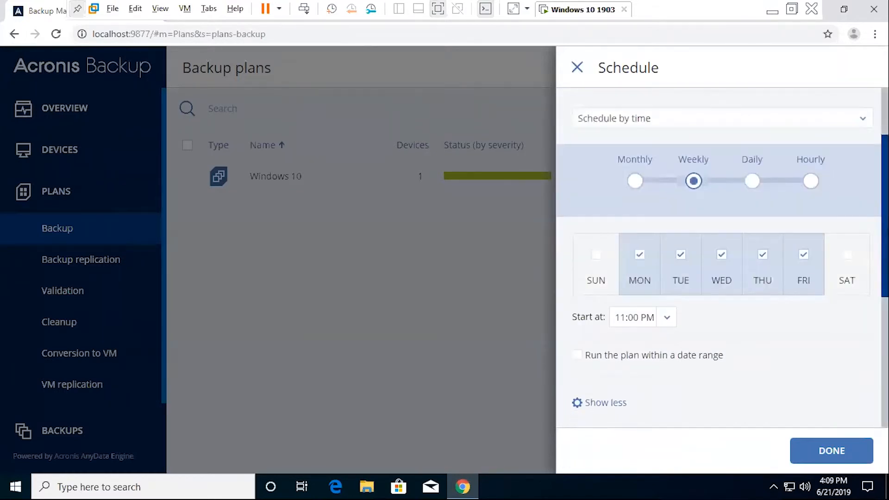
pyautogui.scroll(-3)
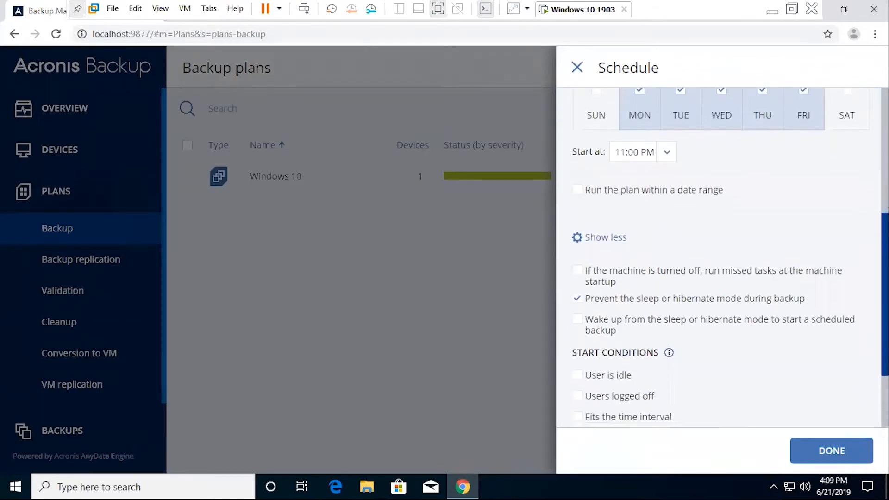
pyautogui.scroll(-3)
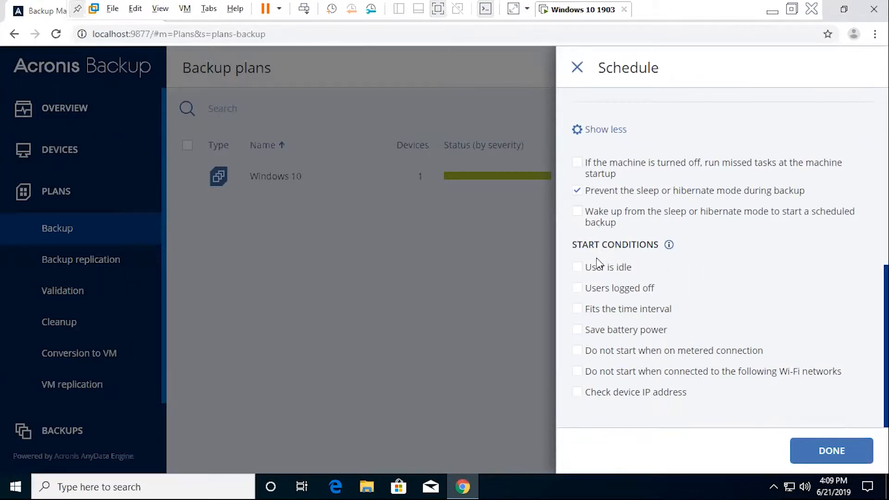
pyautogui.moveTo(590, 291)
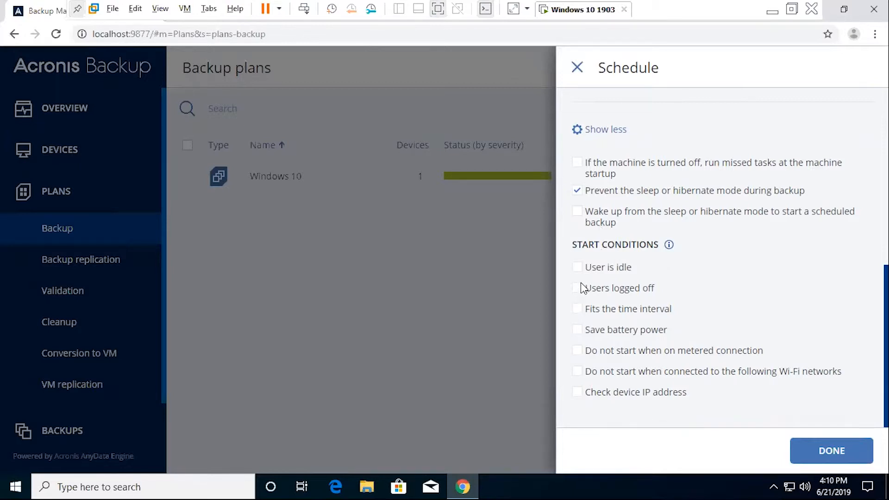
# - Require users logged off as a start condition, save the schedule and go to How long to keep
pyautogui.click(578, 288)
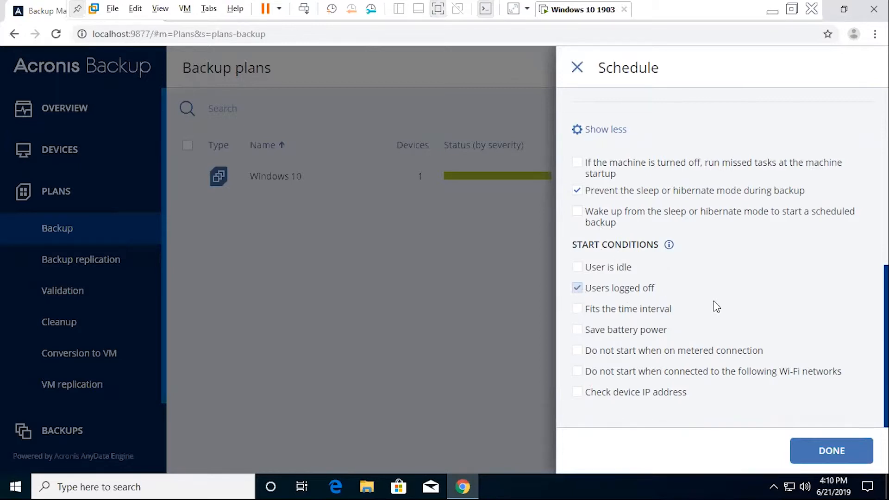
pyautogui.moveTo(781, 292)
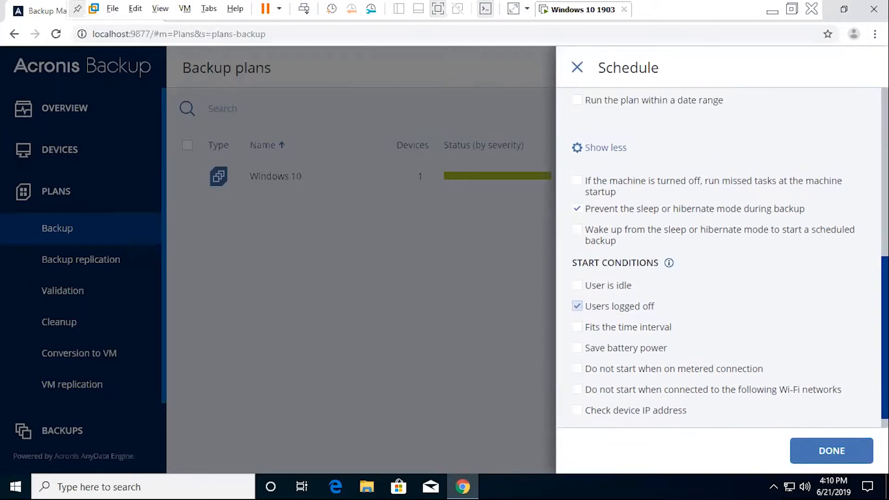
pyautogui.click(830, 451)
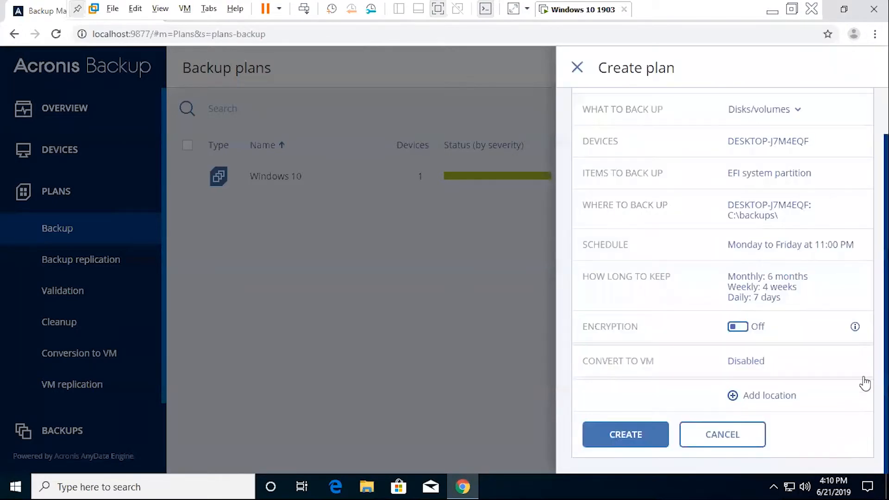
pyautogui.moveTo(808, 282)
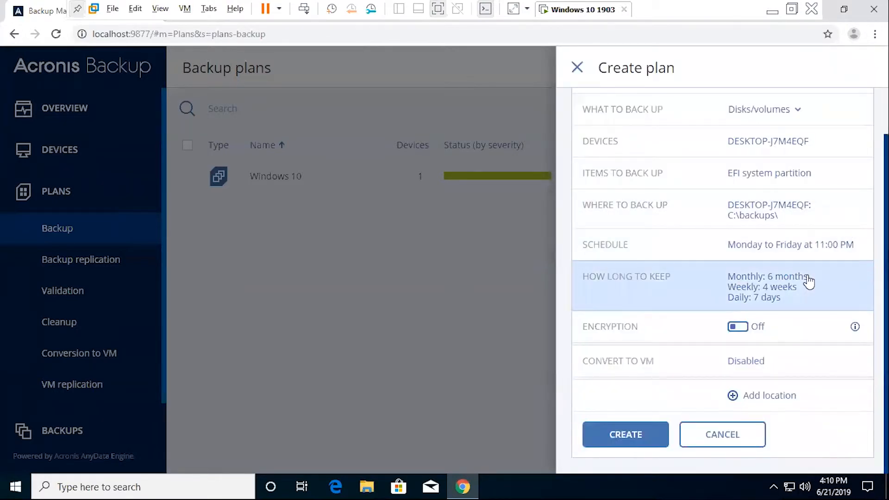
pyautogui.click(627, 286)
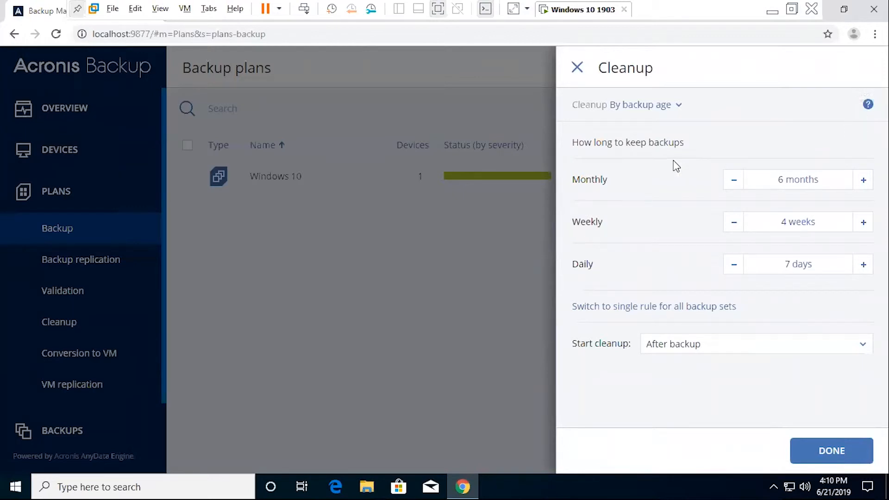
pyautogui.moveTo(680, 108)
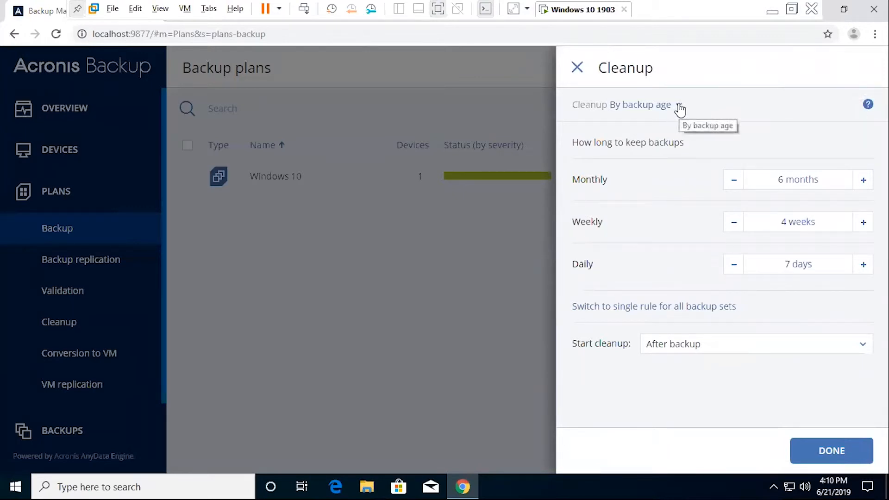
# - Keep cleanup by backup age and raise monthly retention to 24 months
pyautogui.click(646, 104)
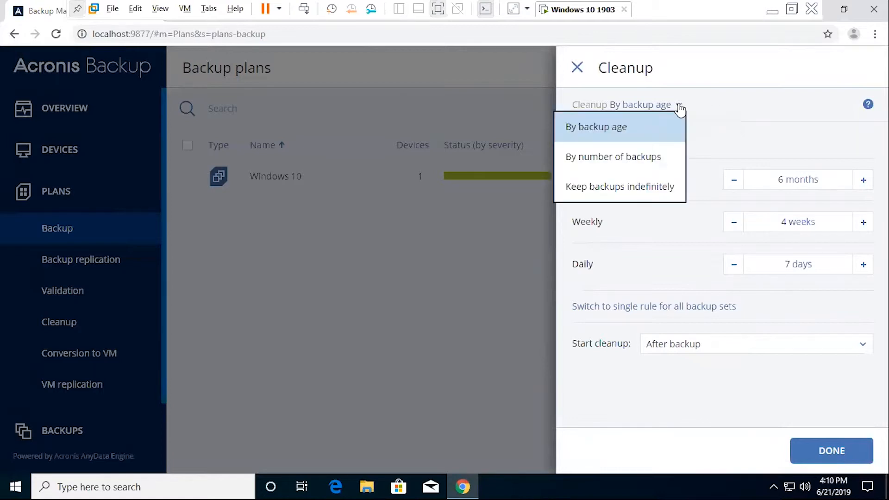
pyautogui.click(596, 126)
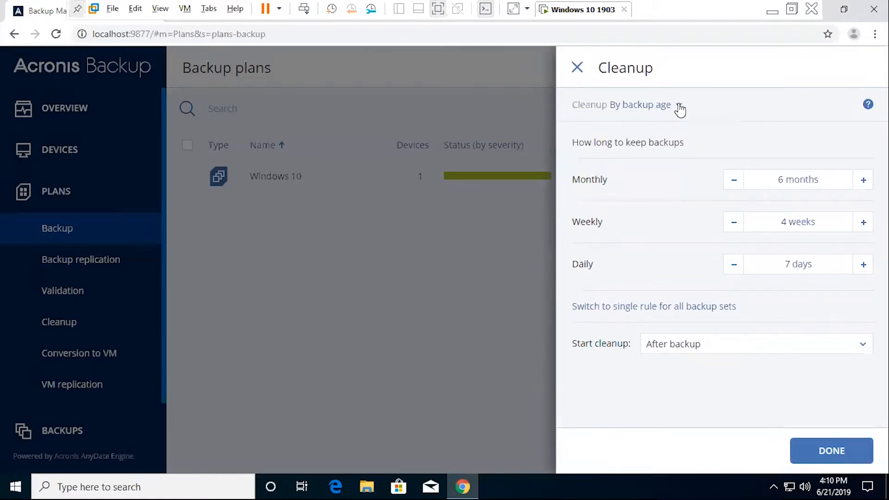
pyautogui.moveTo(687, 128)
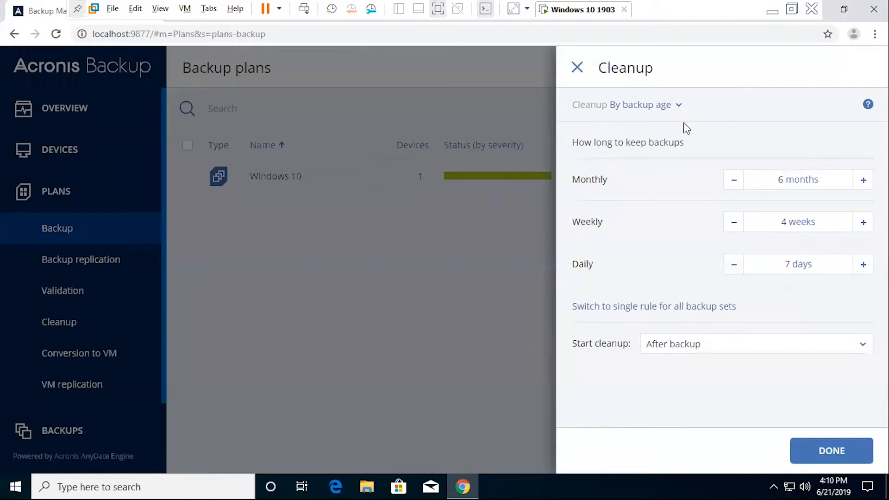
pyautogui.moveTo(733, 174)
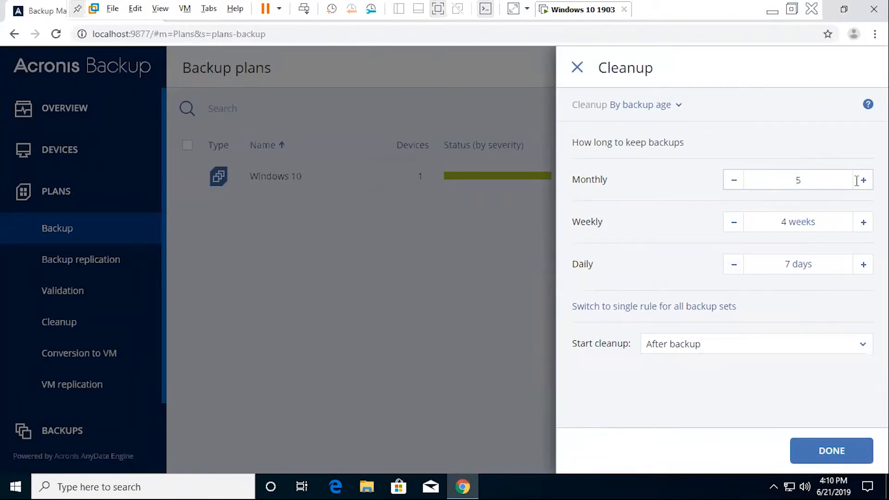
pyautogui.click(863, 180)
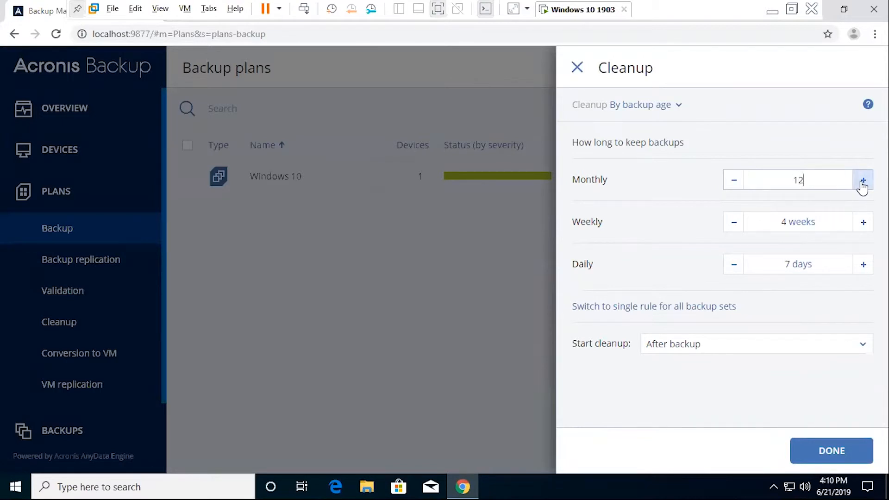
pyautogui.click(862, 180)
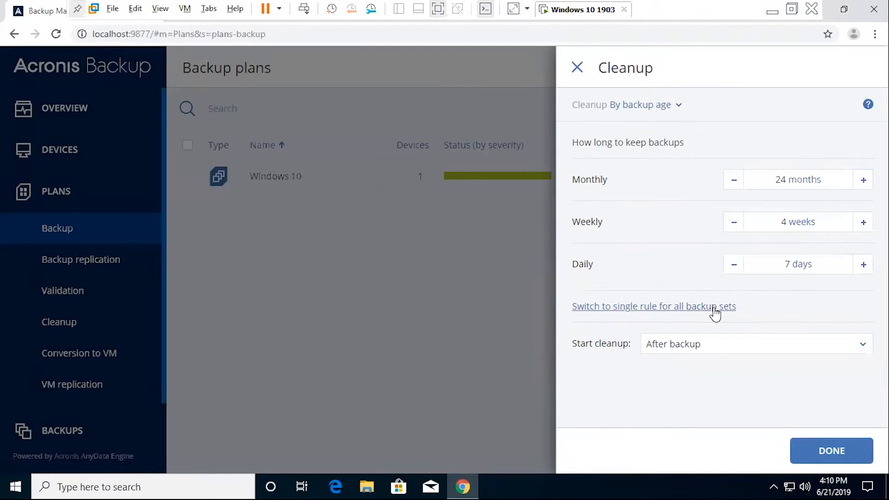
# - Try By number of backups and Keep indefinitely, then return to By backup age (6 months, 4 weeks, 7 days)
pyautogui.click(654, 306)
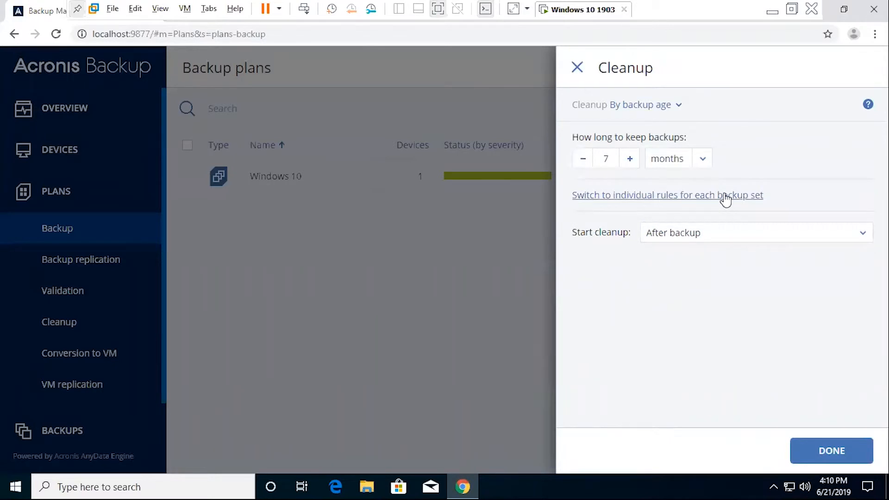
pyautogui.moveTo(745, 176)
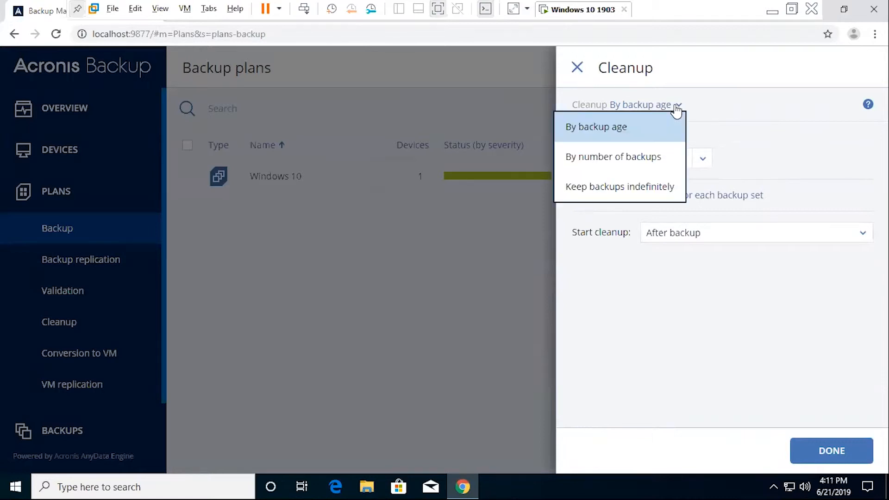
pyautogui.click(596, 127)
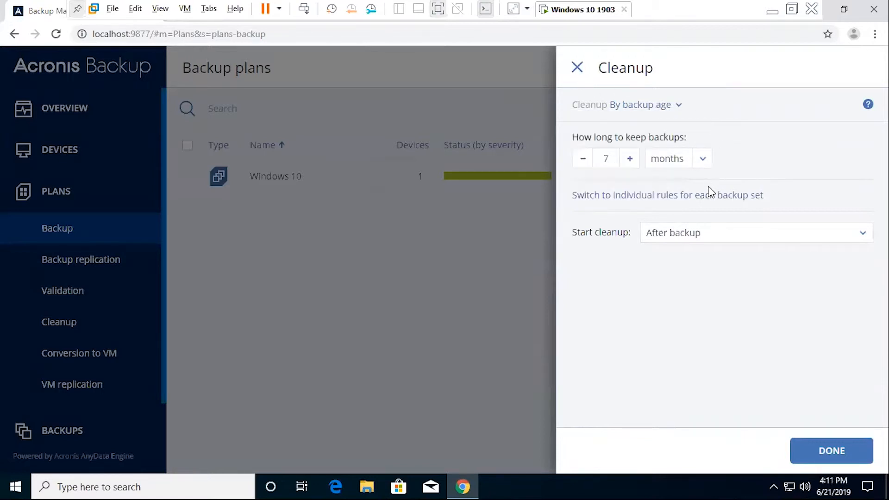
pyautogui.click(666, 195)
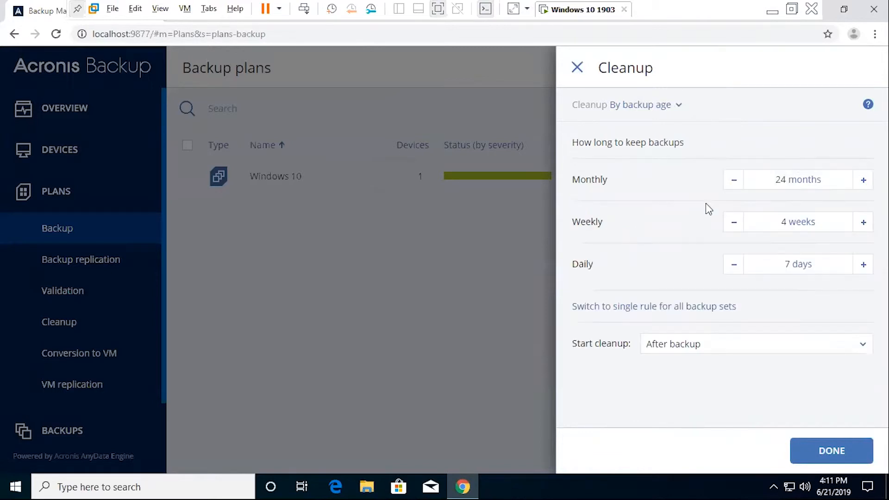
pyautogui.moveTo(706, 257)
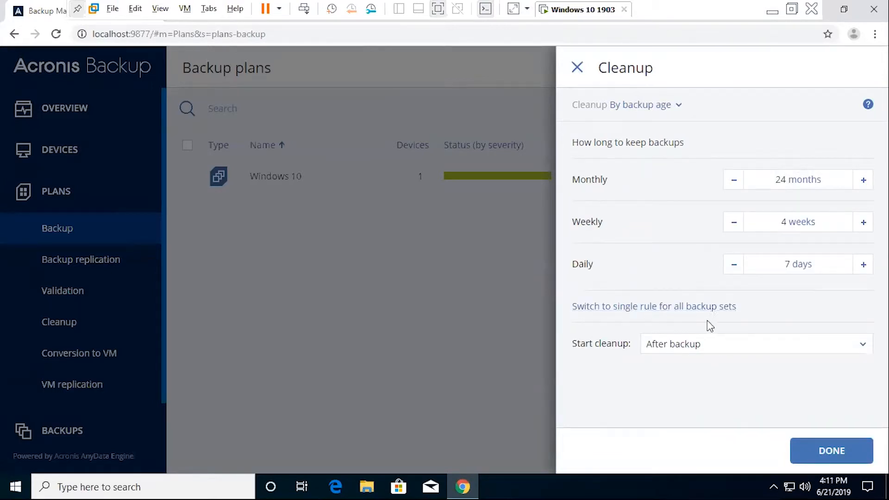
pyautogui.click(644, 104)
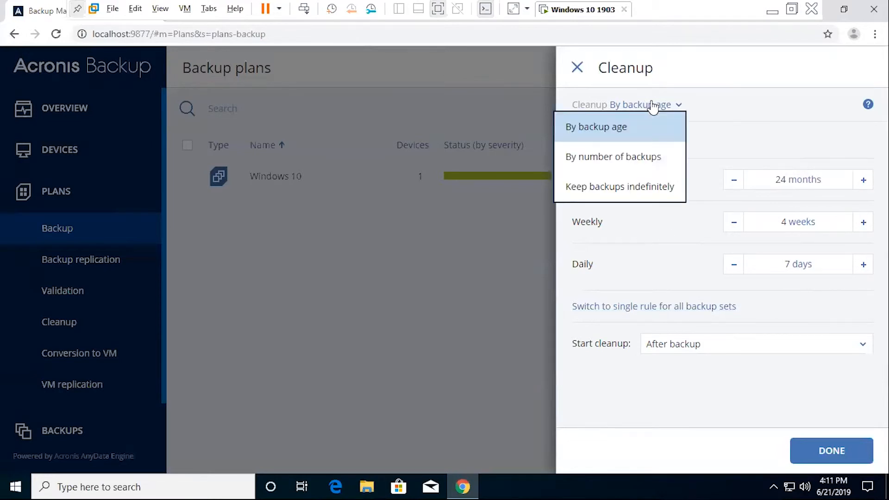
pyautogui.moveTo(613, 157)
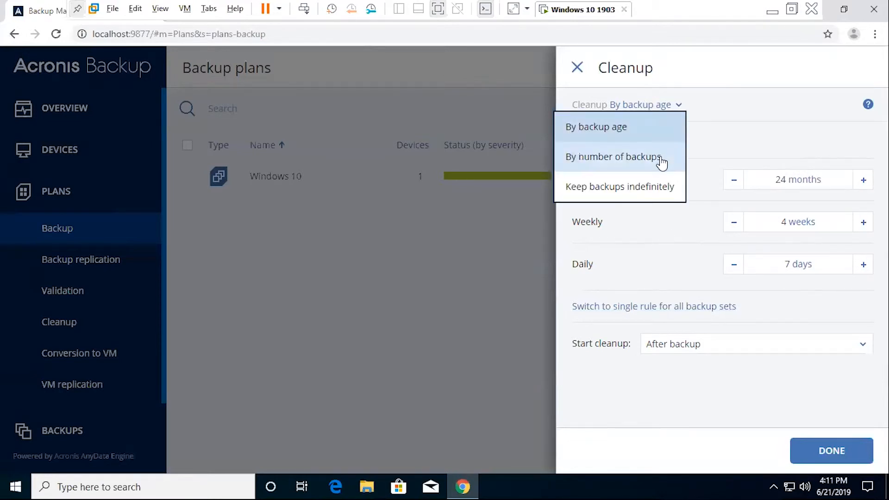
pyautogui.click(614, 156)
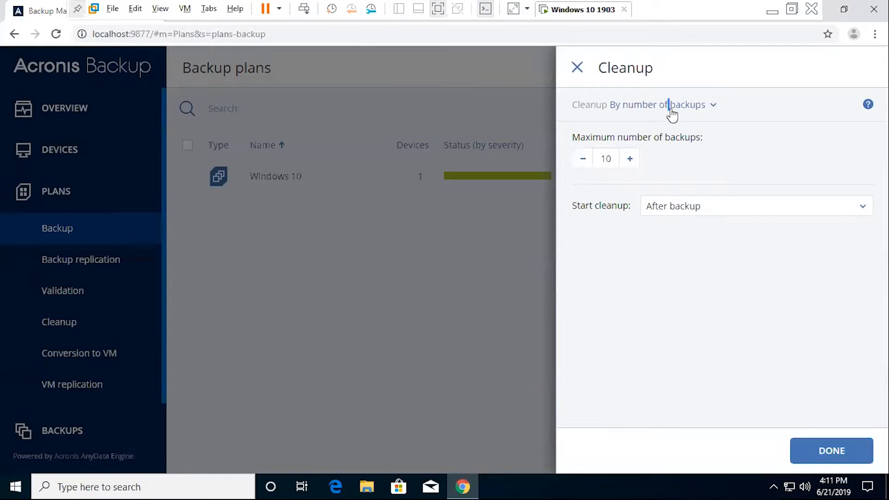
pyautogui.click(658, 104)
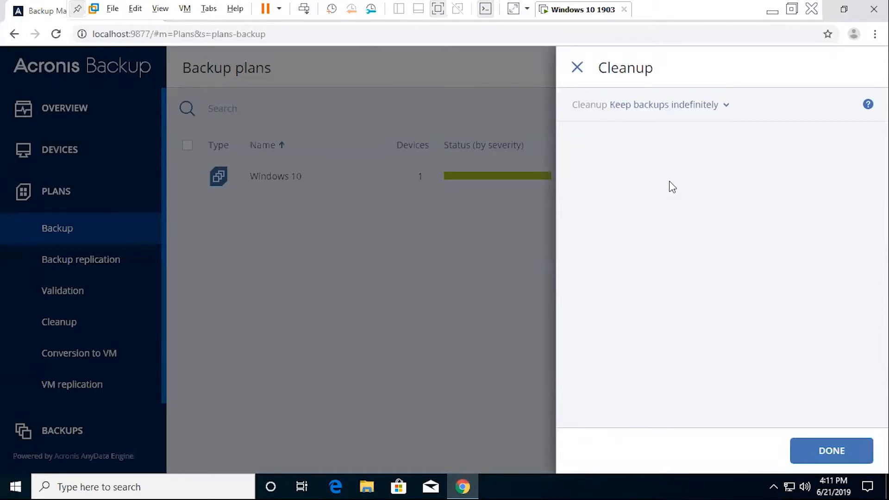
pyautogui.click(649, 104)
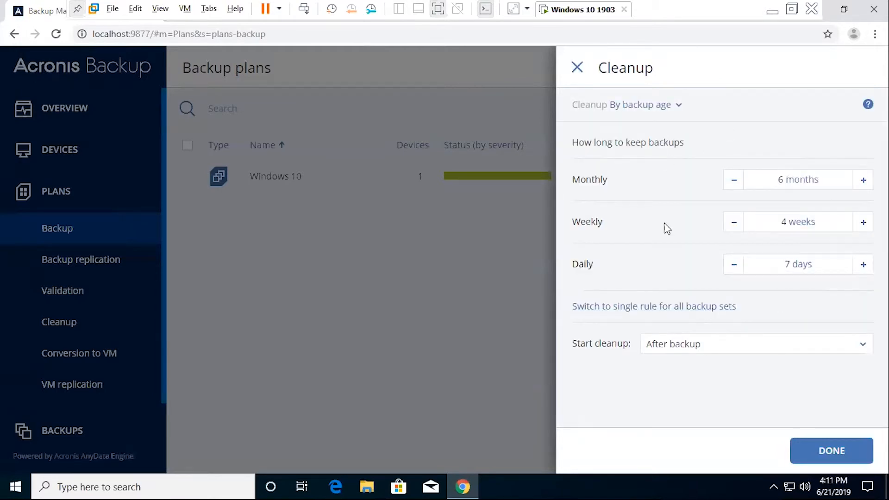
pyautogui.moveTo(771, 301)
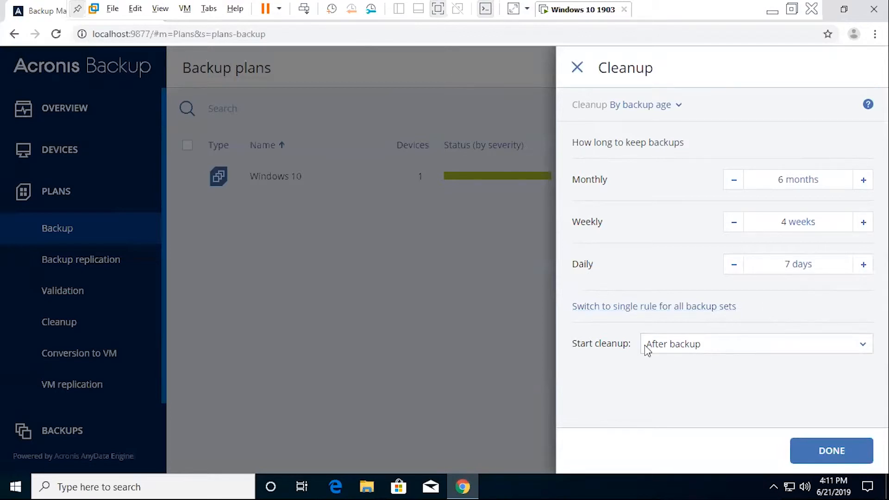
# - Keep cleanup starting after backup and confirm with Done
pyautogui.click(754, 344)
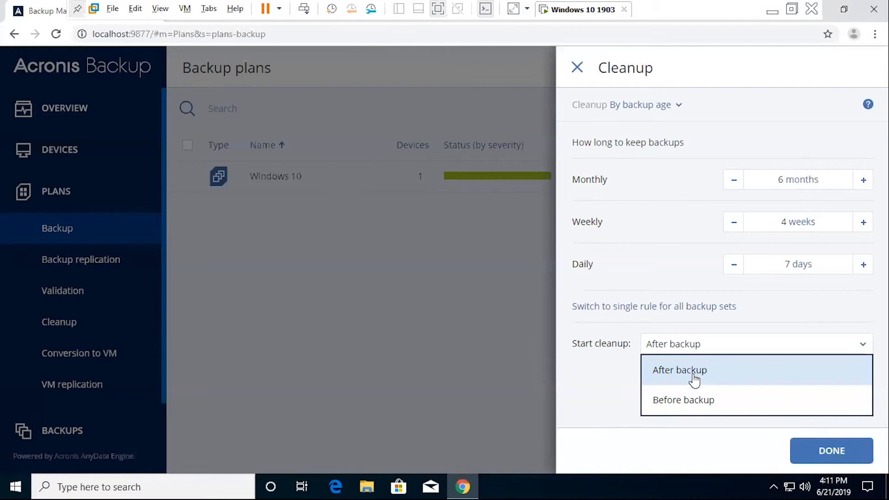
pyautogui.moveTo(697, 397)
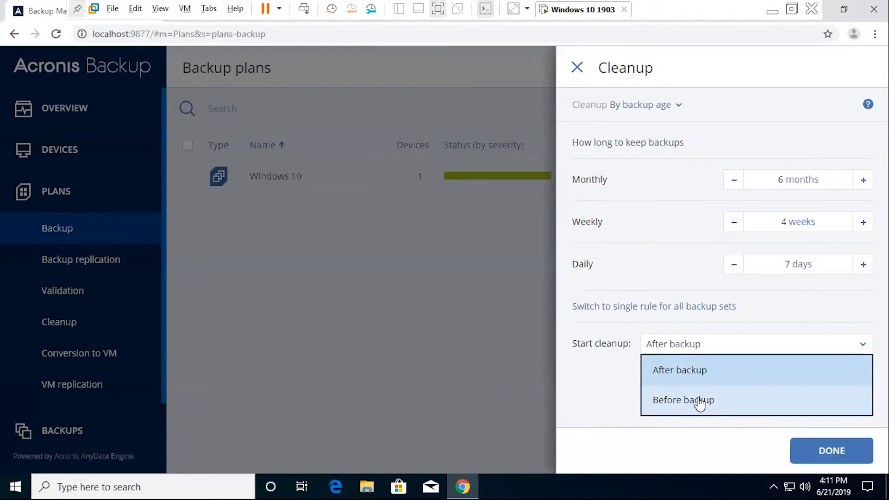
pyautogui.moveTo(715, 384)
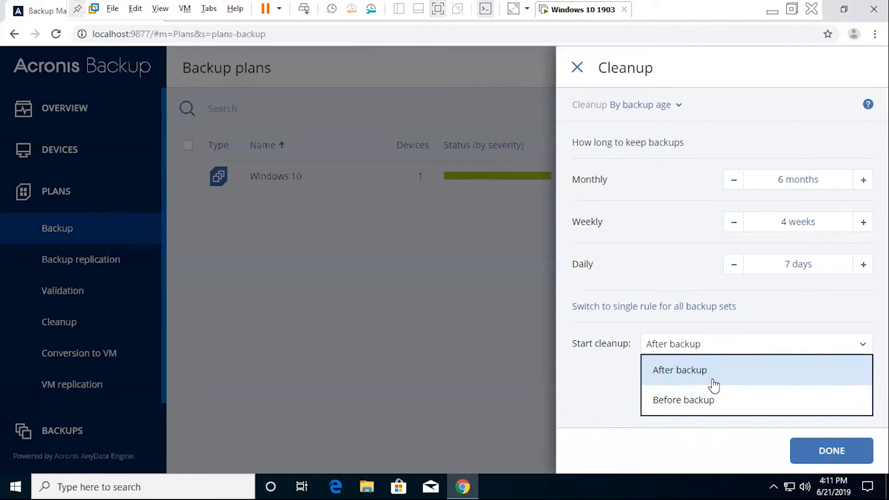
pyautogui.moveTo(692, 377)
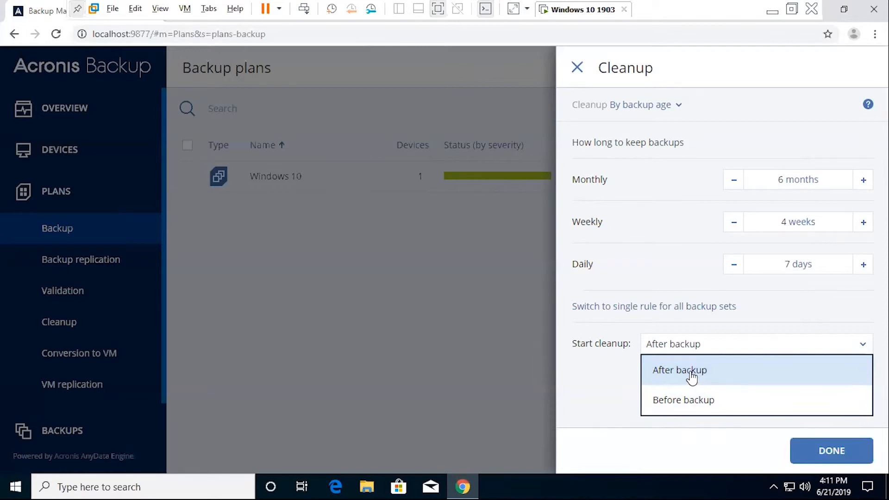
pyautogui.click(831, 450)
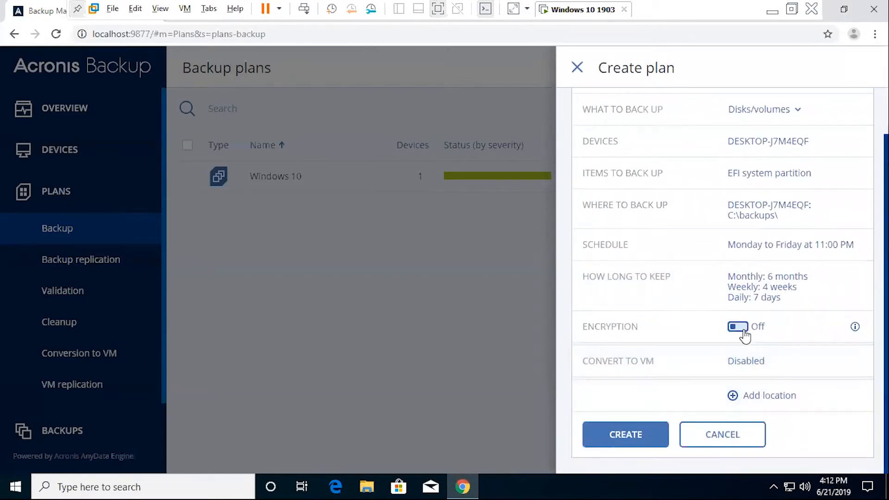
pyautogui.click(738, 326)
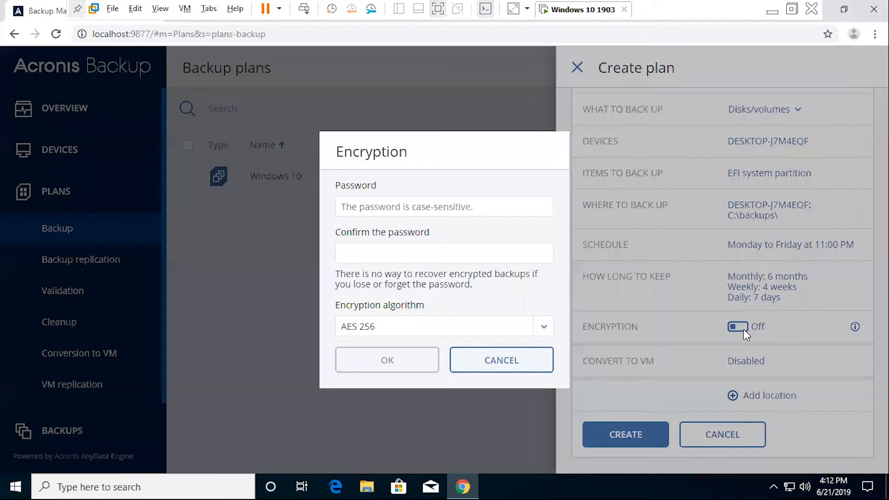
pyautogui.moveTo(501, 360)
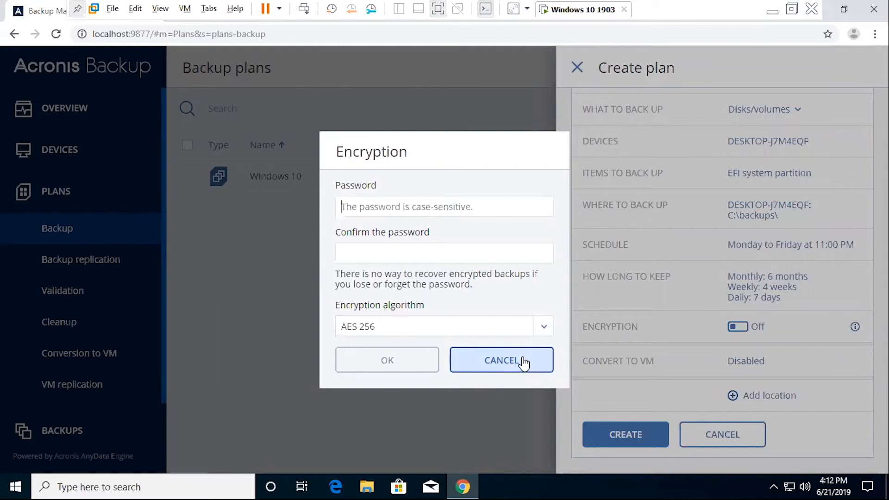
pyautogui.moveTo(534, 232)
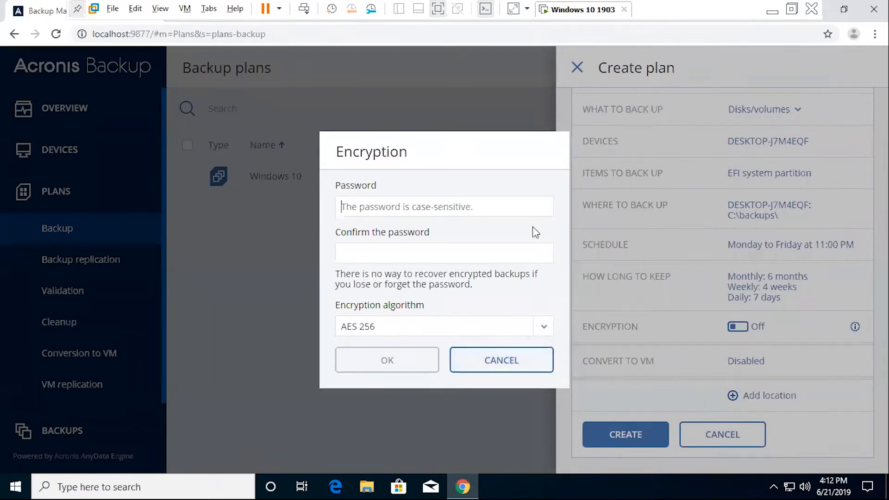
pyautogui.click(444, 326)
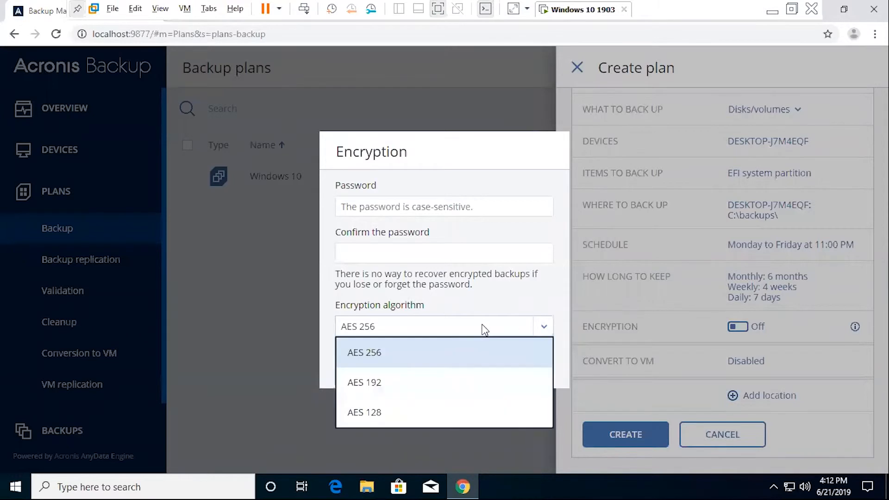
pyautogui.doubleClick(366, 326)
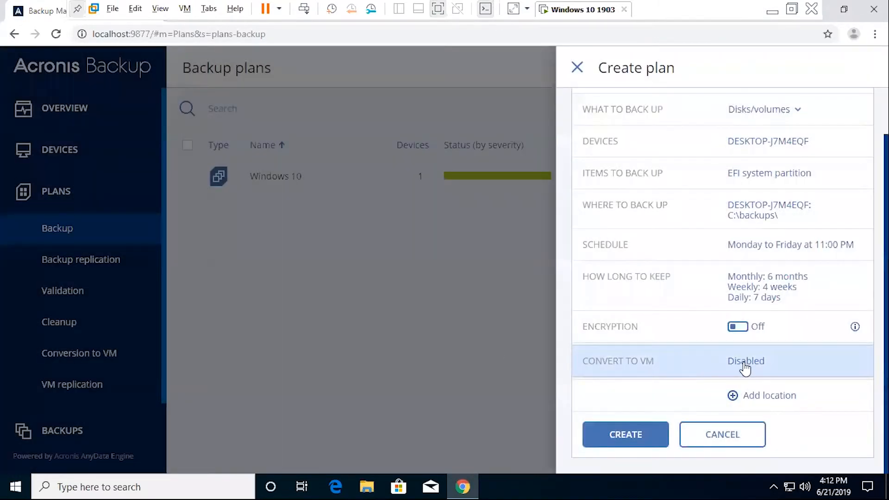
# - Leave Convert to VM disabled and add an unspecified second backup location
pyautogui.click(745, 361)
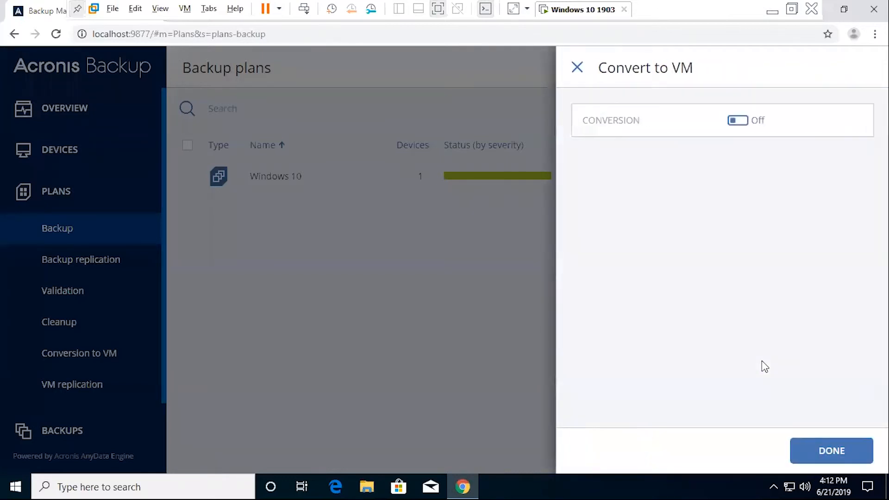
pyautogui.moveTo(597, 89)
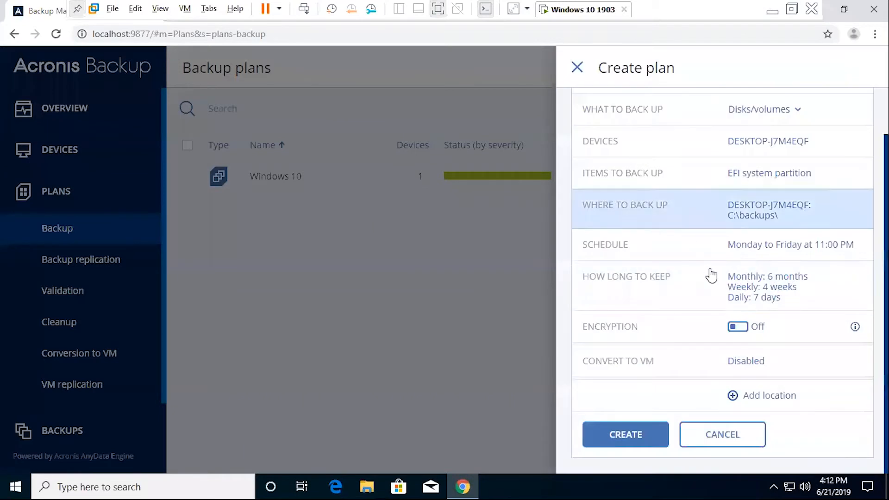
pyautogui.click(769, 395)
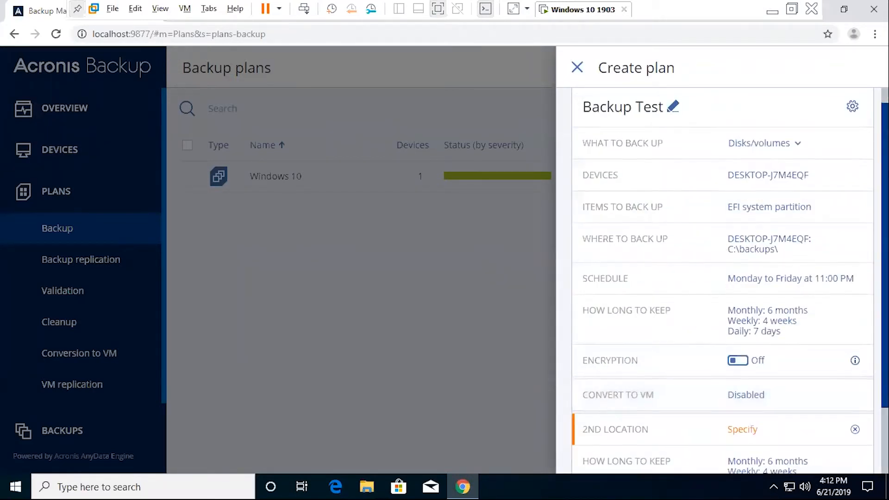
pyautogui.scroll(-3)
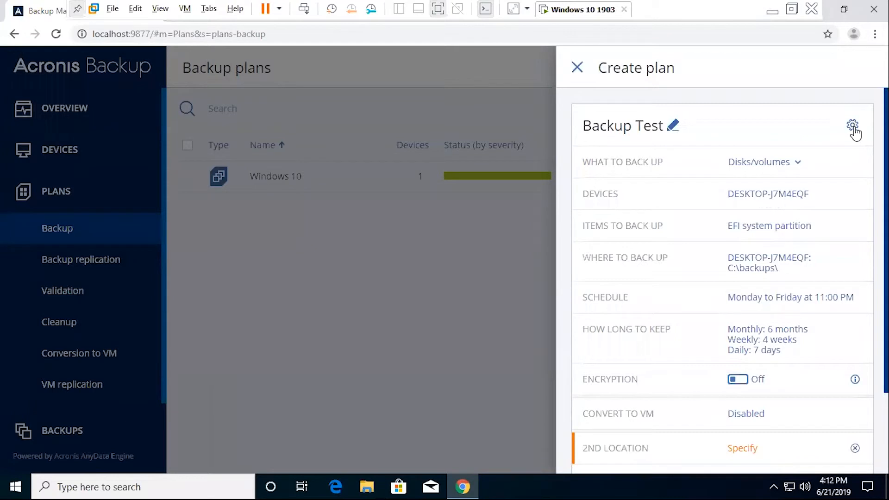
# - In Backup options, enable the alert for 5 consecutive days without a successful backup
pyautogui.click(852, 126)
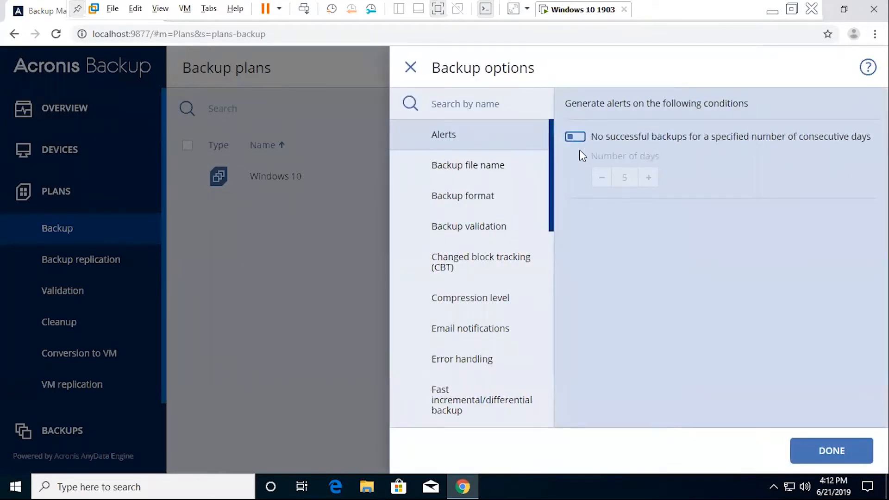
pyautogui.scroll(-3)
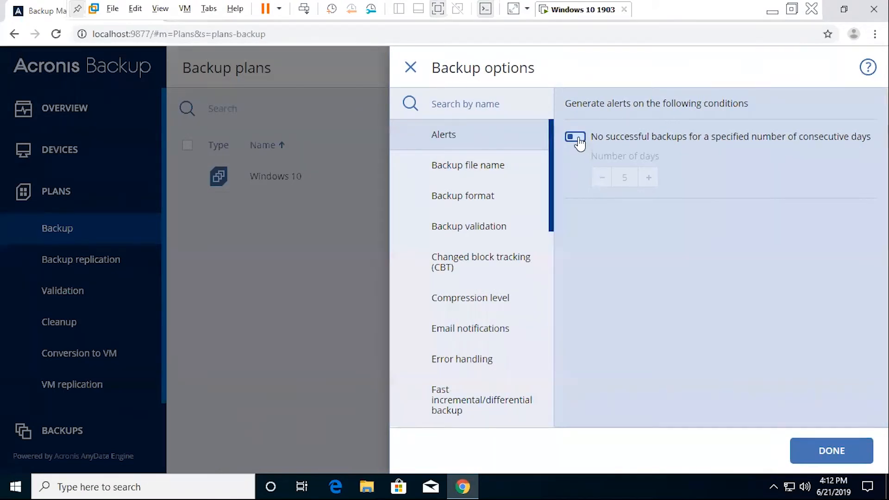
pyautogui.click(574, 136)
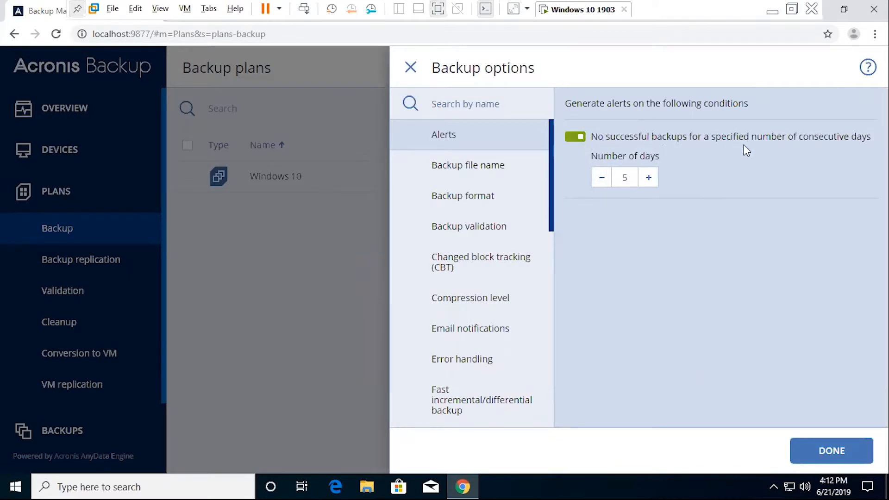
pyautogui.moveTo(609, 209)
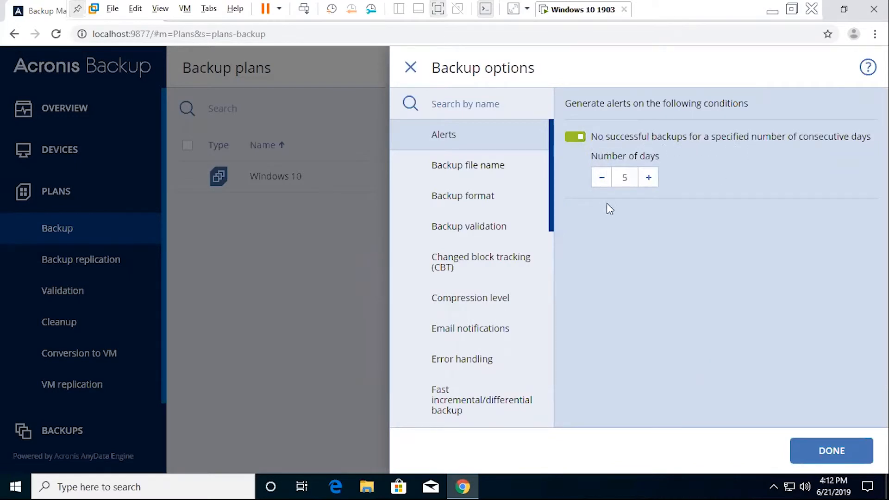
pyautogui.moveTo(558, 199)
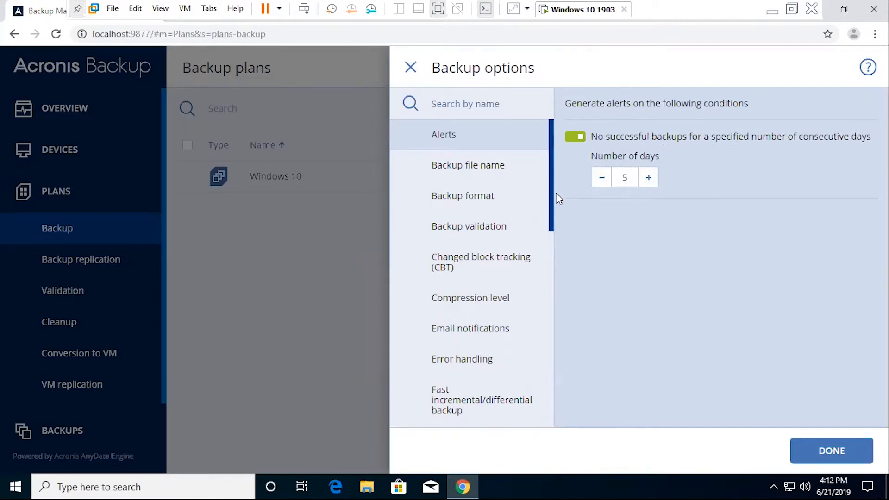
pyautogui.moveTo(520, 159)
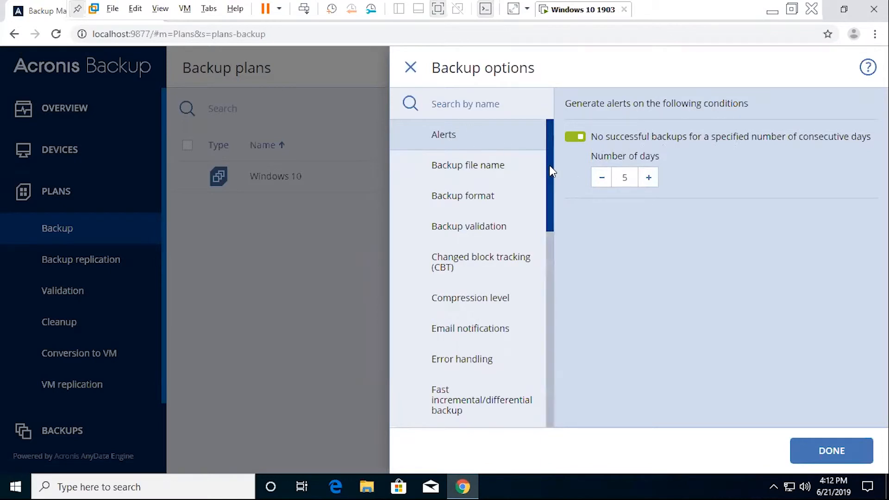
# - View the backup file name settings in Backup options
pyautogui.click(468, 165)
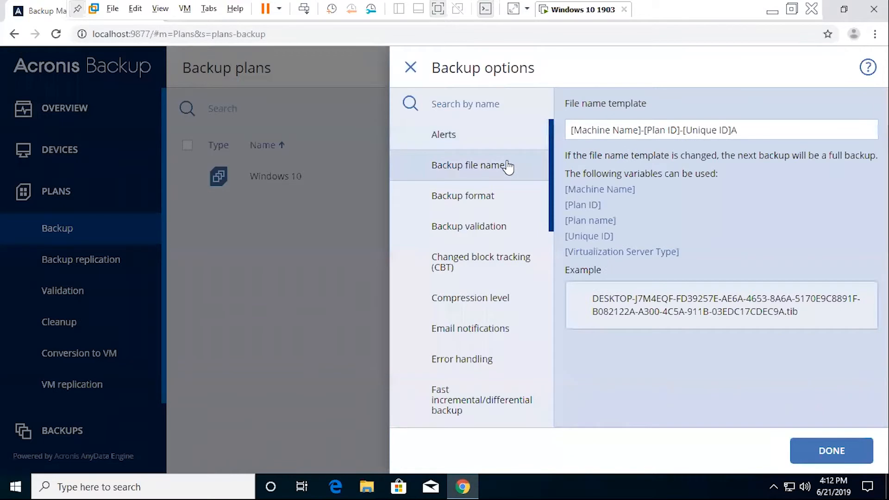
pyautogui.click(444, 134)
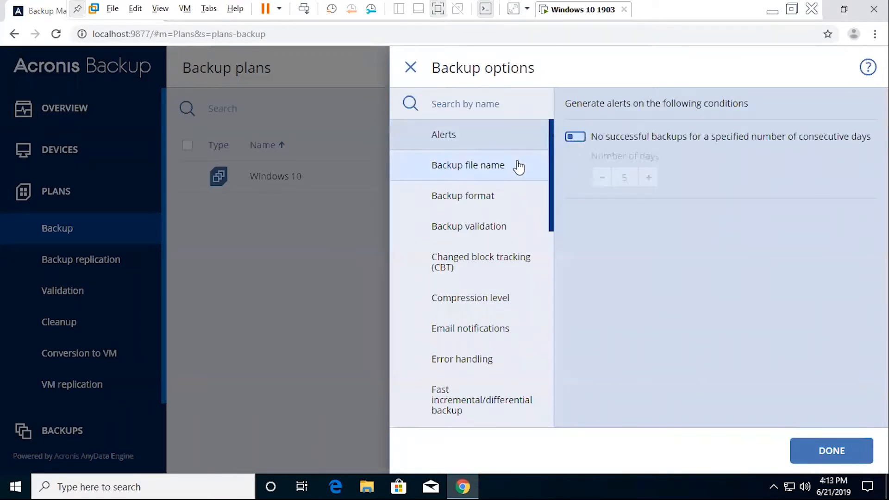
pyautogui.click(468, 164)
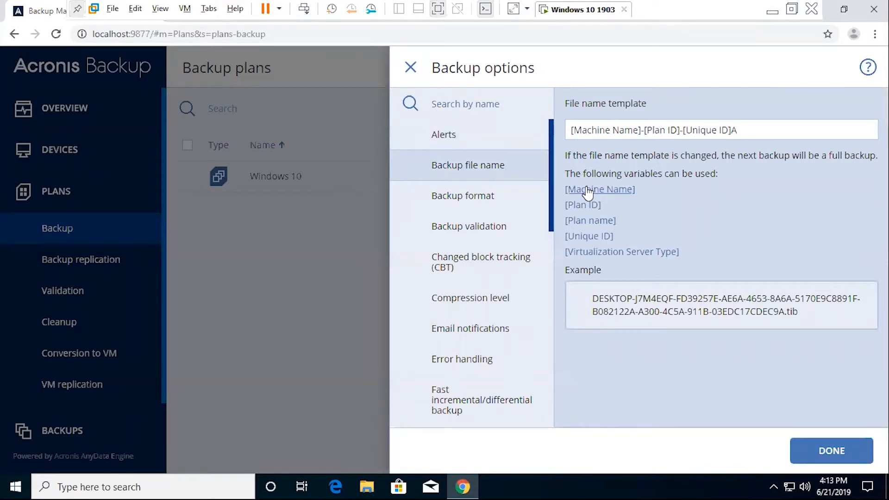
pyautogui.moveTo(657, 189)
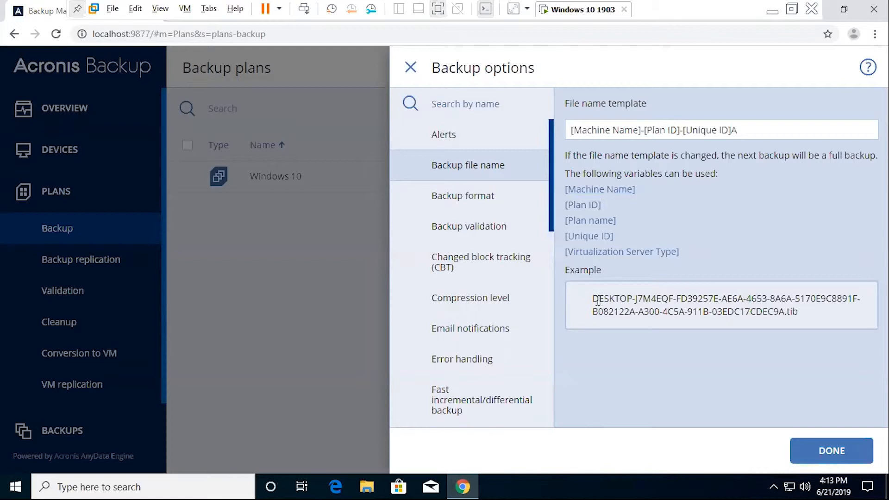
pyautogui.moveTo(639, 282)
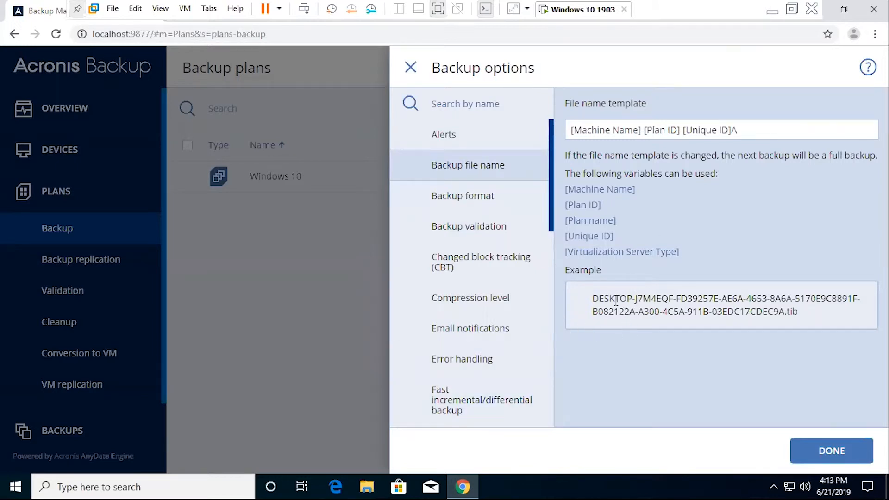
pyautogui.moveTo(668, 324)
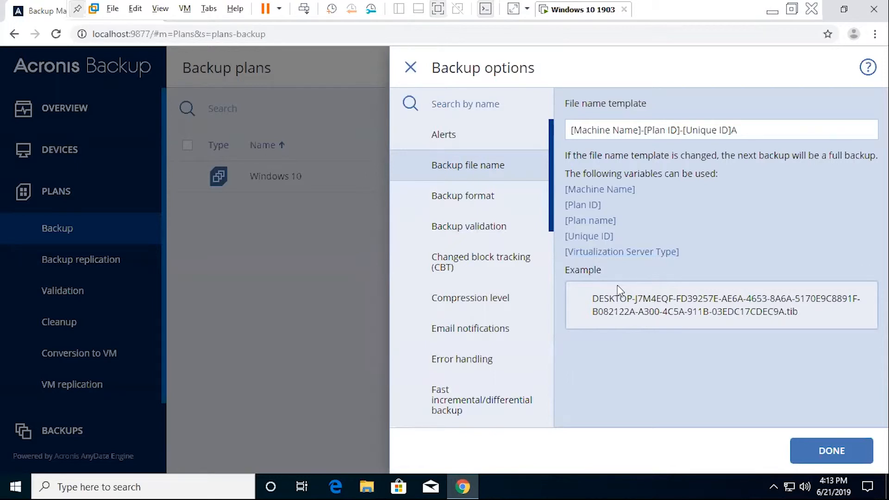
# - Edit the file name template to [Machine Name]-[Plan ID]-[Unique ID]A
pyautogui.click(593, 130)
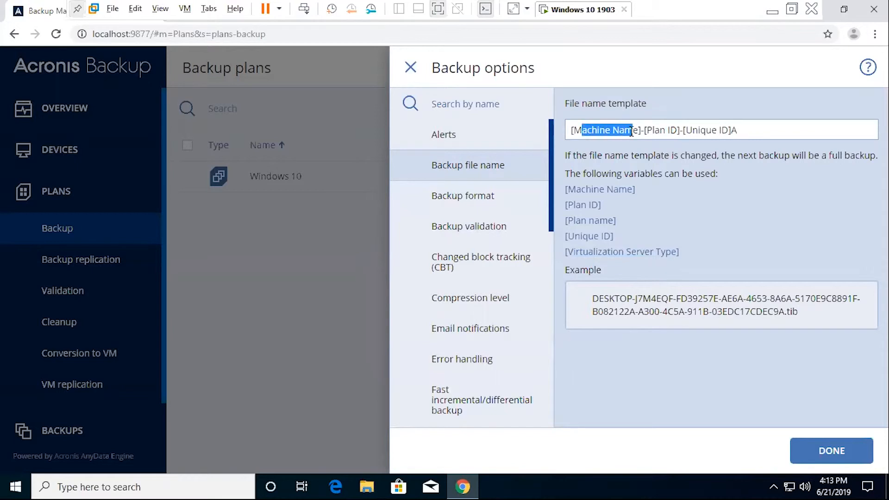
pyautogui.doubleClick(655, 129)
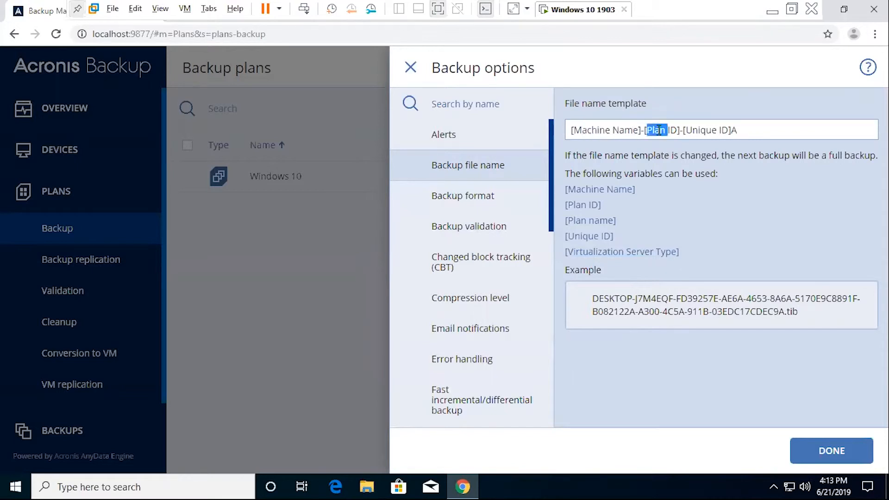
pyautogui.doubleClick(702, 130)
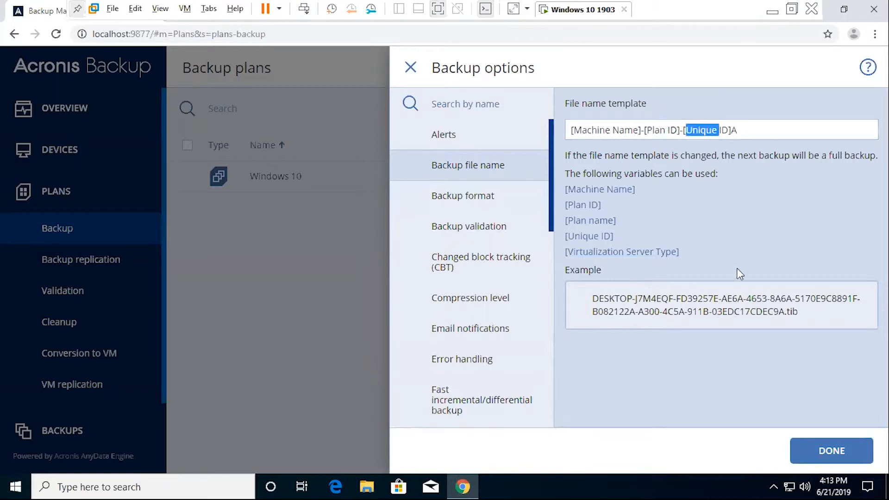
pyautogui.click(735, 130)
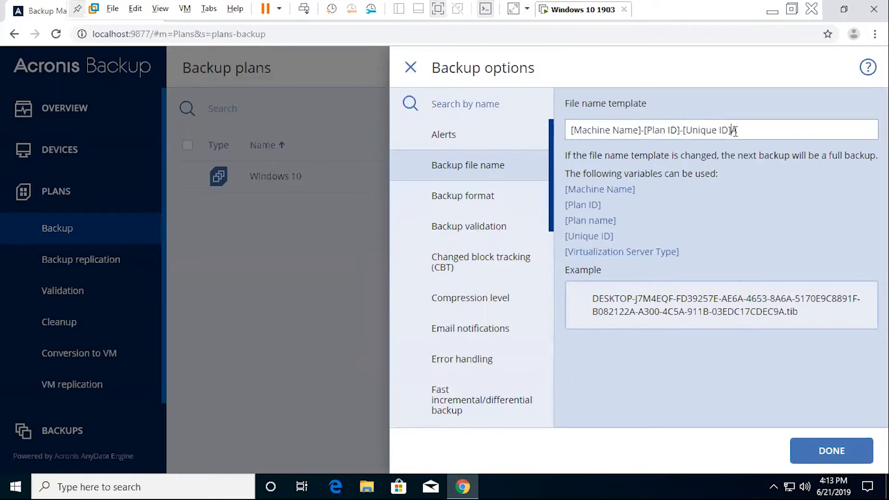
pyautogui.write('A')
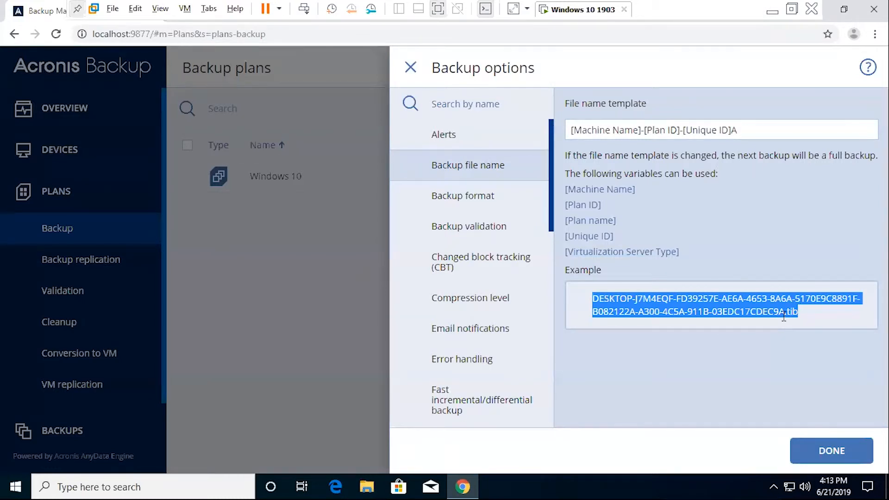
pyautogui.moveTo(463, 195)
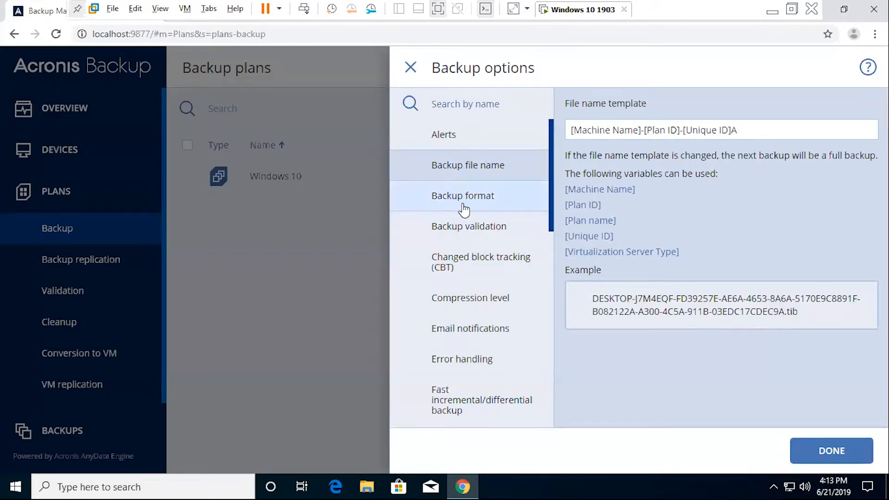
pyautogui.click(463, 195)
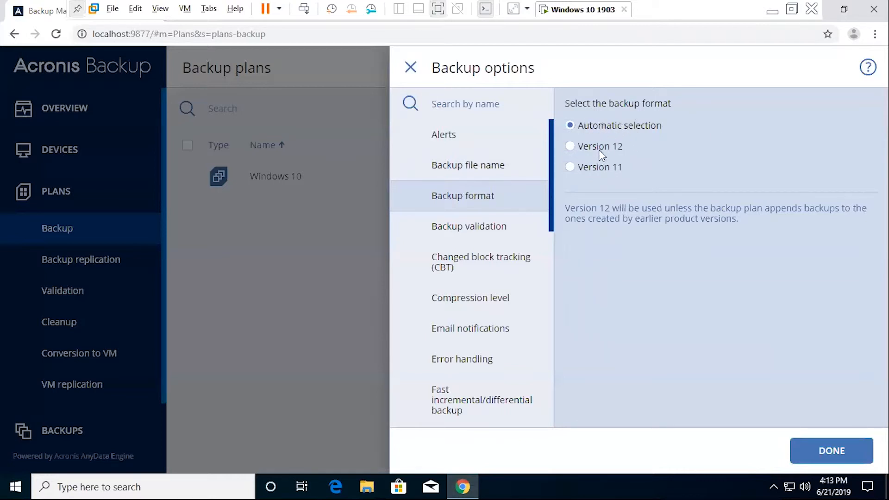
pyautogui.click(570, 146)
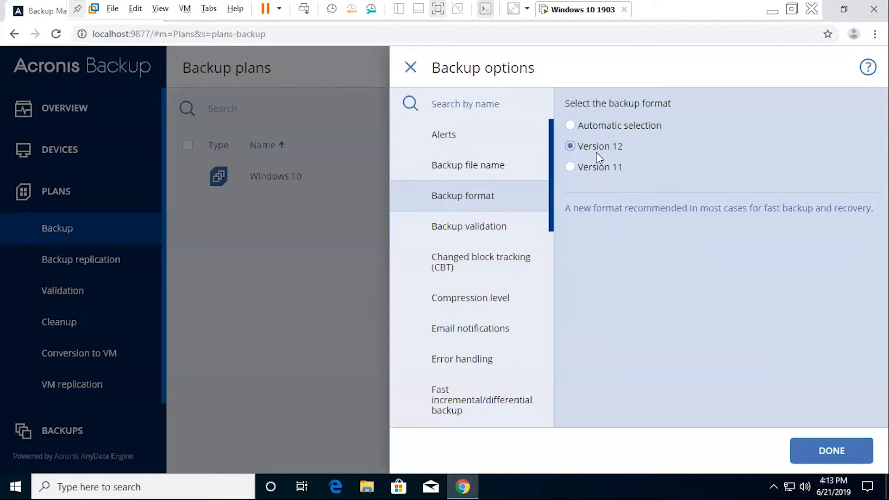
pyautogui.click(570, 167)
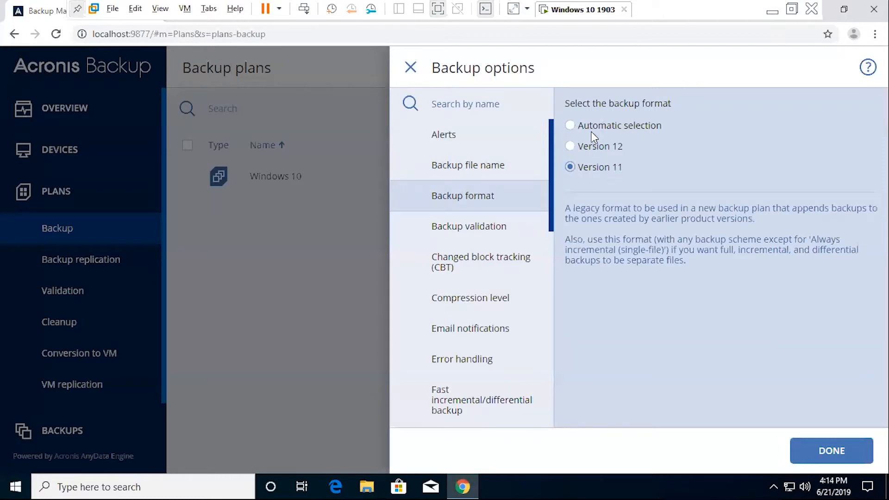
pyautogui.click(570, 125)
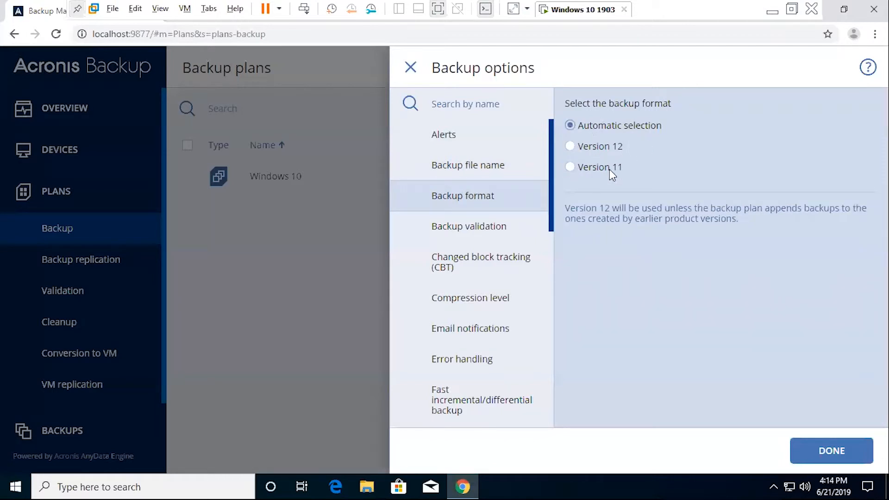
pyautogui.moveTo(655, 203)
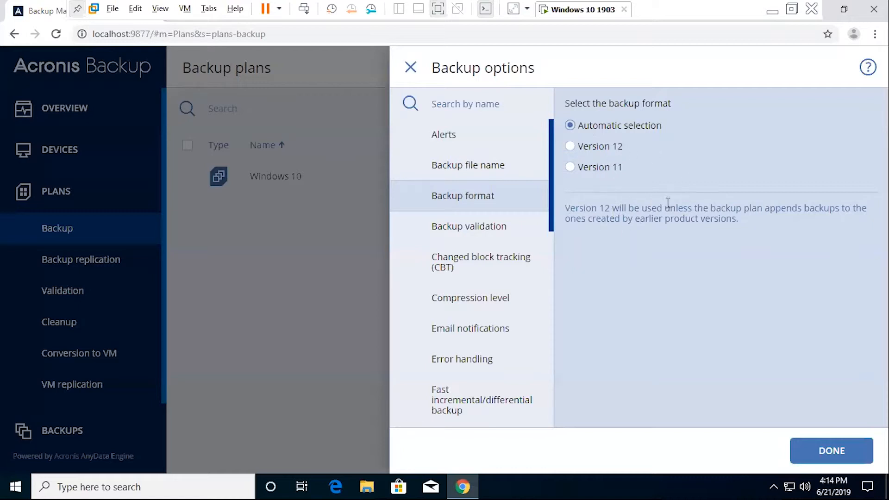
pyautogui.moveTo(587, 125)
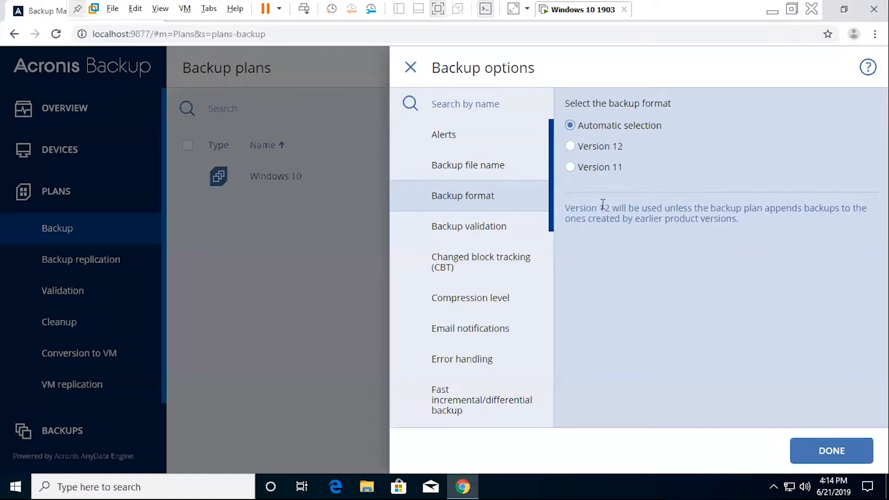
# - Show the backup validation settings with validation after creation left off
pyautogui.click(468, 225)
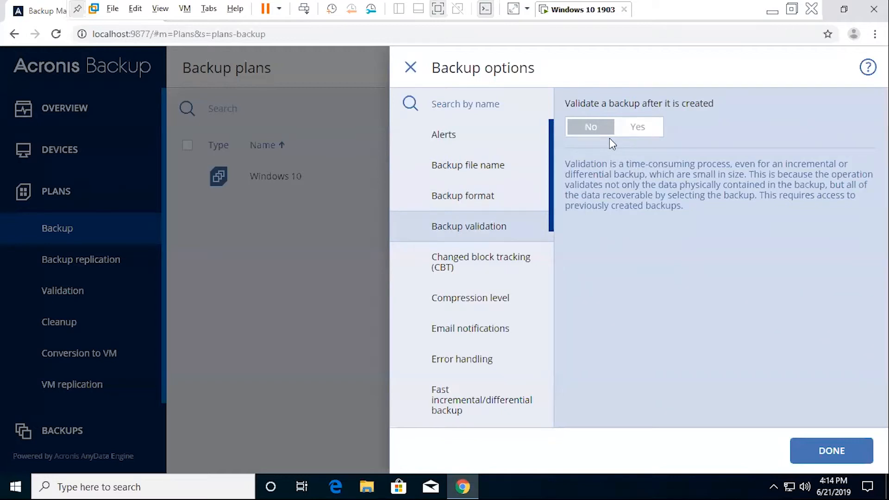
pyautogui.moveTo(621, 148)
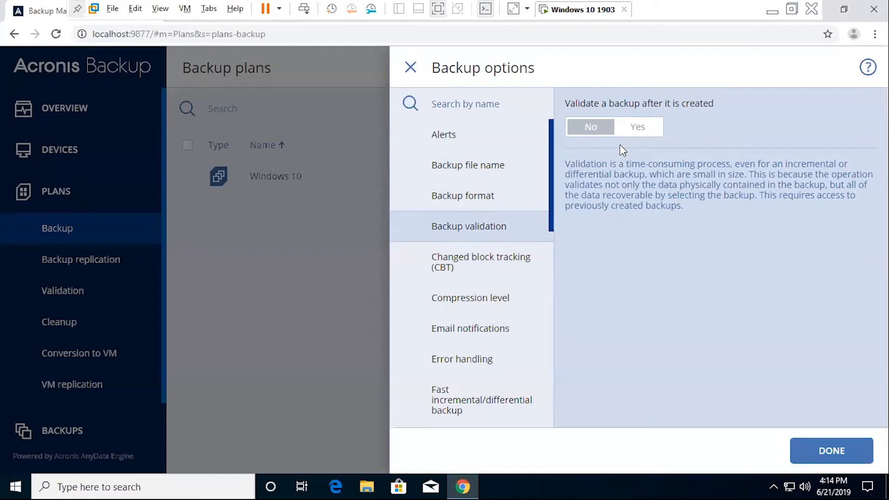
pyautogui.moveTo(578, 176)
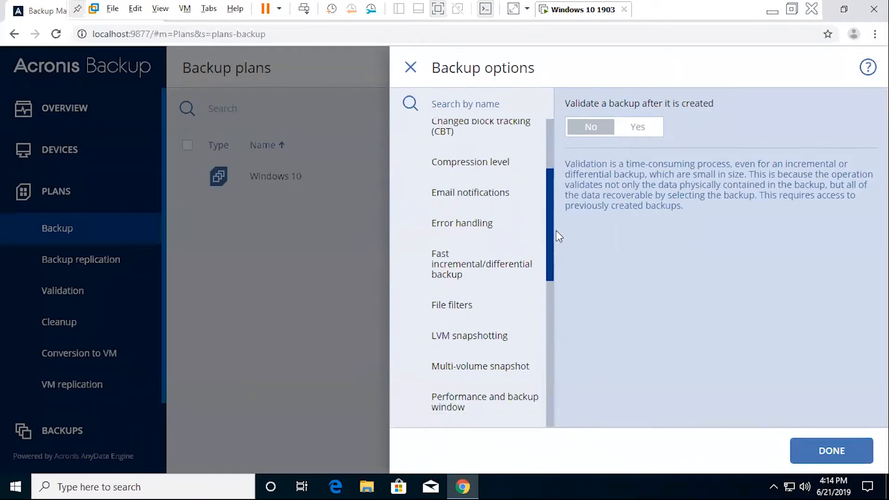
# - Review the CBT and Compression level options, then view Email notifications (server not configured)
pyautogui.click(480, 126)
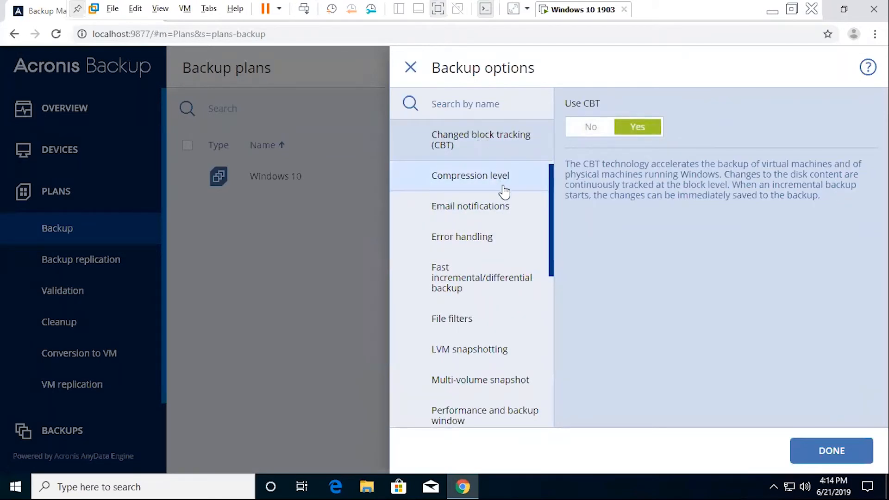
pyautogui.click(470, 175)
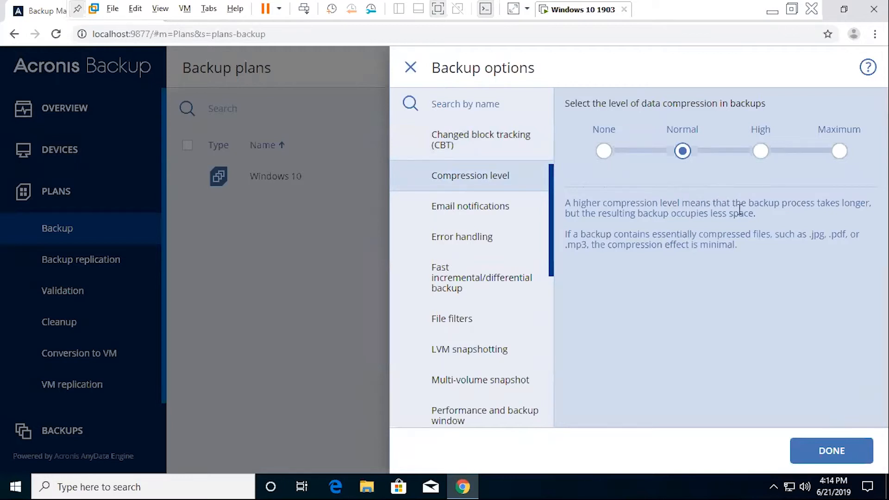
pyautogui.moveTo(778, 169)
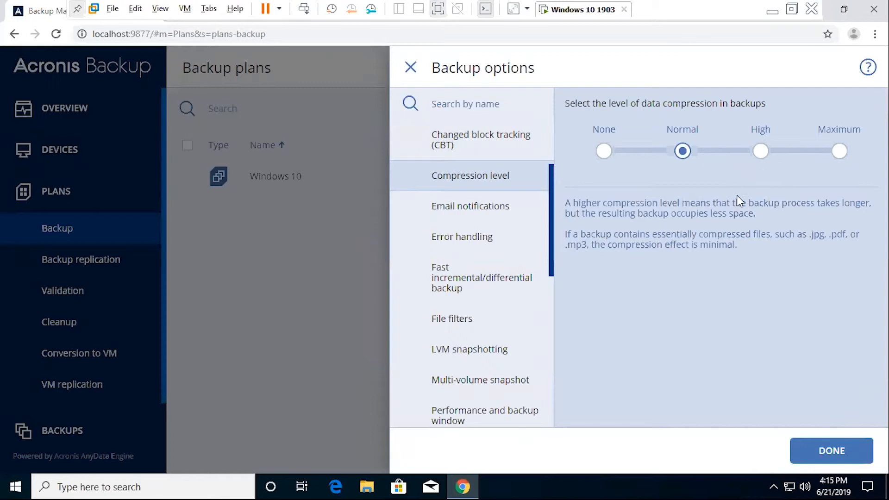
pyautogui.moveTo(470, 206)
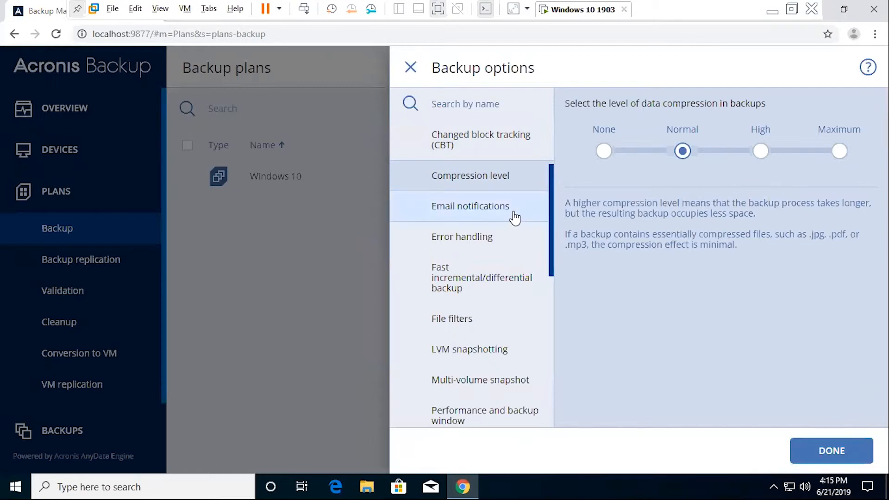
pyautogui.click(470, 205)
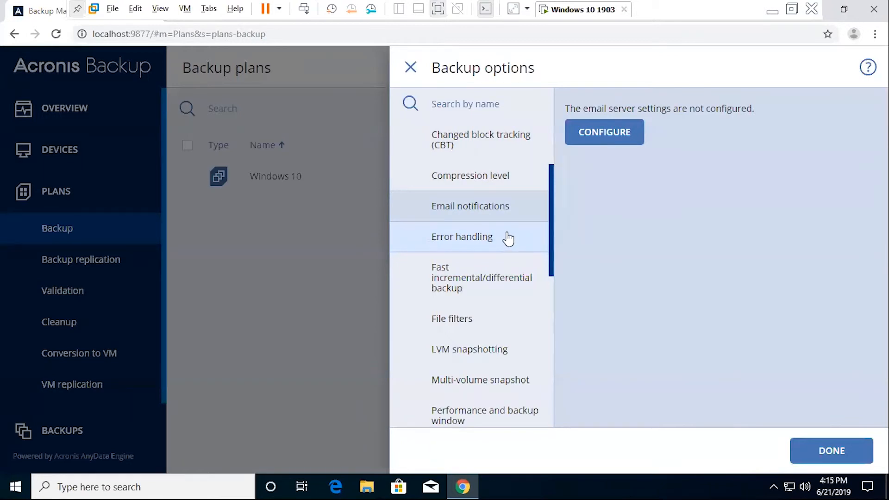
# - Review Error handling, then view Fast incremental/differential backup, left at Yes
pyautogui.click(462, 237)
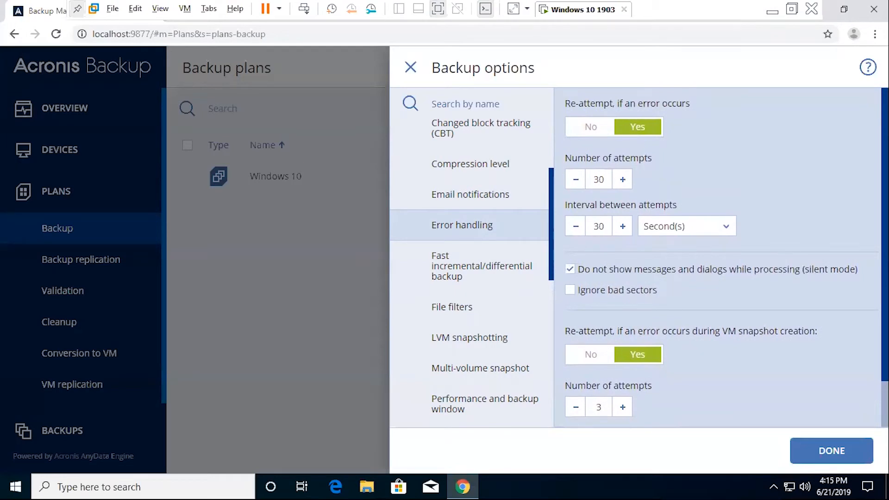
pyautogui.scroll(-3)
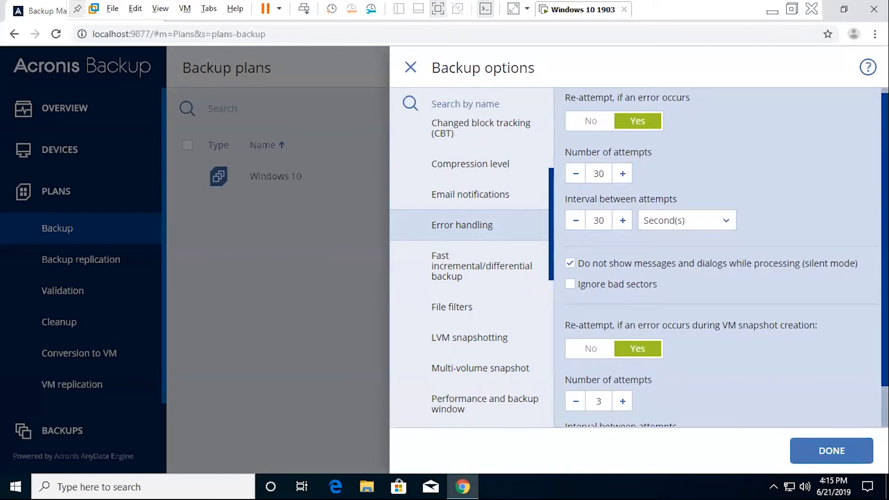
pyautogui.scroll(-3)
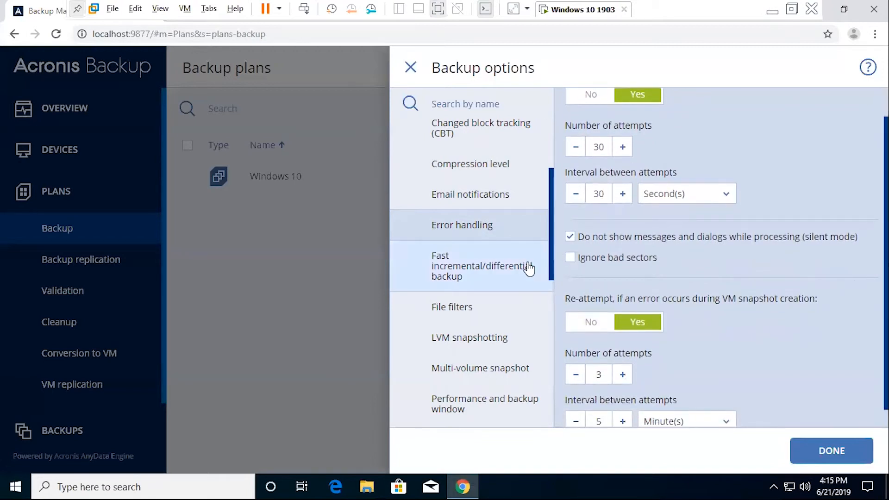
pyautogui.click(481, 265)
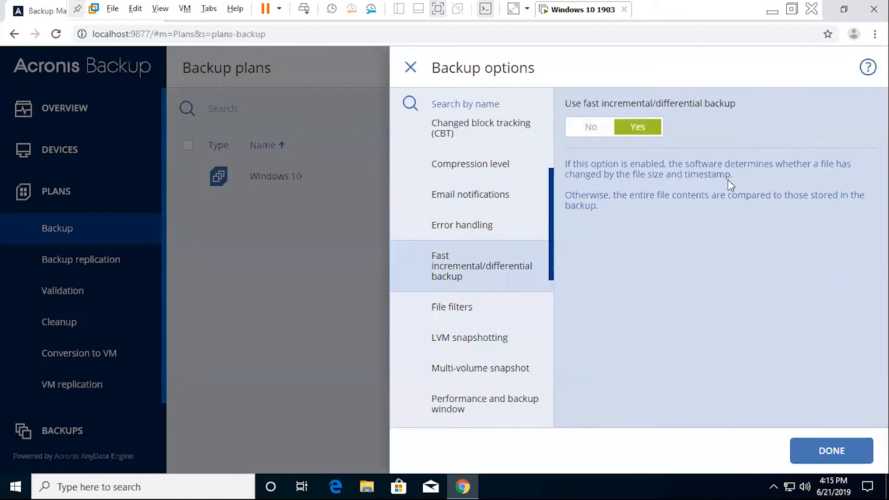
pyautogui.moveTo(740, 180)
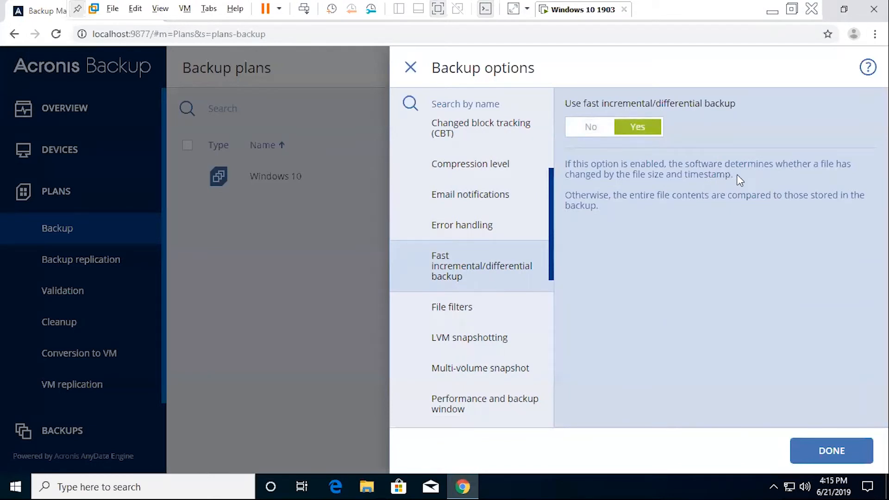
pyautogui.moveTo(664, 169); pyautogui.dragTo(731, 174)
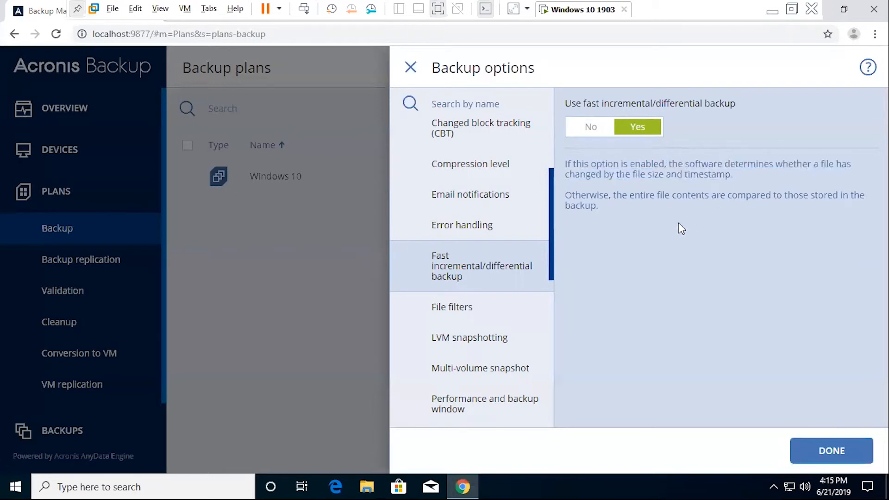
# - Review File filters with no criteria, then view LVM snapshotting (snapshots by the backup software)
pyautogui.click(452, 306)
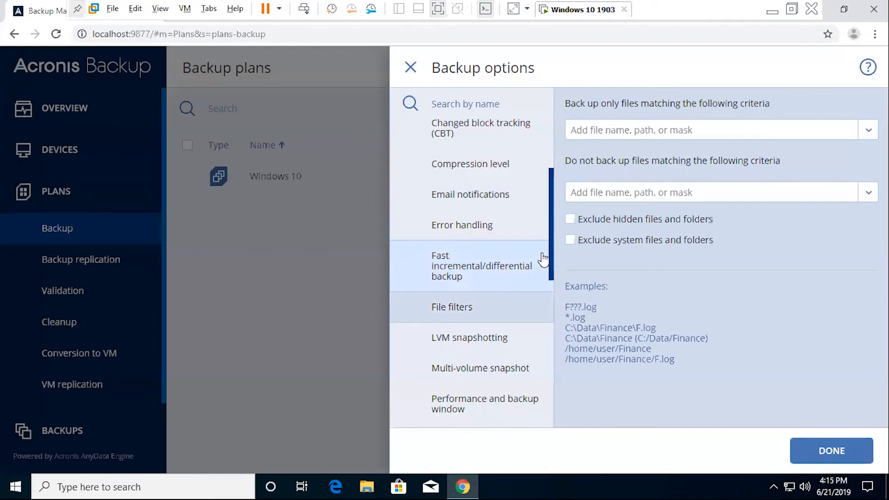
pyautogui.scroll(-3)
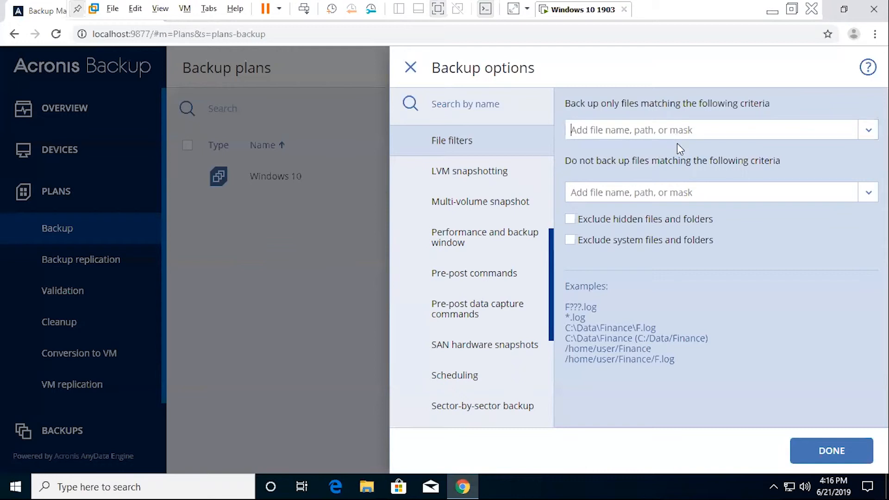
pyautogui.moveTo(671, 157)
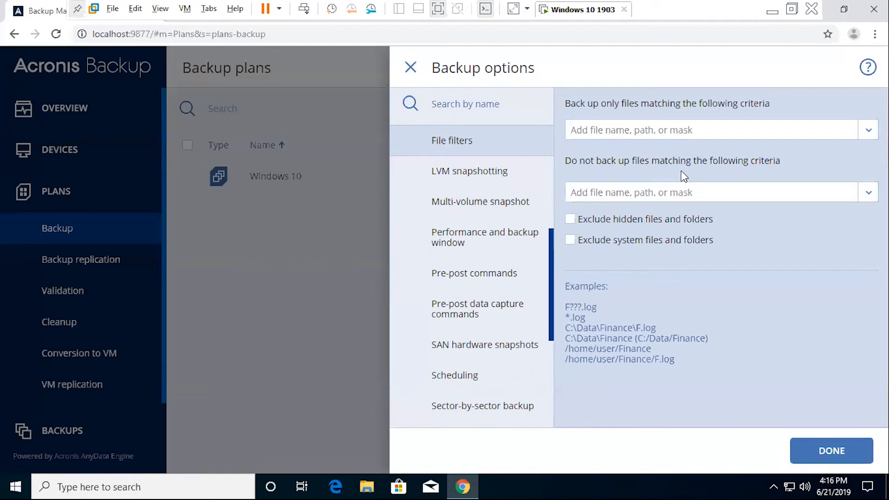
pyautogui.moveTo(658, 174)
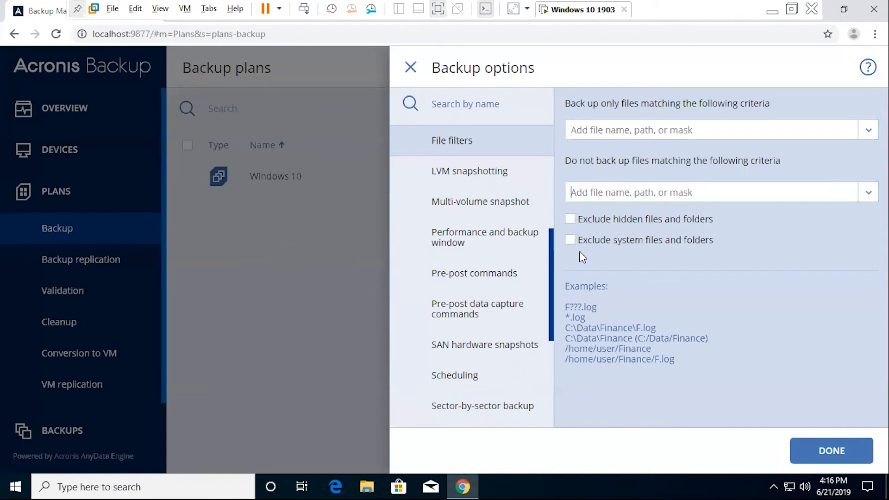
pyautogui.click(470, 171)
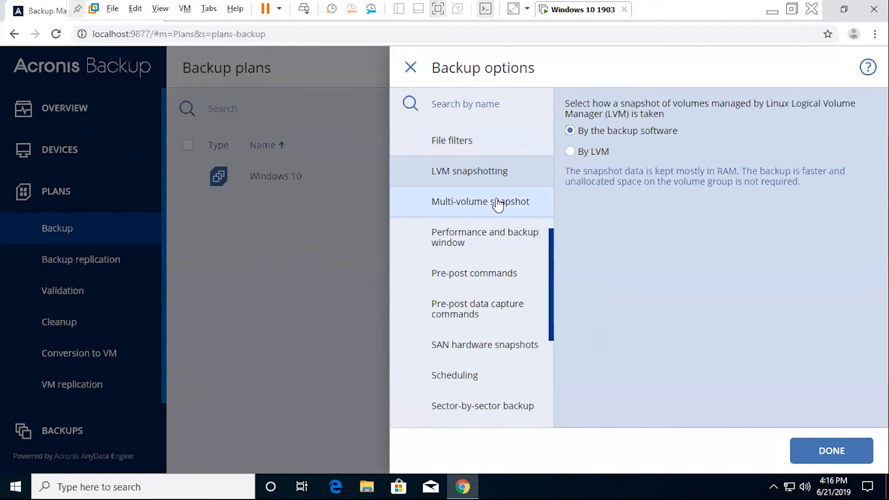
# - Review Multi-volume snapshot and Performance window, then view Pre-post commands with both left off
pyautogui.click(480, 201)
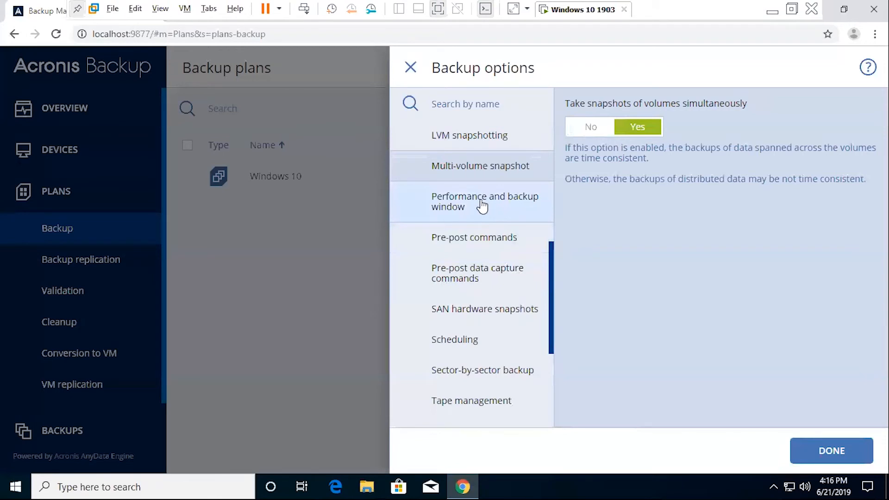
pyautogui.click(485, 201)
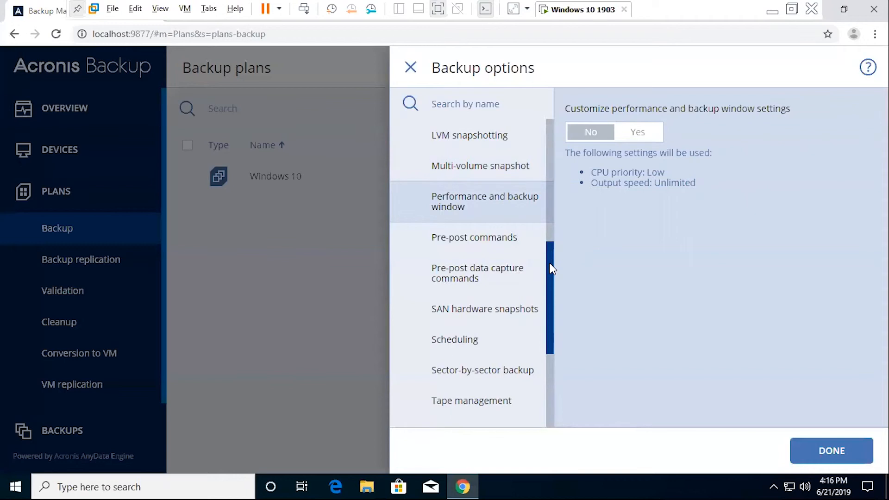
pyautogui.scroll(-3)
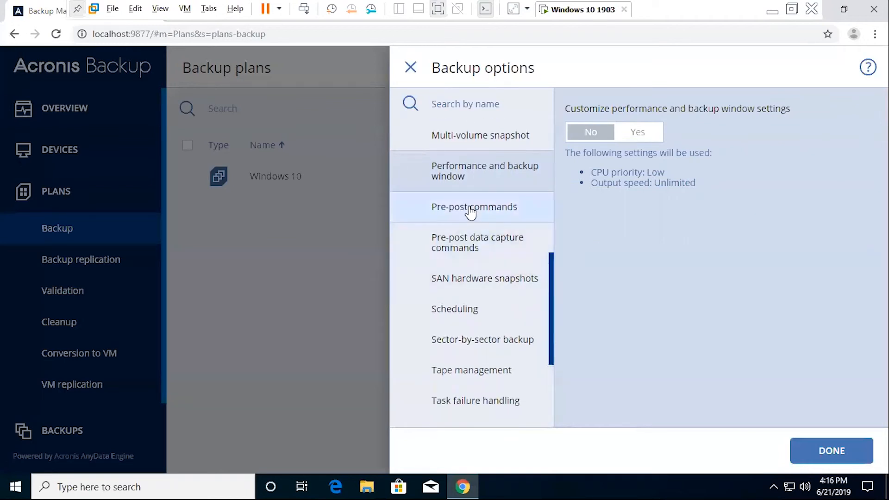
pyautogui.click(474, 207)
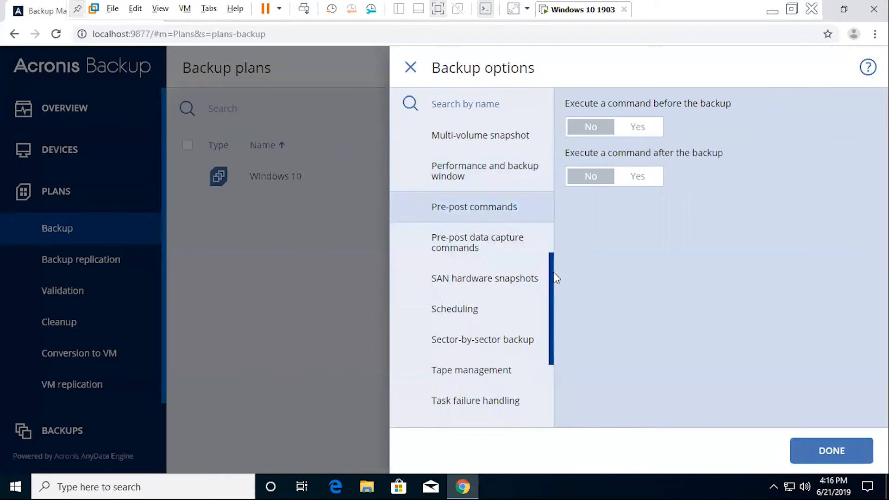
pyautogui.scroll(-3)
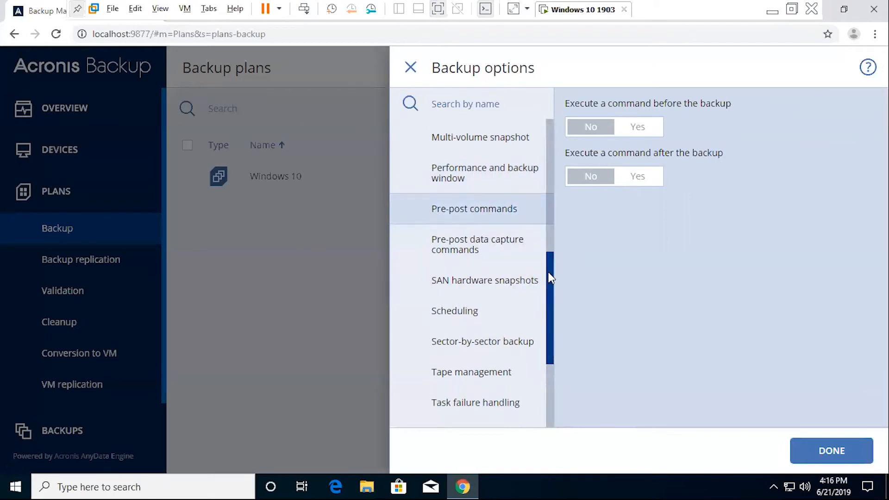
pyautogui.click(637, 126)
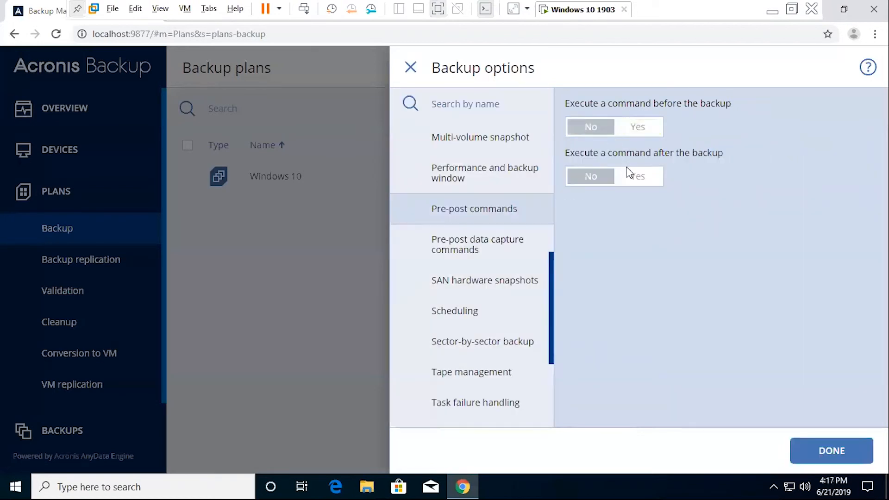
pyautogui.click(638, 177)
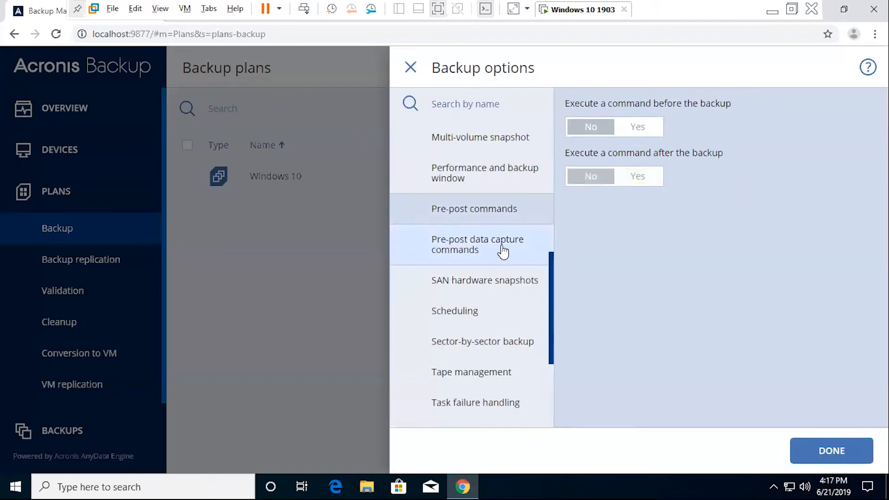
# - View Pre-post data capture commands, toggling the before-capture command on and back to No
pyautogui.click(478, 245)
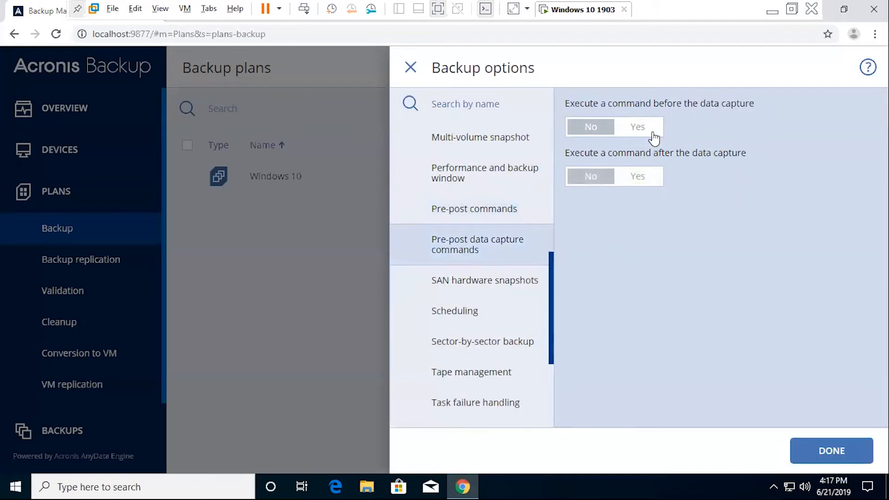
pyautogui.click(637, 126)
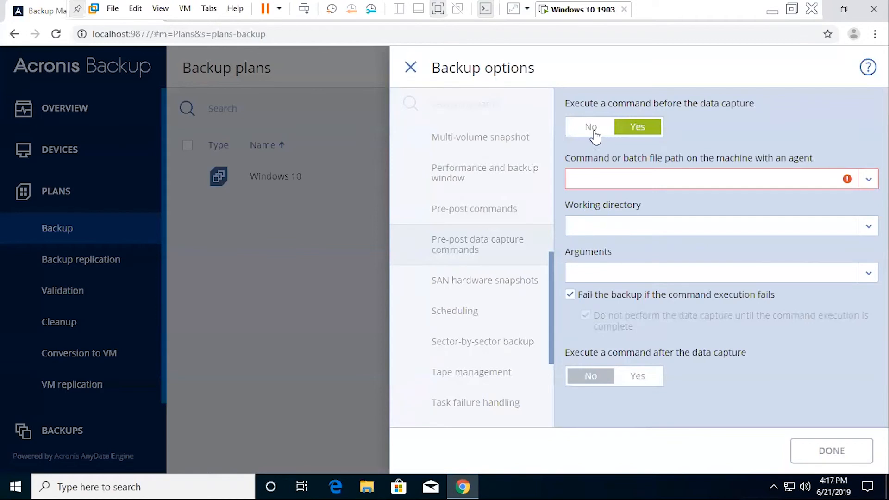
pyautogui.click(591, 126)
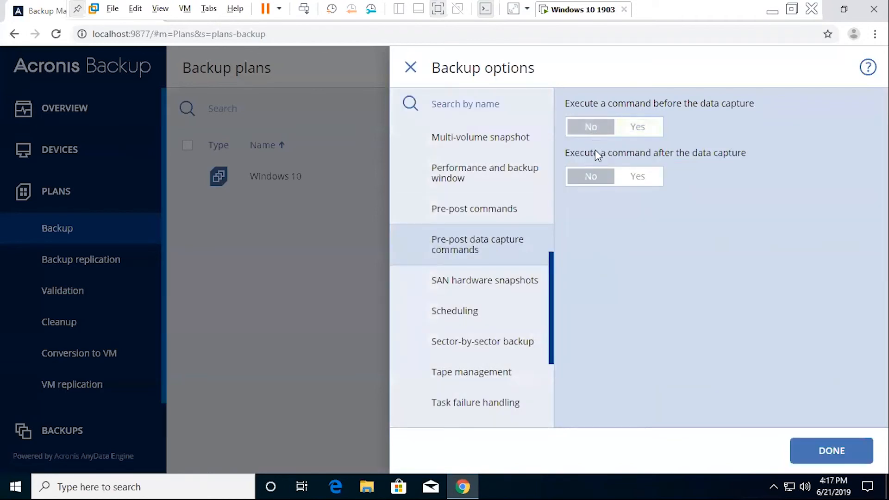
pyautogui.scroll(-3)
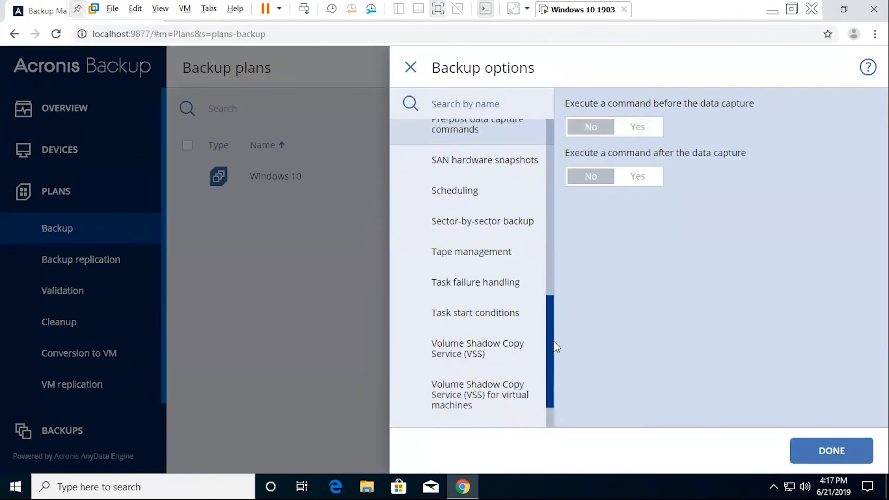
# - Review SAN hardware snapshots, then in Scheduling try Distribute start times and revert to exactly as scheduled
pyautogui.click(484, 159)
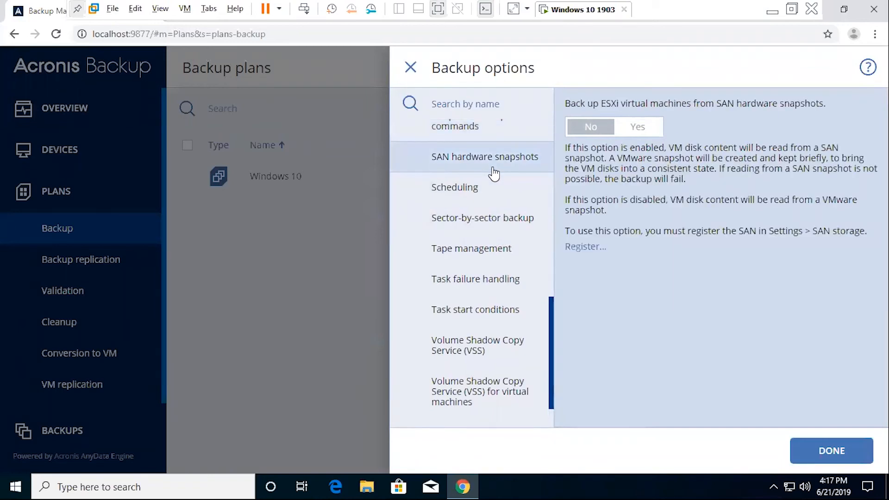
pyautogui.click(455, 187)
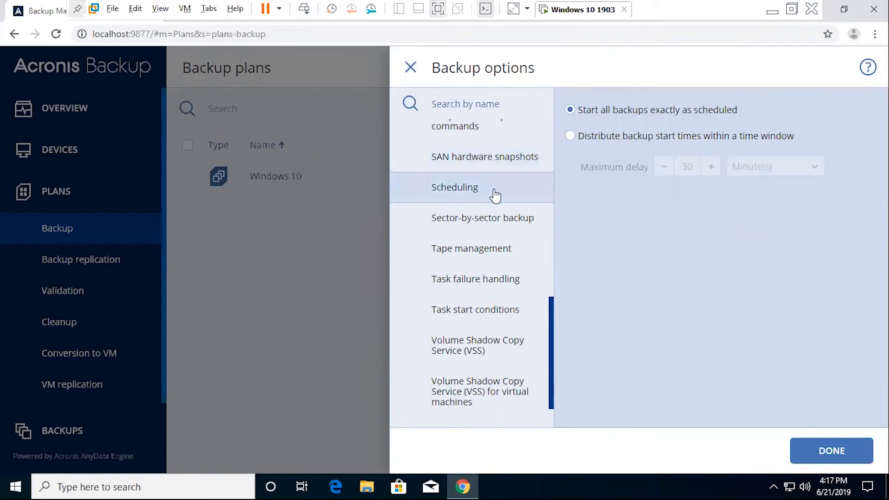
pyautogui.moveTo(600, 157)
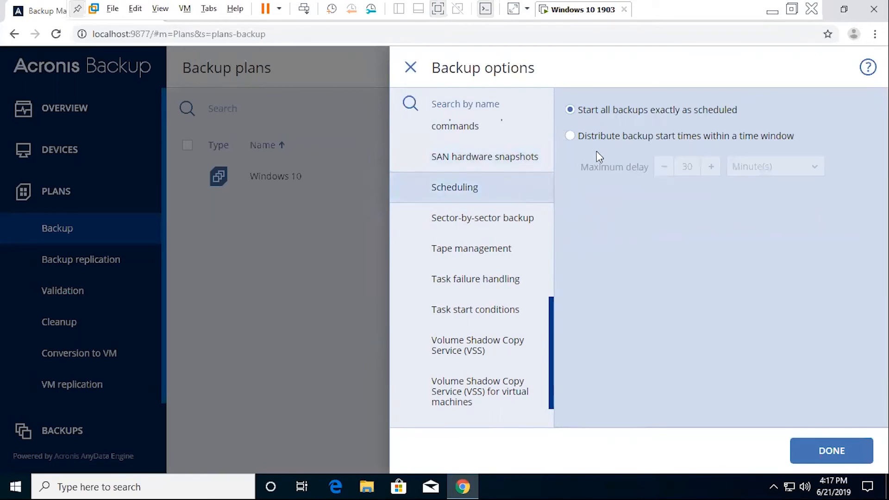
pyautogui.moveTo(609, 153)
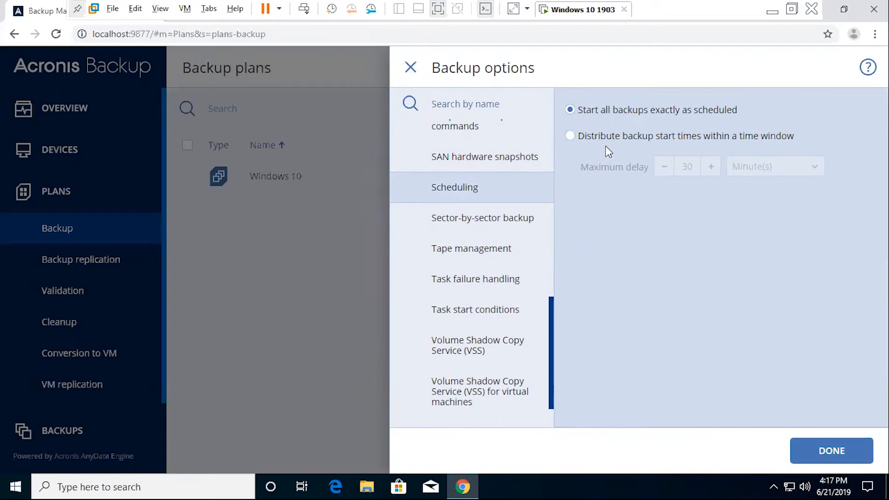
pyautogui.moveTo(609, 152)
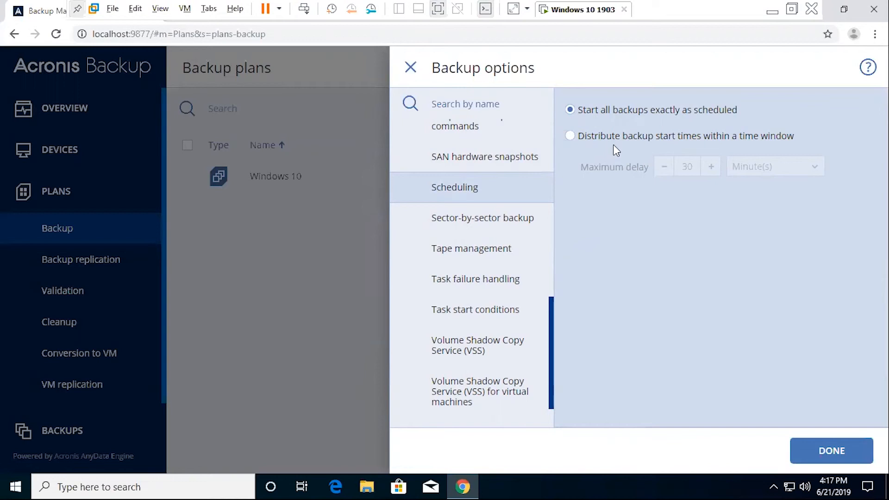
pyautogui.moveTo(631, 149)
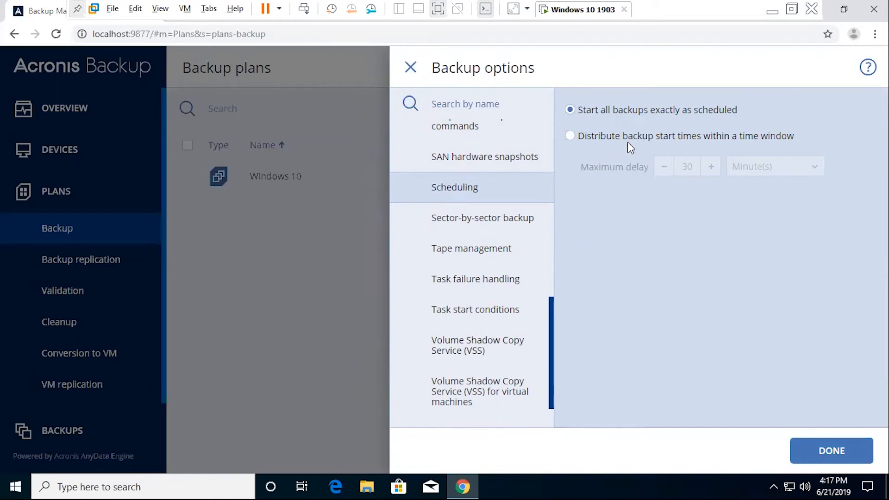
pyautogui.moveTo(629, 144)
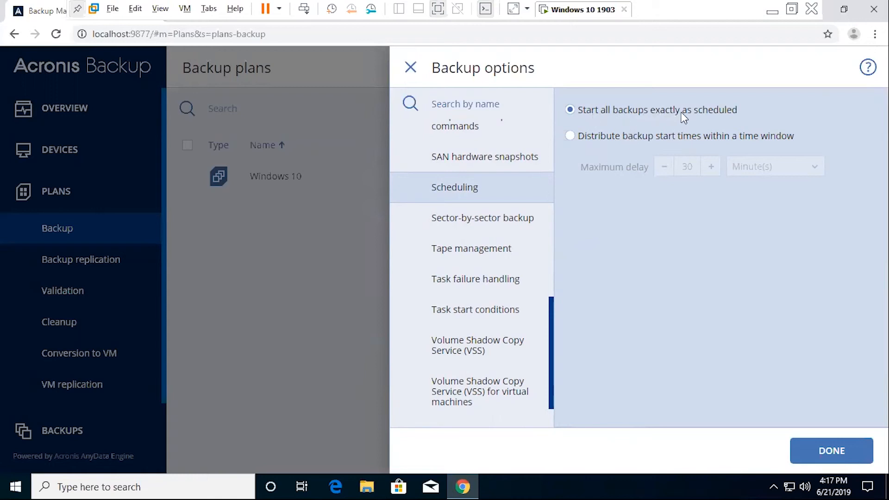
pyautogui.click(570, 136)
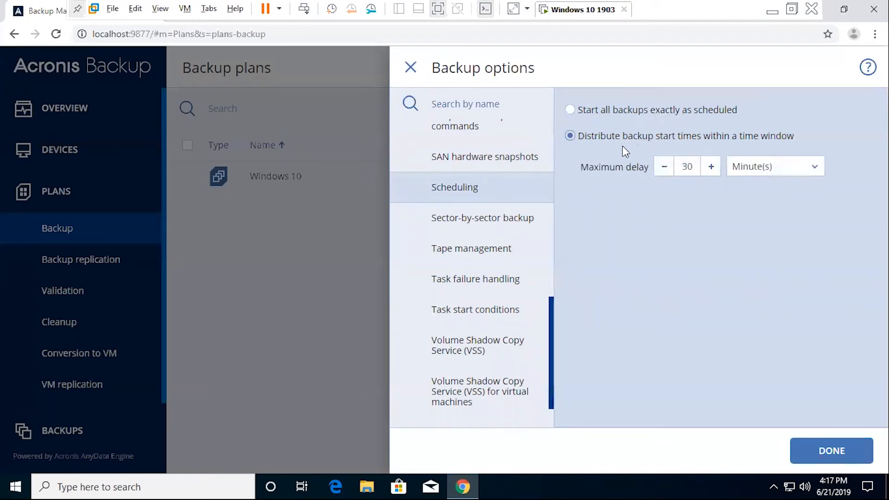
pyautogui.moveTo(713, 182)
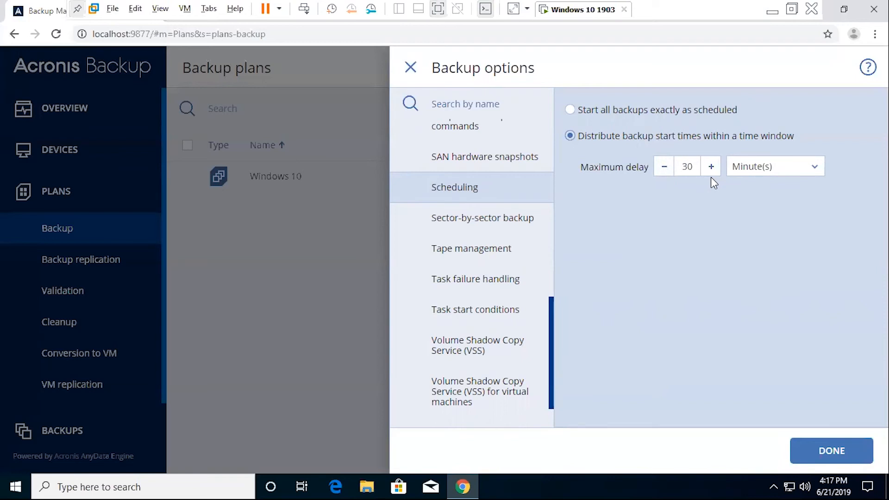
pyautogui.click(570, 109)
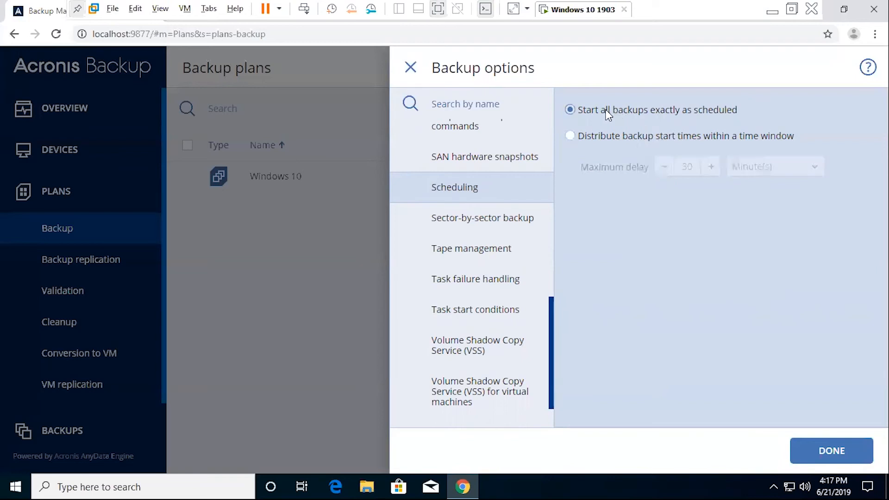
# - Review Sector-by-sector, Task failure handling, Task start conditions and VSS, ending on VSS for virtual machines
pyautogui.click(482, 217)
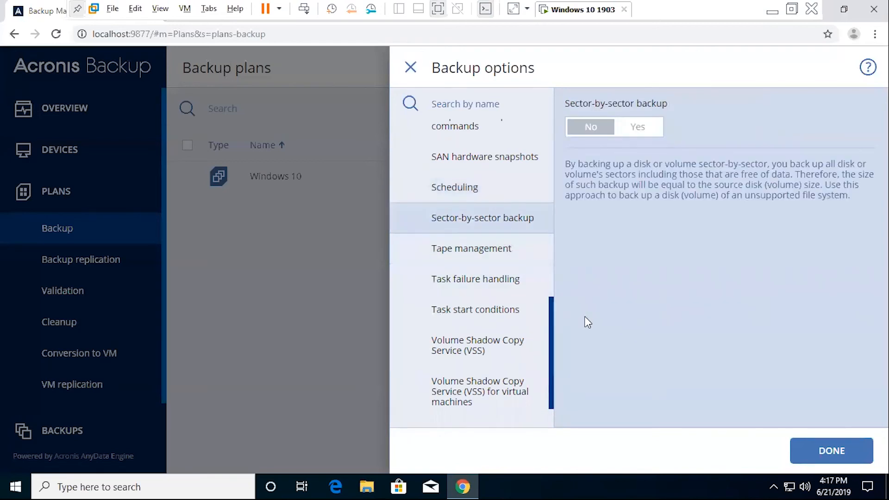
pyautogui.moveTo(471, 248)
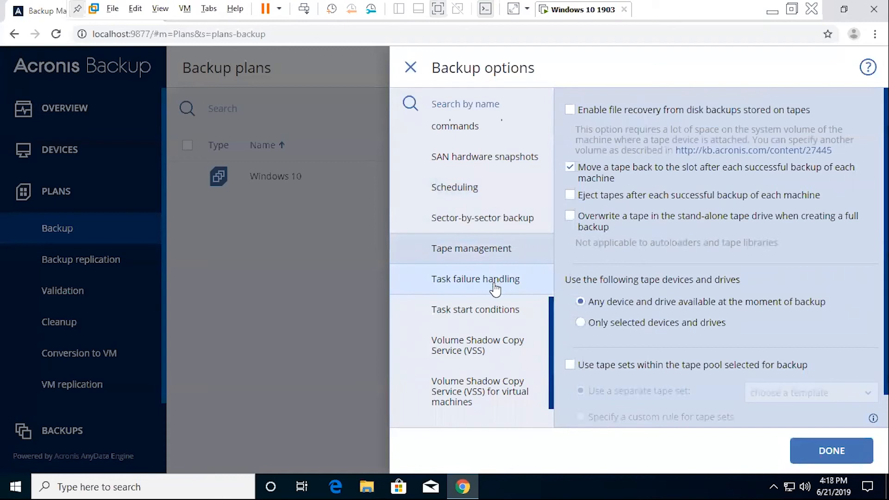
pyautogui.click(475, 279)
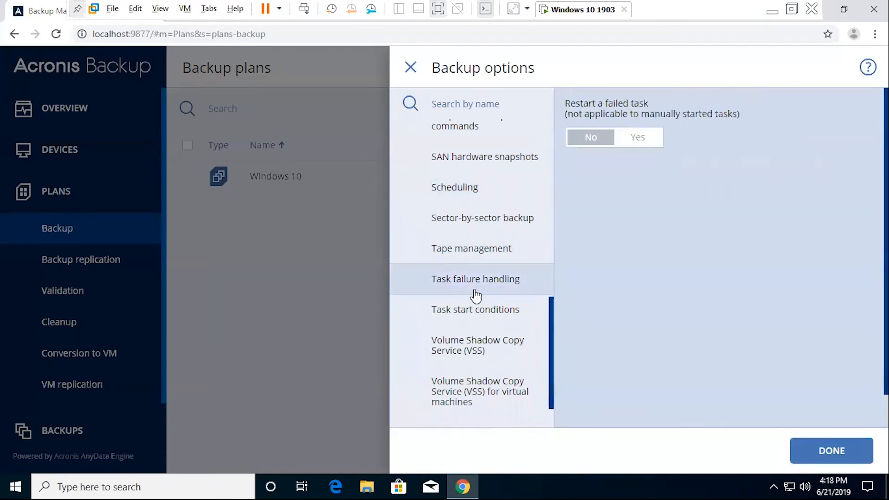
pyautogui.scroll(-3)
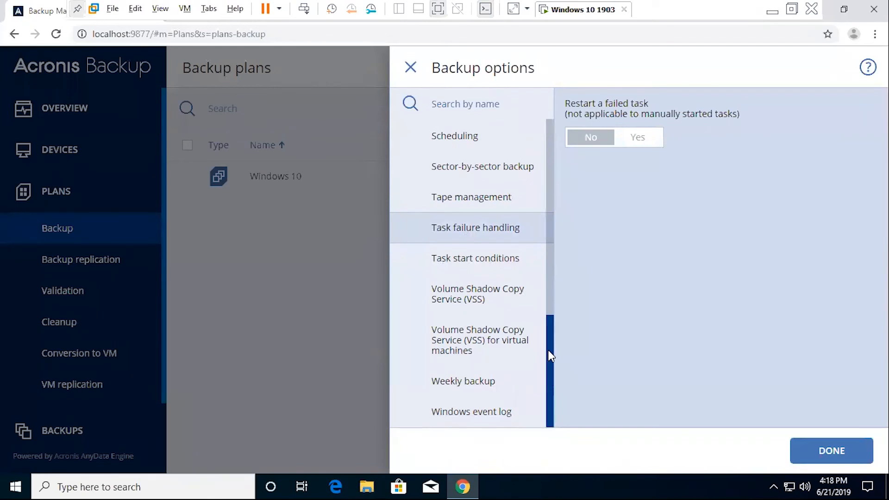
pyautogui.click(475, 258)
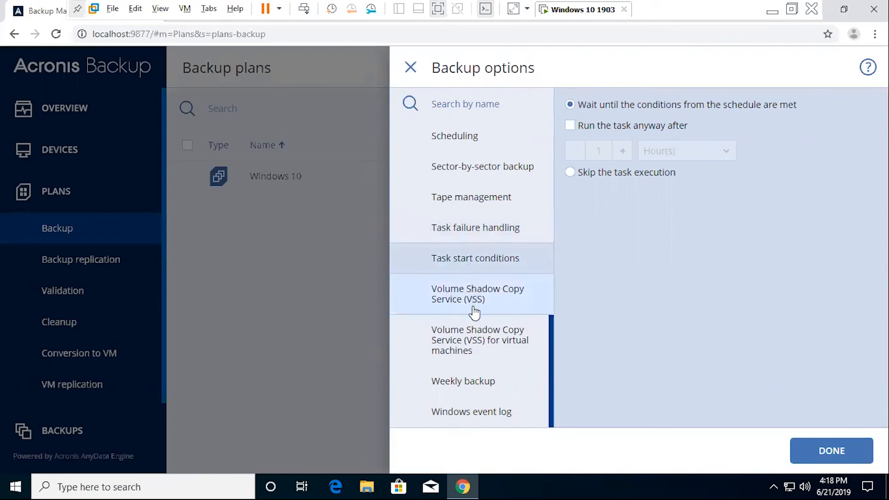
pyautogui.click(478, 294)
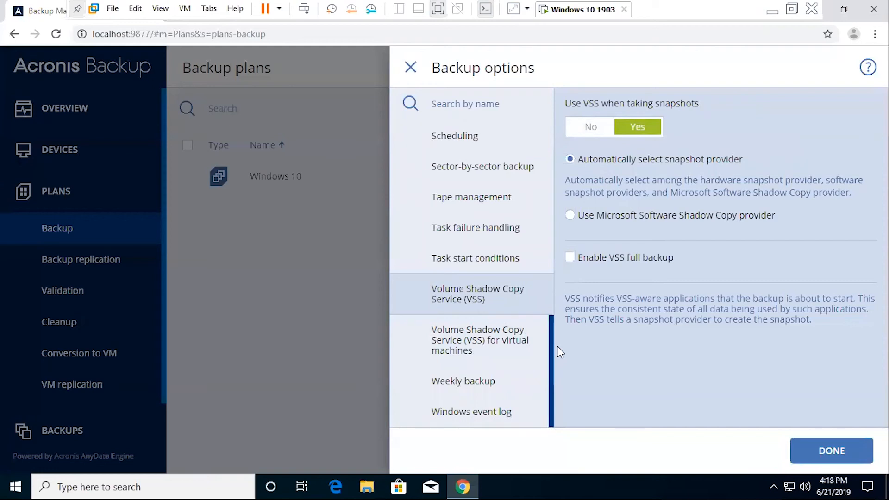
pyautogui.click(480, 339)
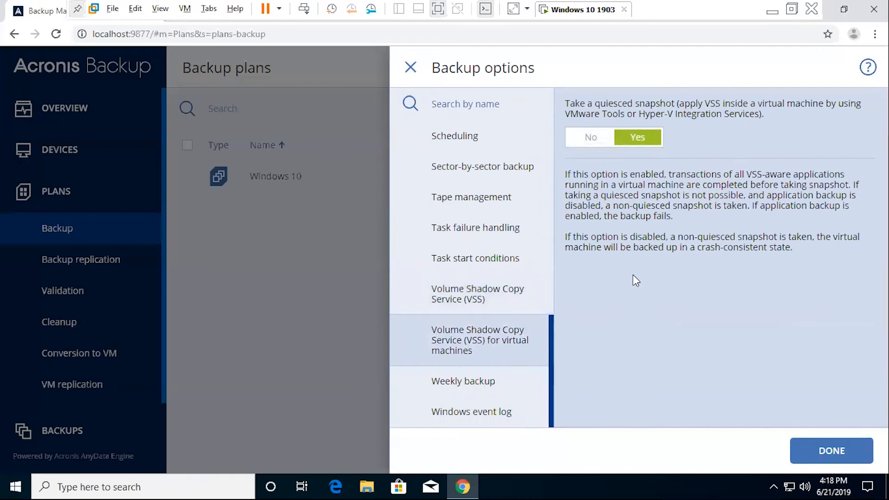
pyautogui.click(463, 381)
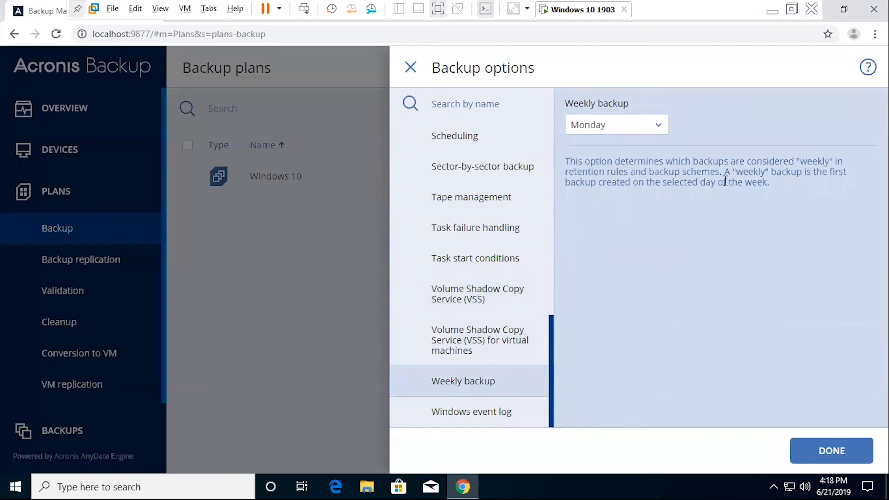
pyautogui.moveTo(723, 181)
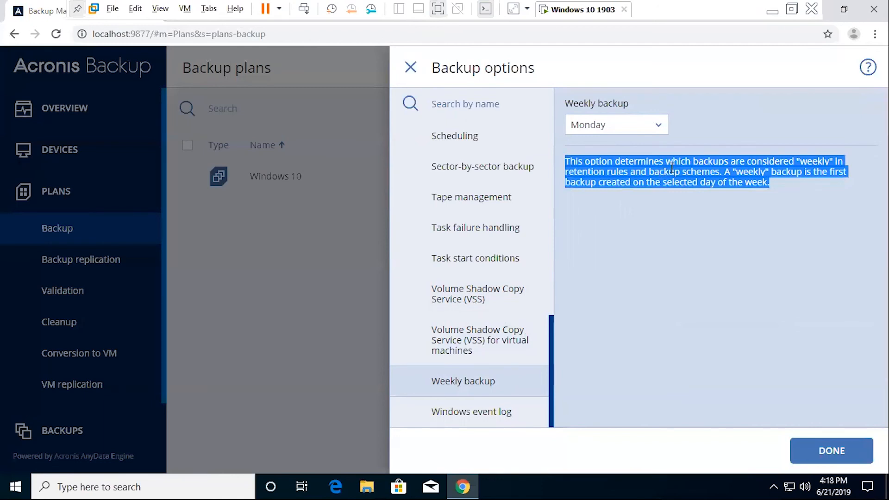
pyautogui.click(616, 124)
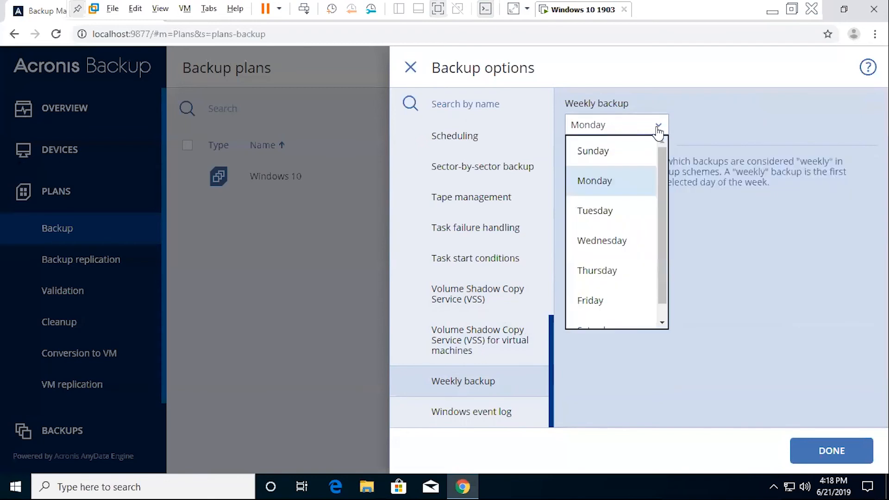
pyautogui.moveTo(670, 159)
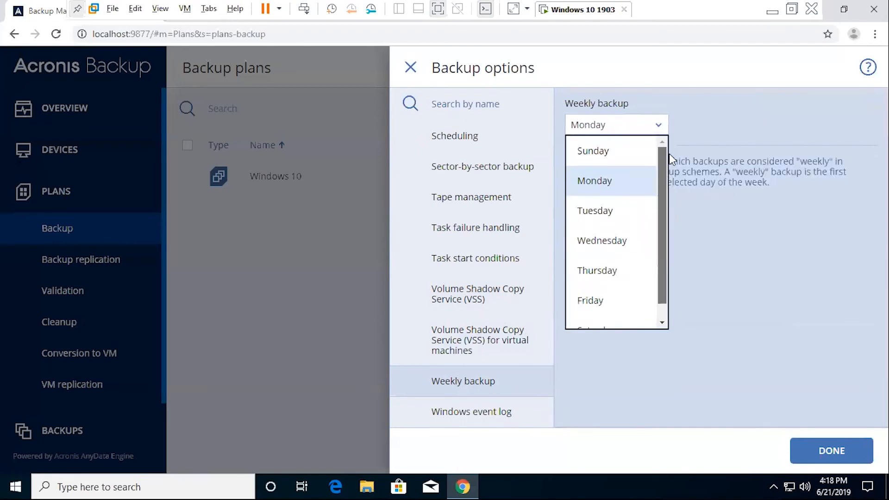
pyautogui.click(594, 151)
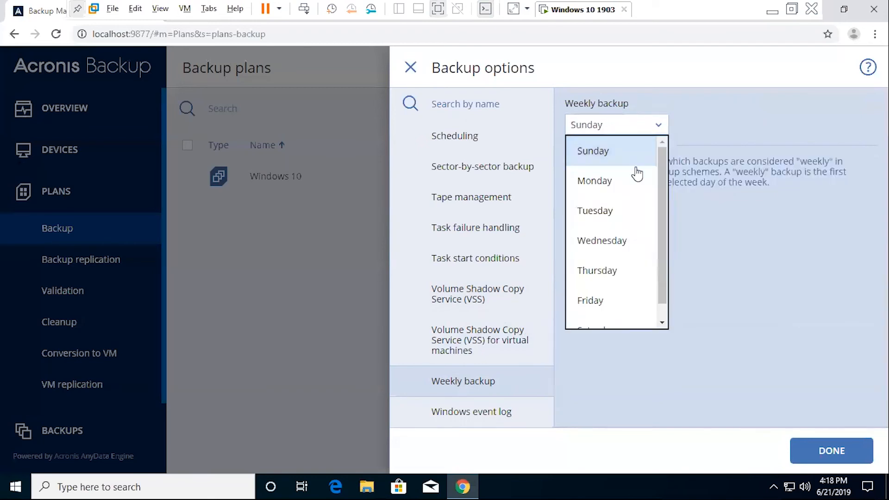
pyautogui.click(594, 180)
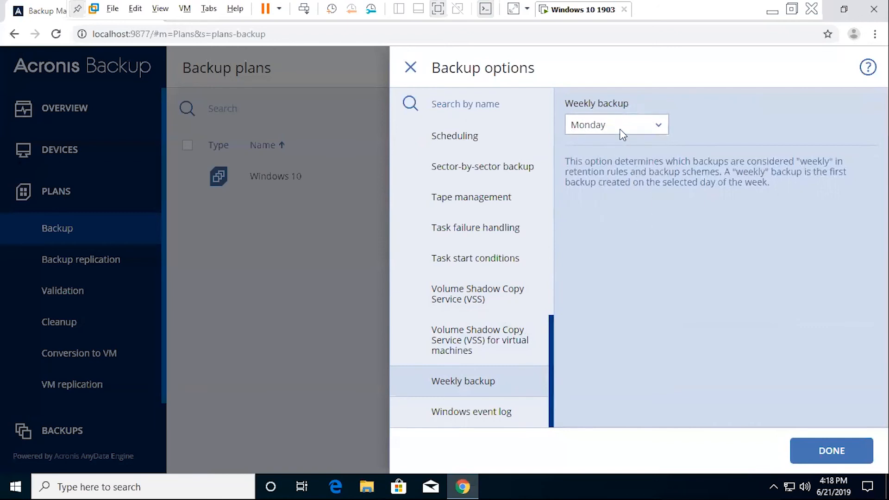
pyautogui.click(616, 124)
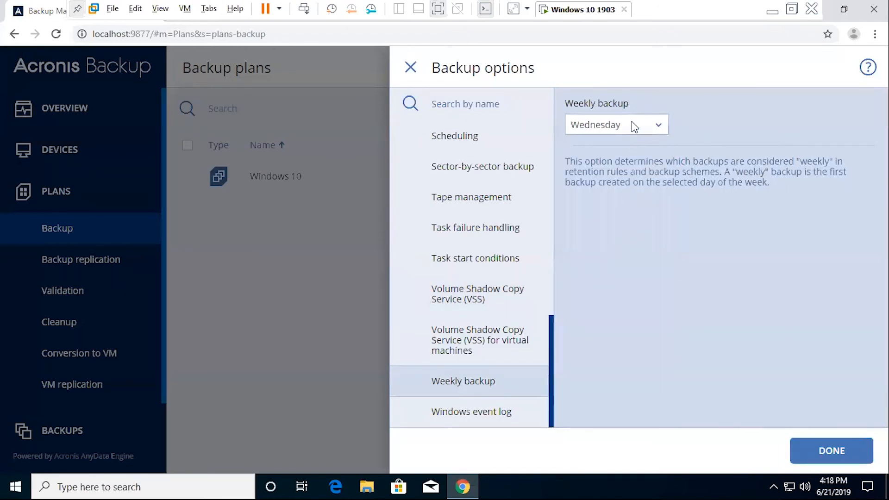
pyautogui.click(616, 124)
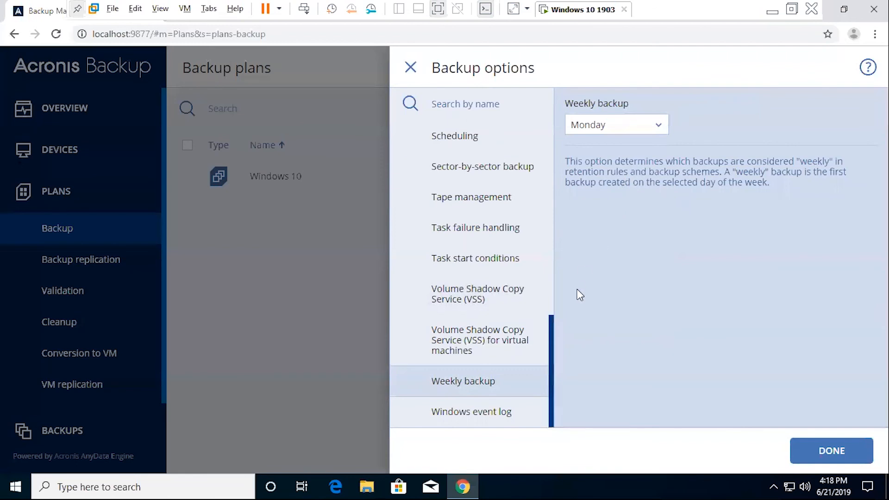
# - Leave Windows event log at No and finish the backup options with Done
pyautogui.click(470, 411)
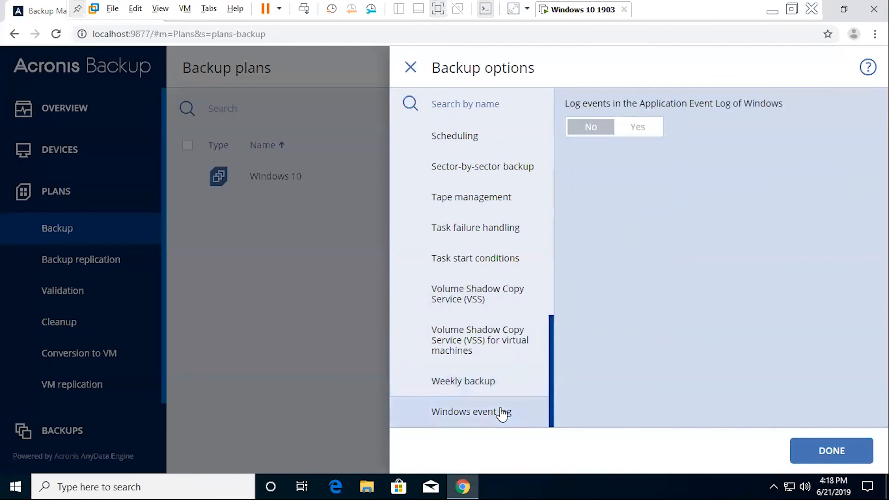
pyautogui.moveTo(631, 235)
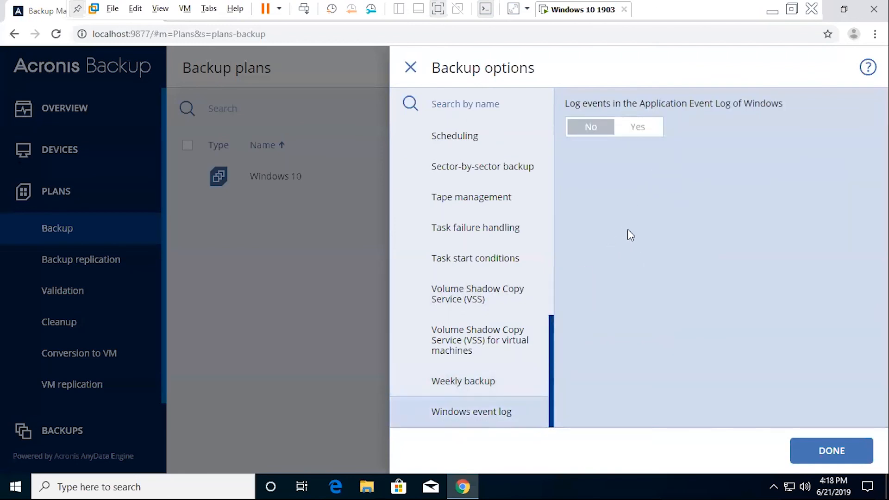
pyautogui.moveTo(604, 146)
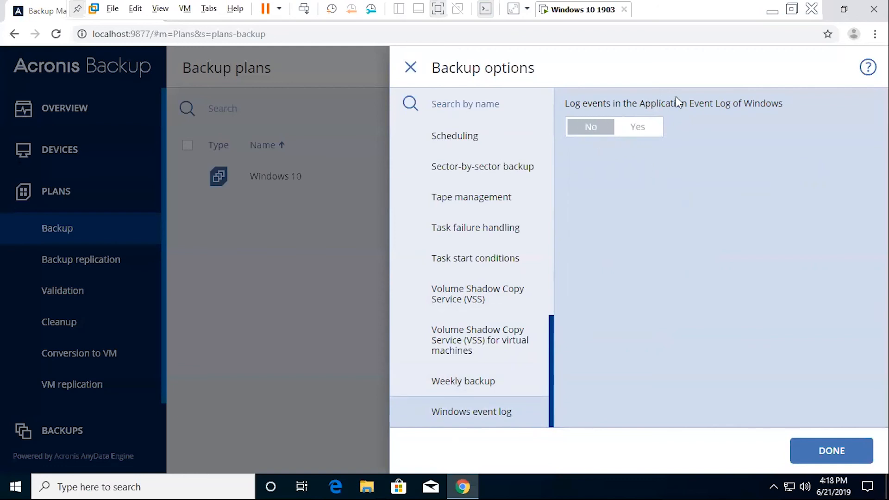
pyautogui.moveTo(677, 233)
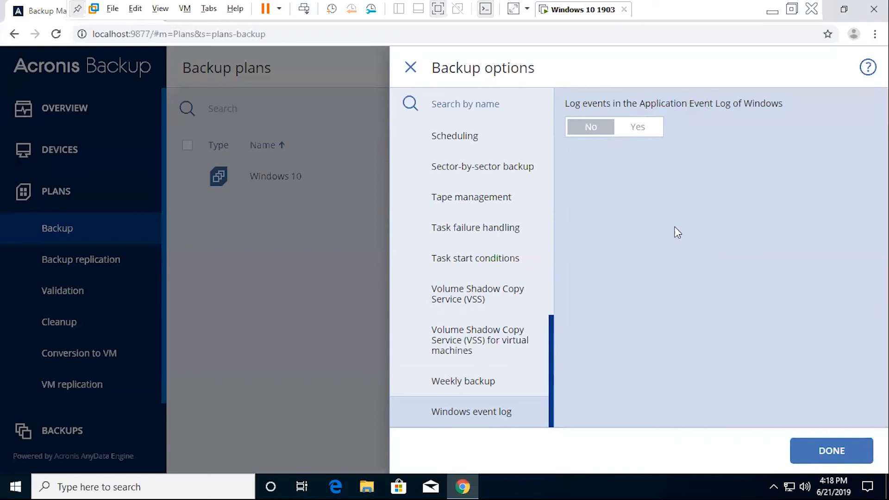
pyautogui.click(831, 451)
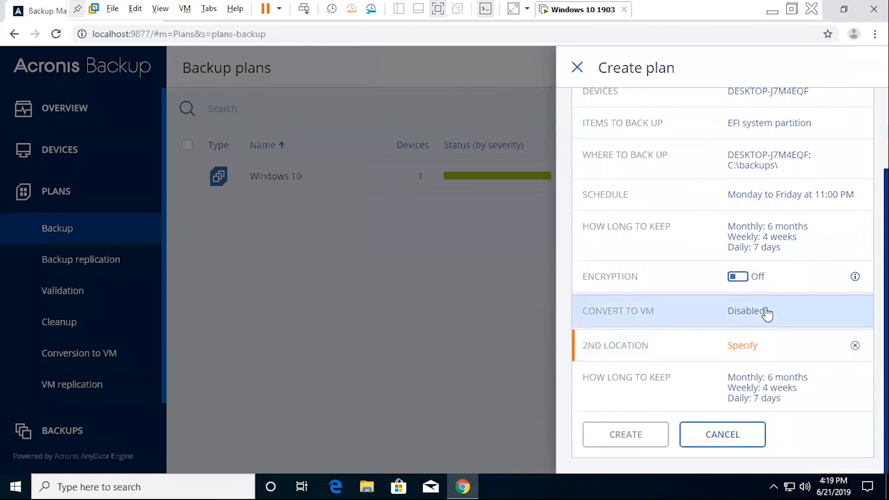
pyautogui.moveTo(858, 348)
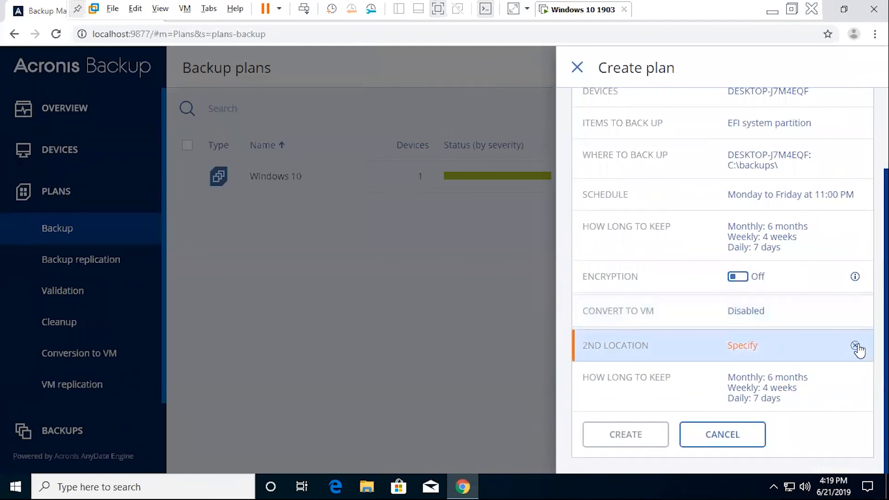
# - Remove the unspecified 2nd location, keeping only the C:\backups\ destination
pyautogui.click(856, 345)
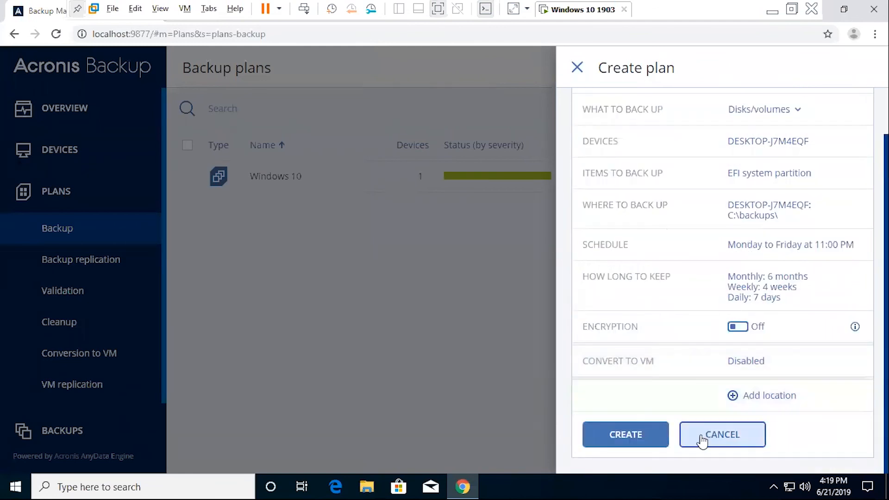
pyautogui.moveTo(625, 434)
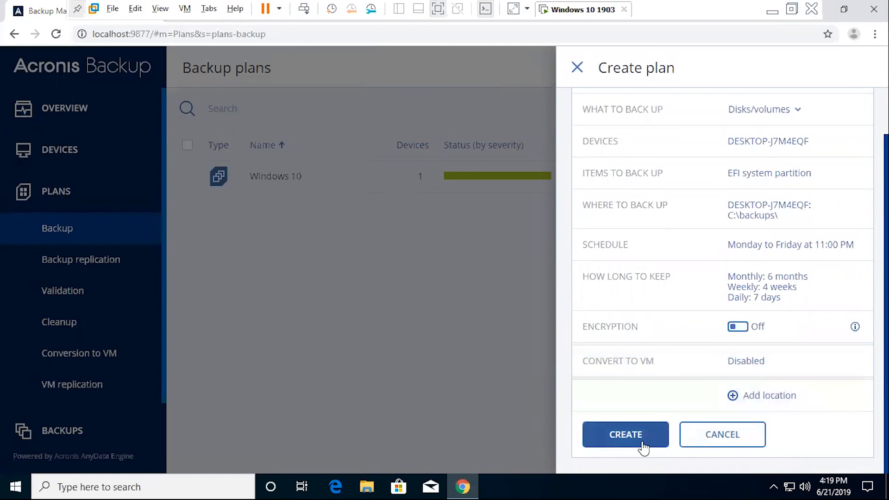
# - Create the Backup Test plan so it appears in the Backup plans list with its details
pyautogui.click(626, 434)
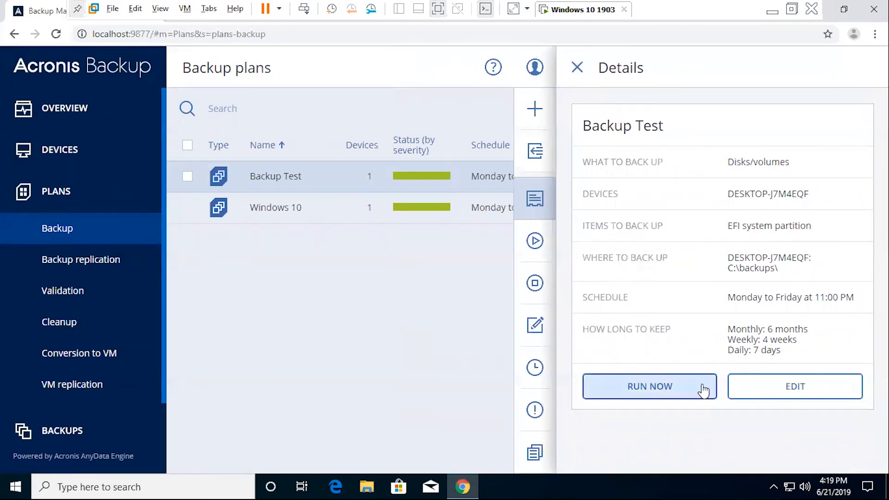
pyautogui.moveTo(755, 341)
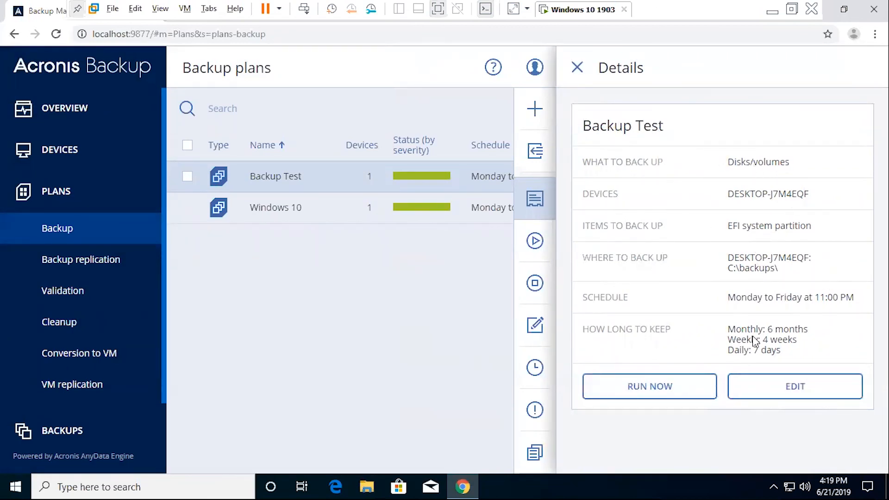
pyautogui.moveTo(728, 357)
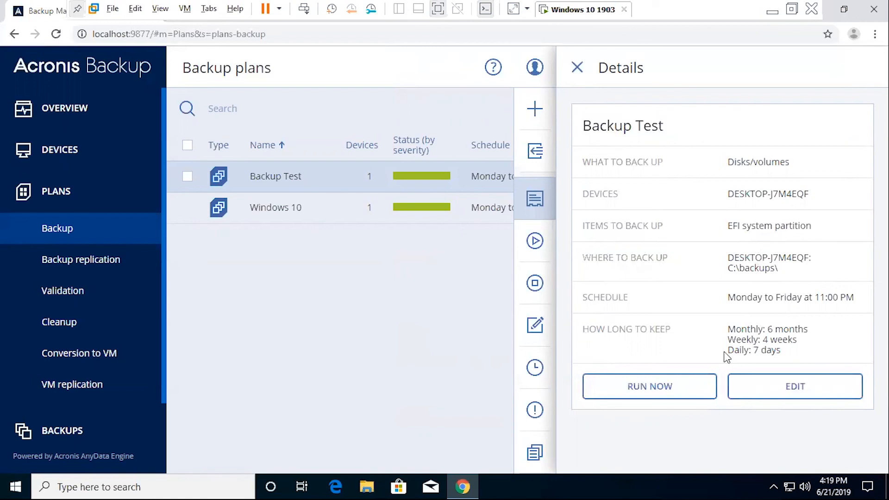
pyautogui.moveTo(795, 386)
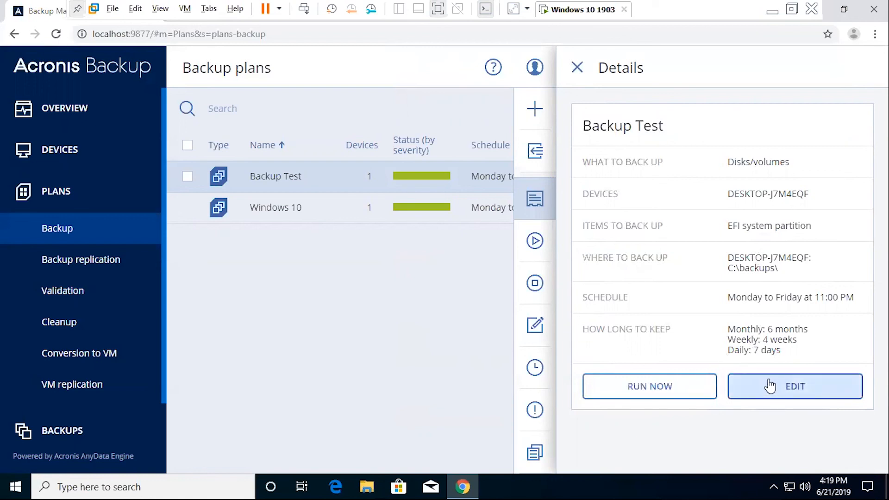
pyautogui.moveTo(731, 304)
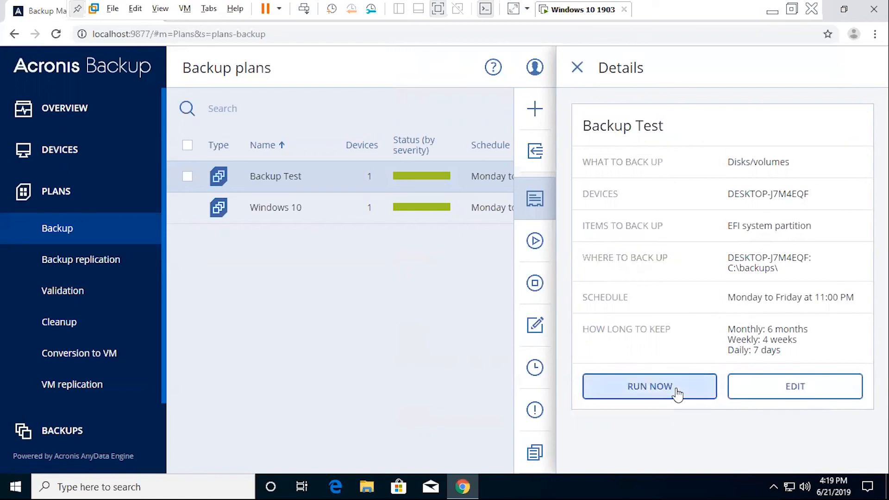
pyautogui.moveTo(660, 303)
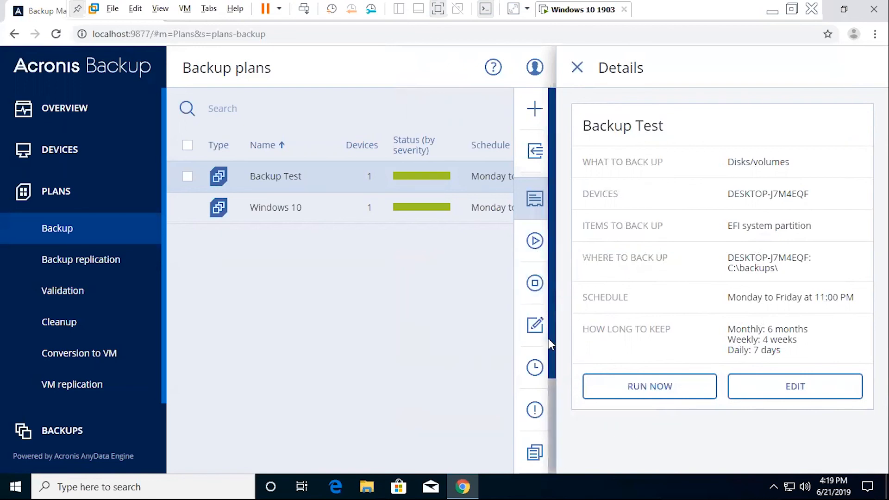
pyautogui.moveTo(707, 220)
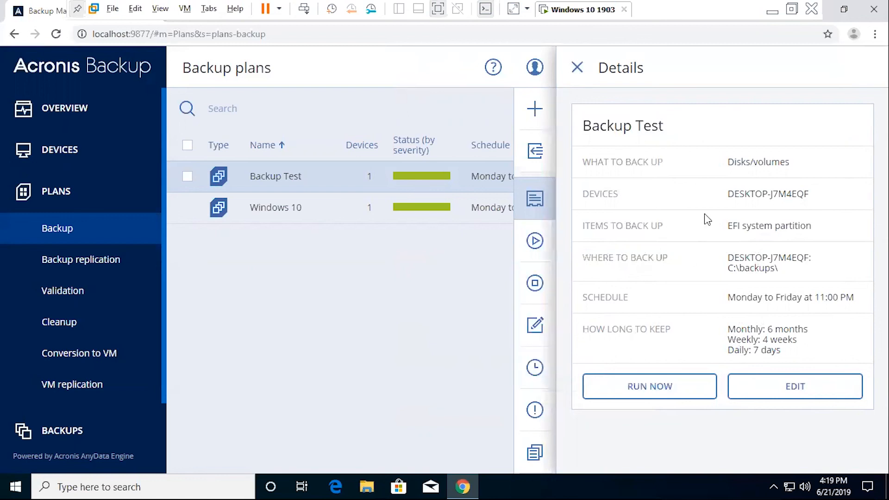
pyautogui.moveTo(661, 102)
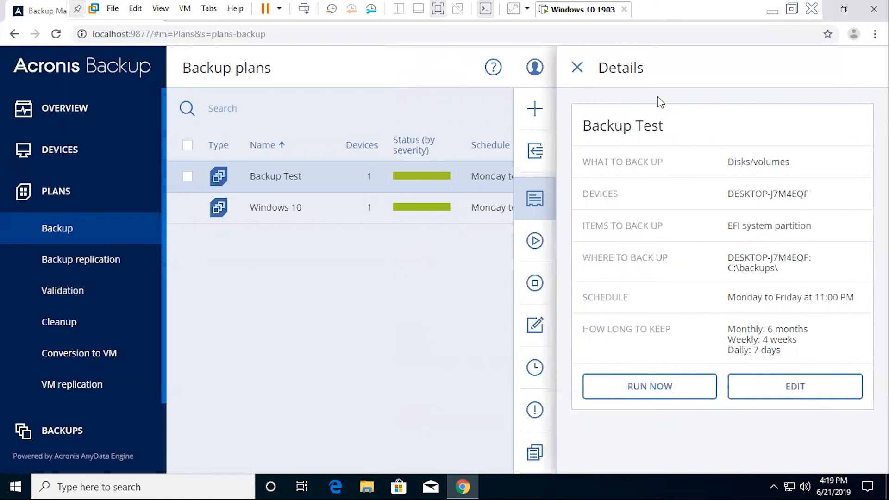